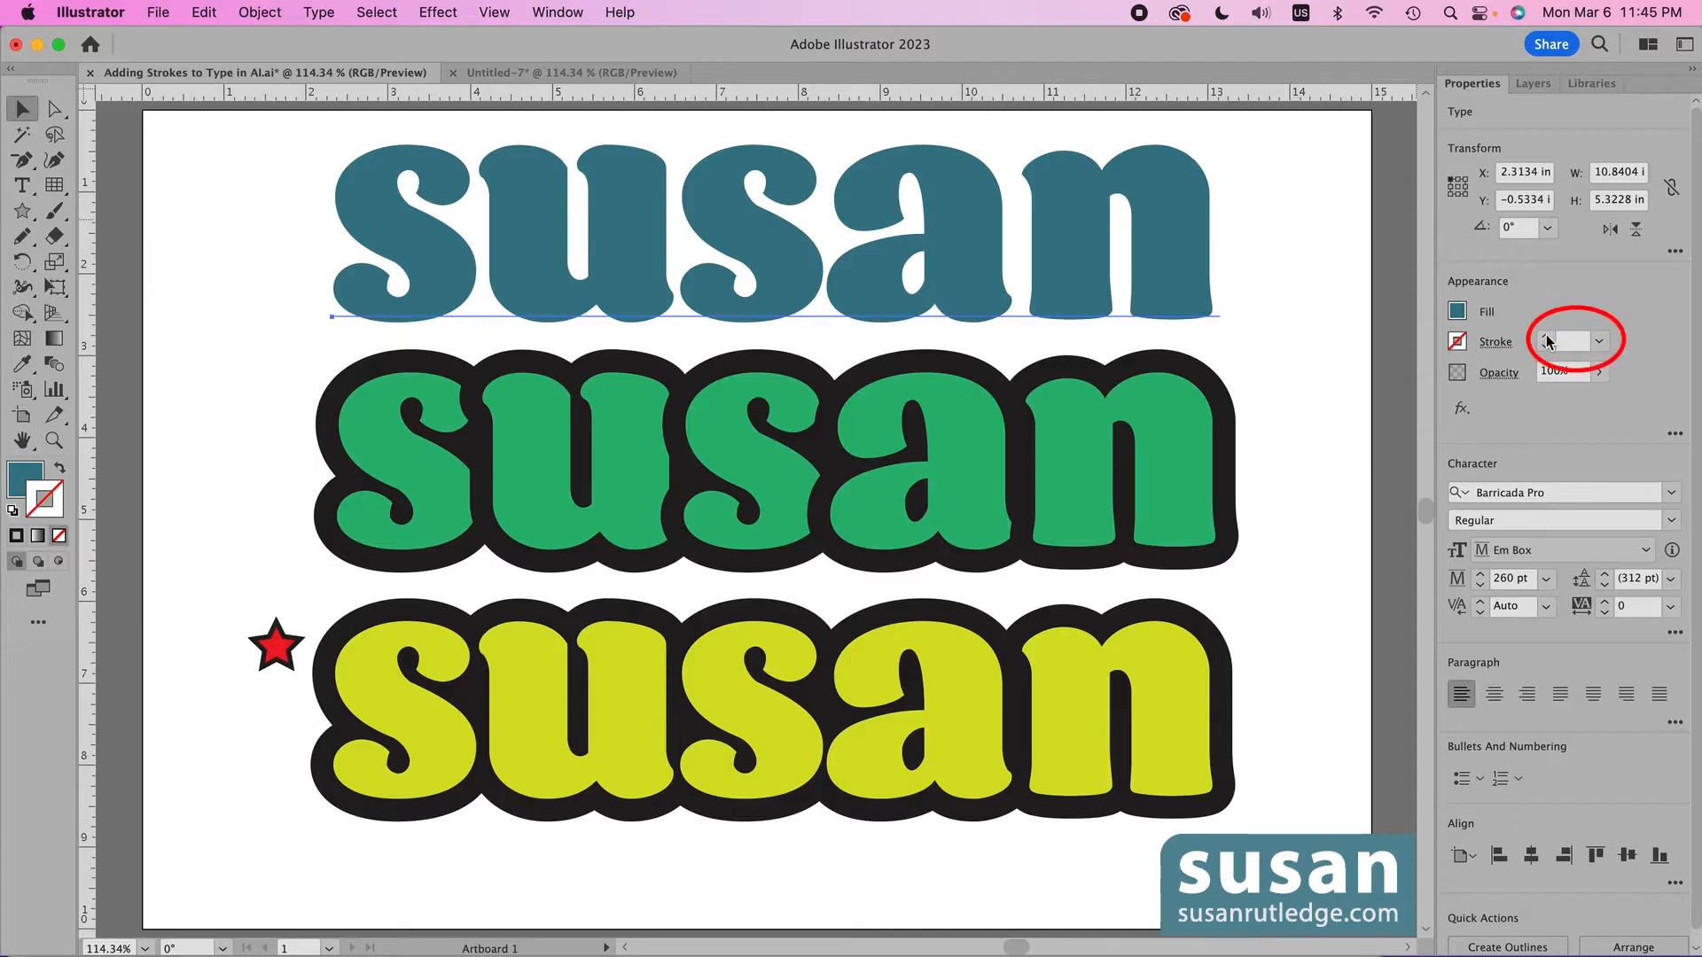
# Raise the top teal 'susan' stroke weight from 4 pt to 29 pt
pyautogui.click(1549, 340)
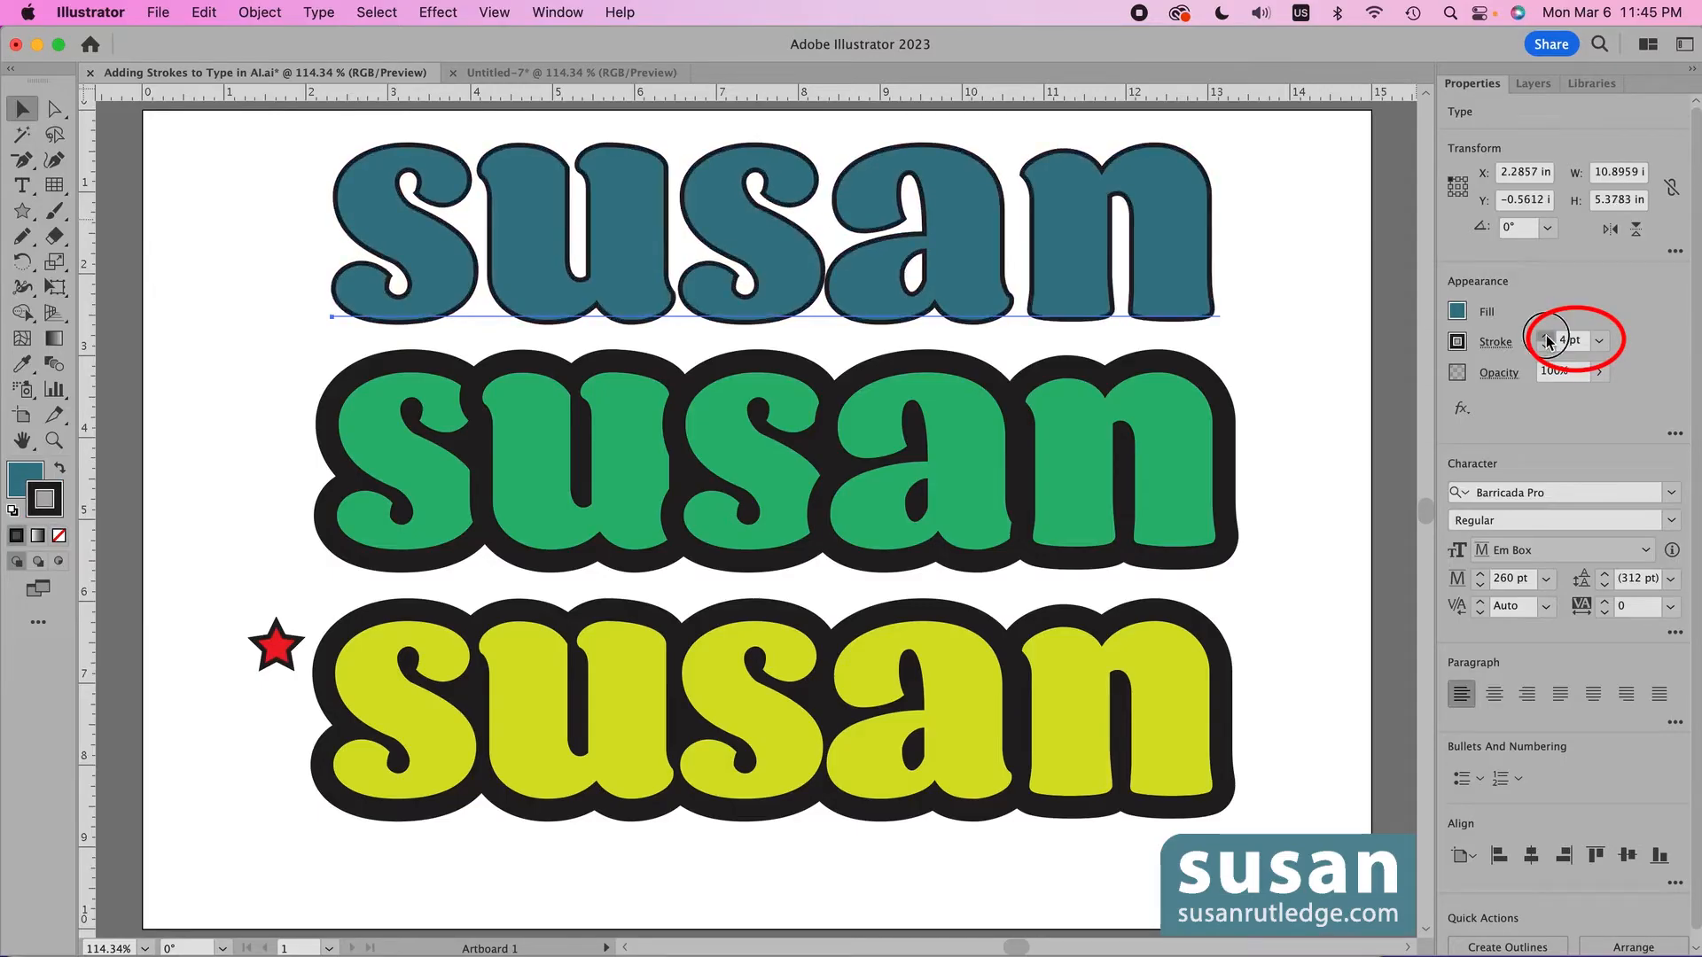
pyautogui.click(1547, 334)
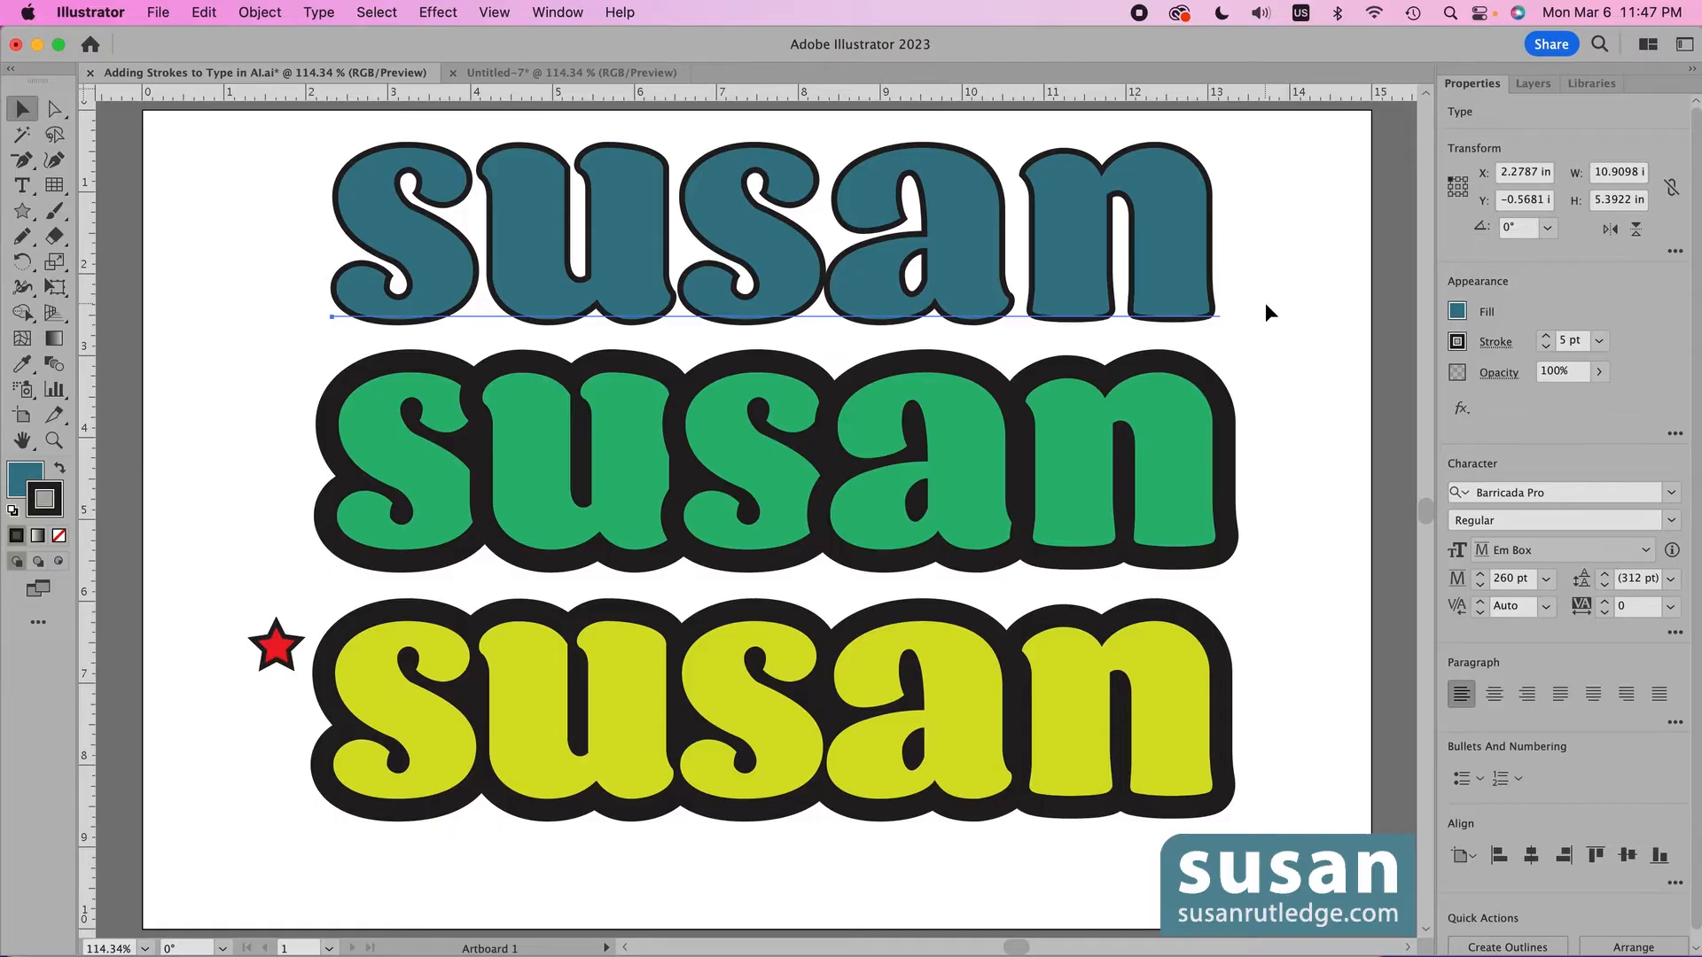
pyautogui.click(1546, 345)
pyautogui.write('29')
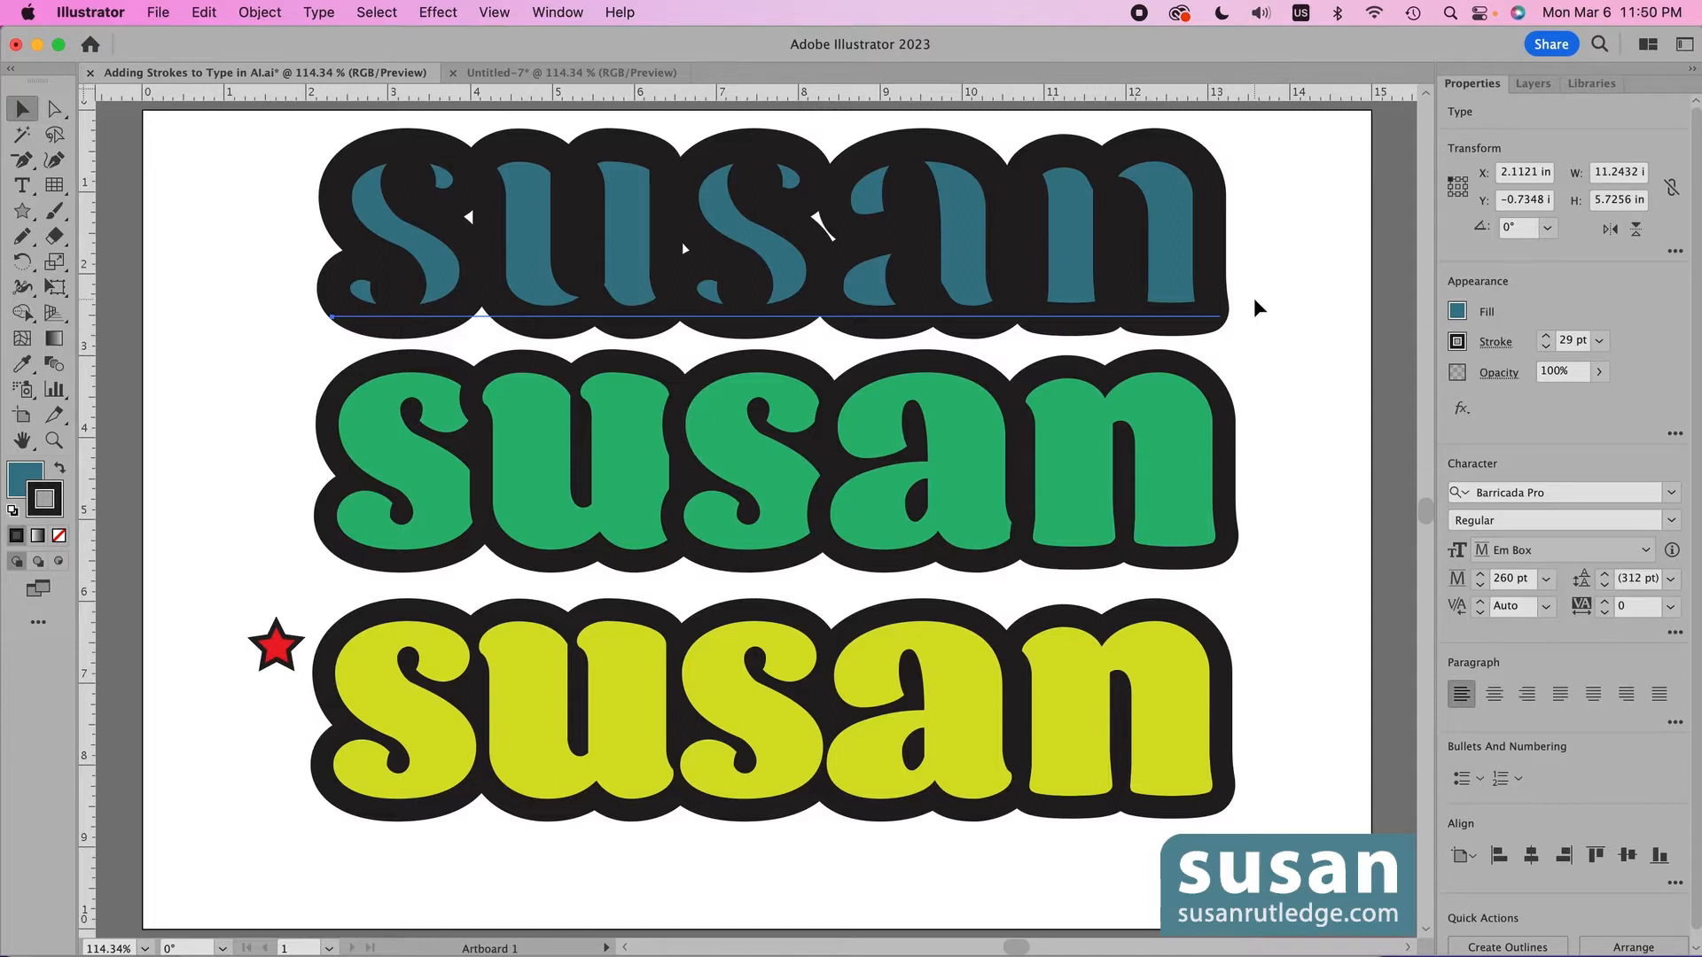
pyautogui.moveTo(1308, 575)
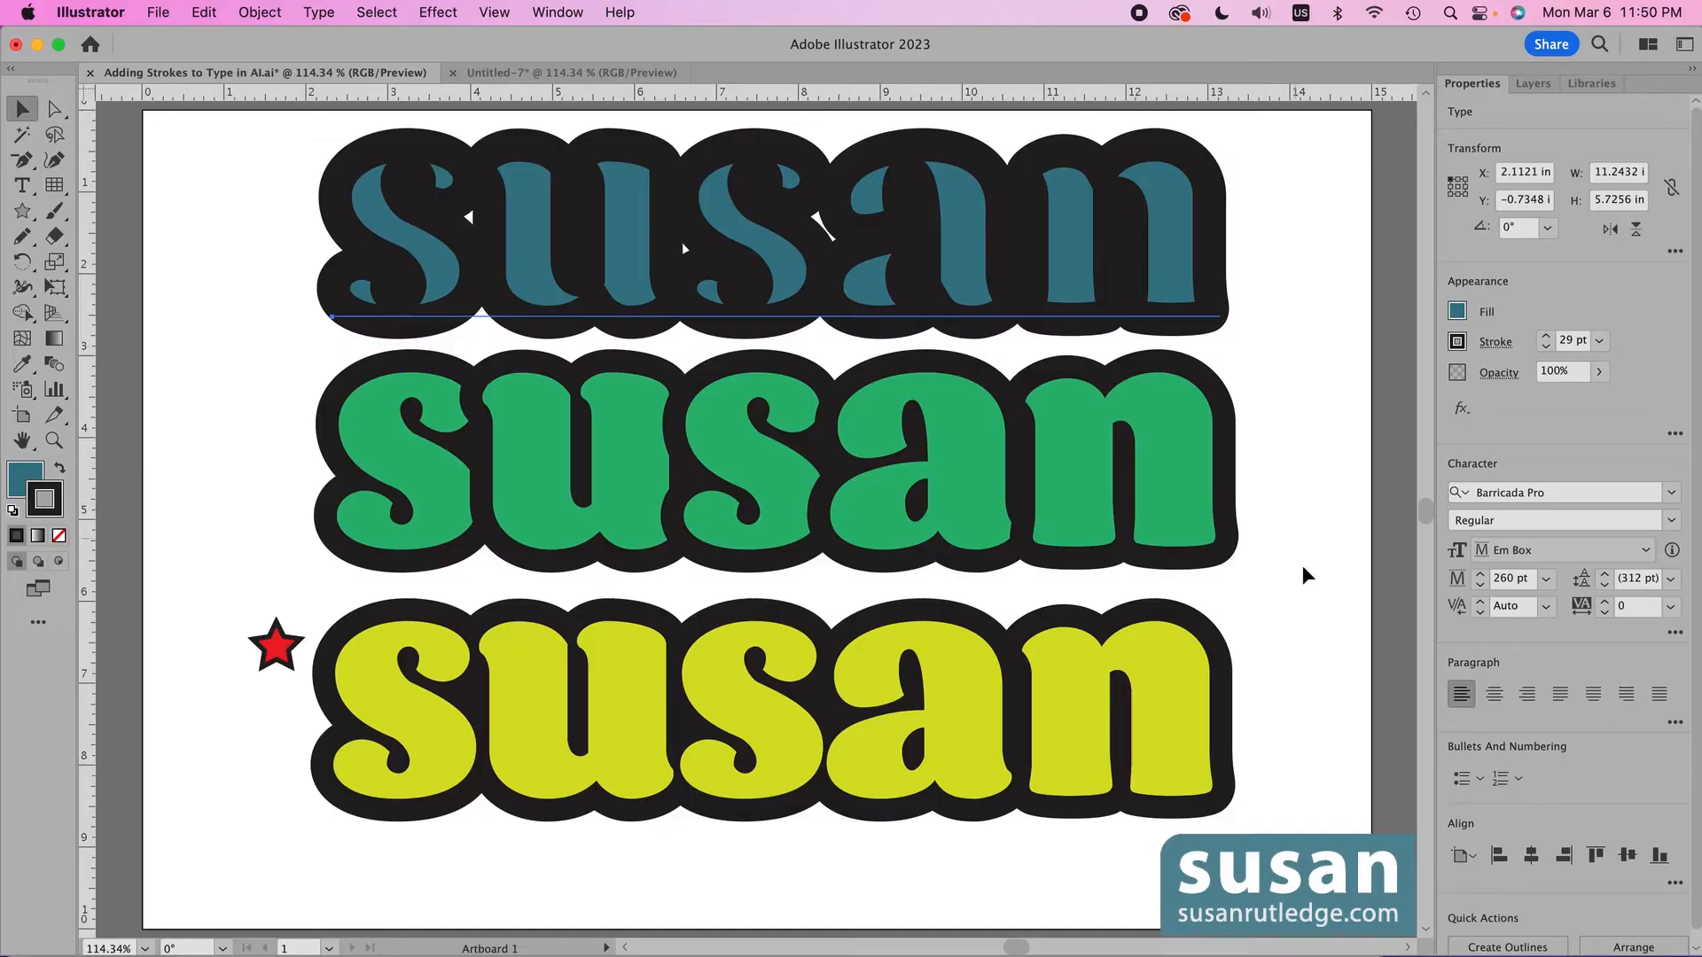
pyautogui.moveTo(1273, 714)
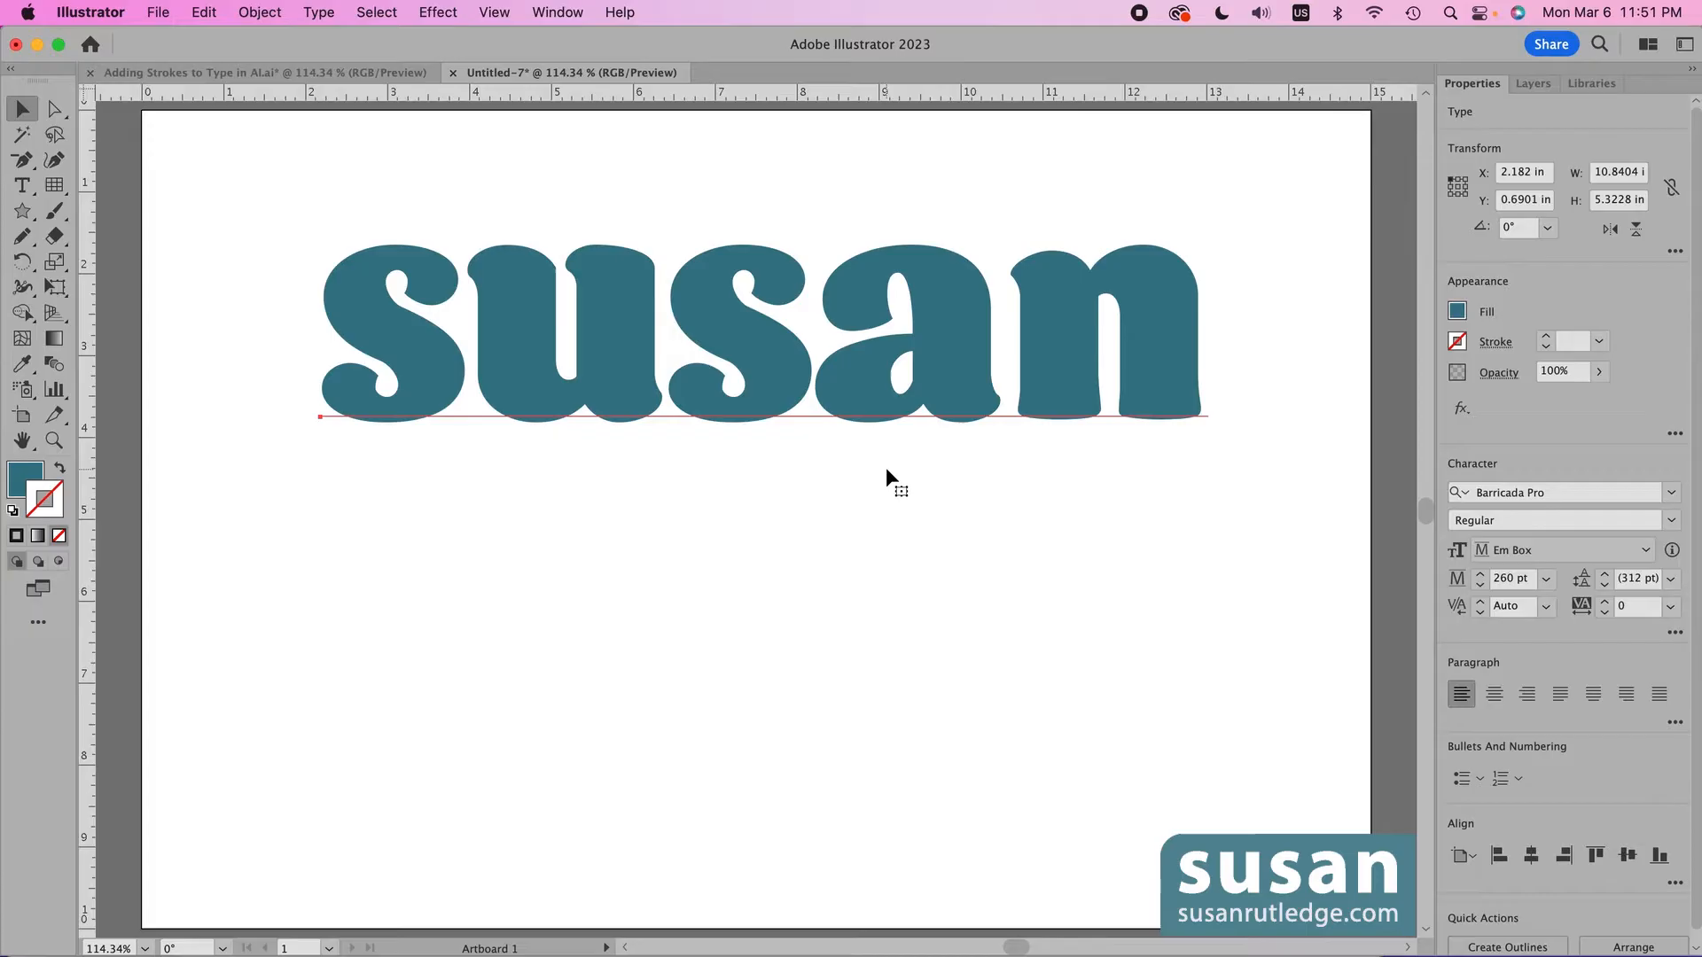
pyautogui.moveTo(1574, 675)
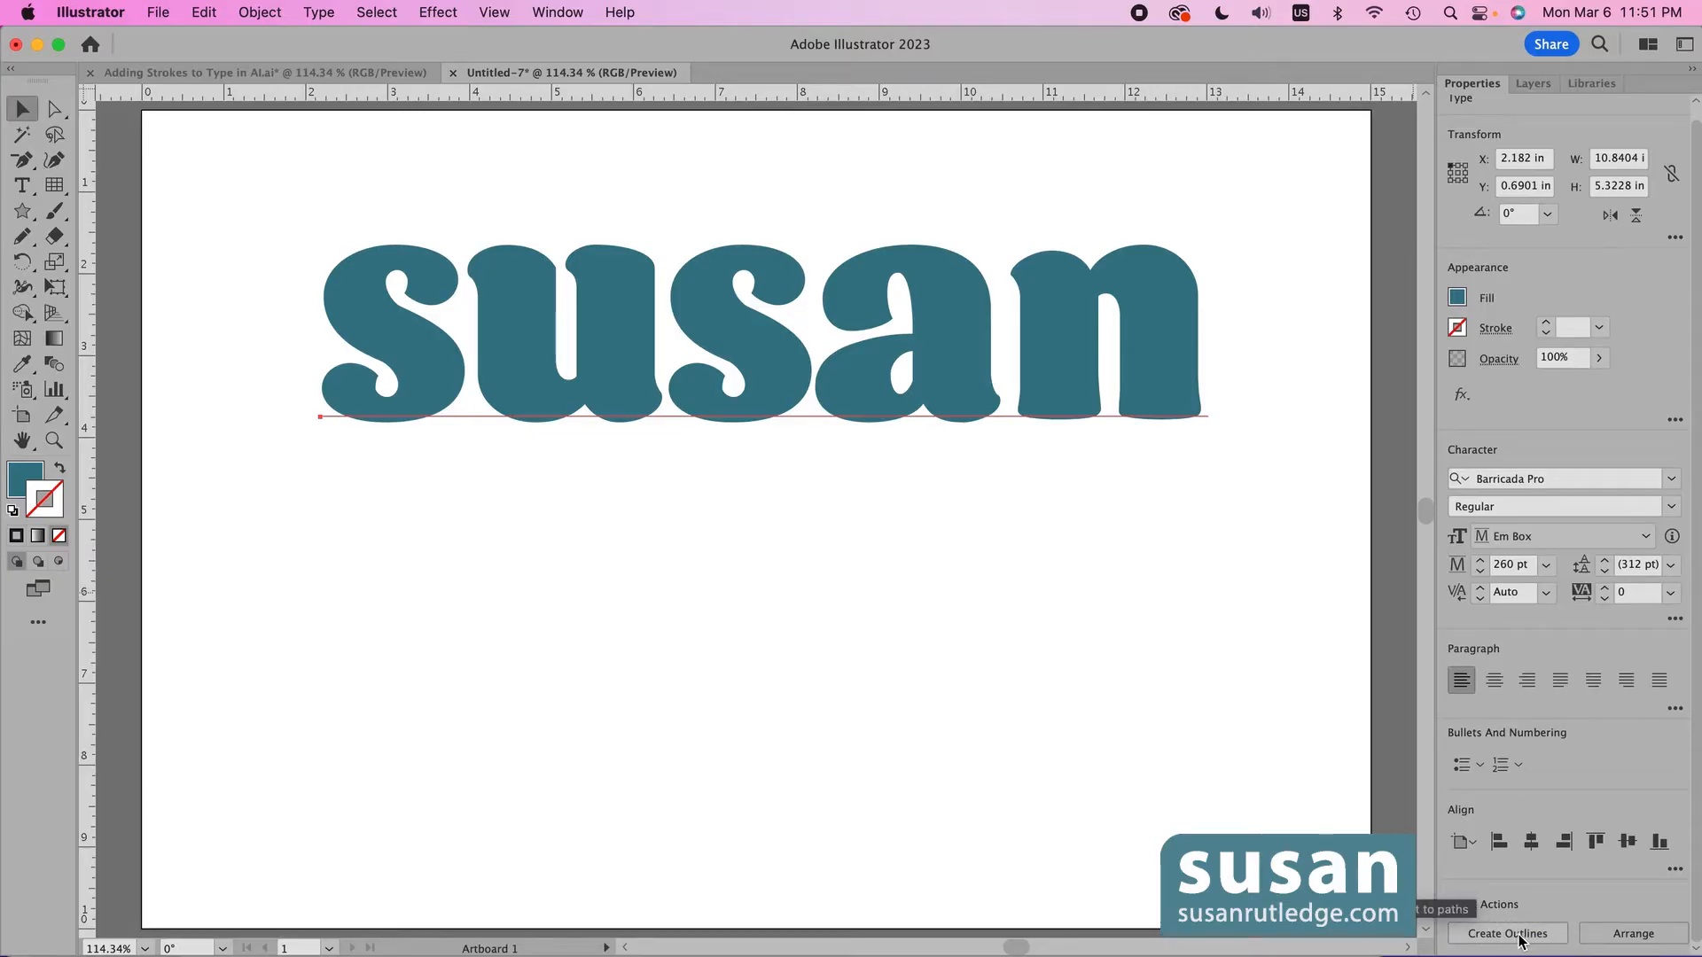
# Convert the teal 'susan' in Untitled-7 to outlined letter shapes with Create Outlines
pyautogui.click(1505, 933)
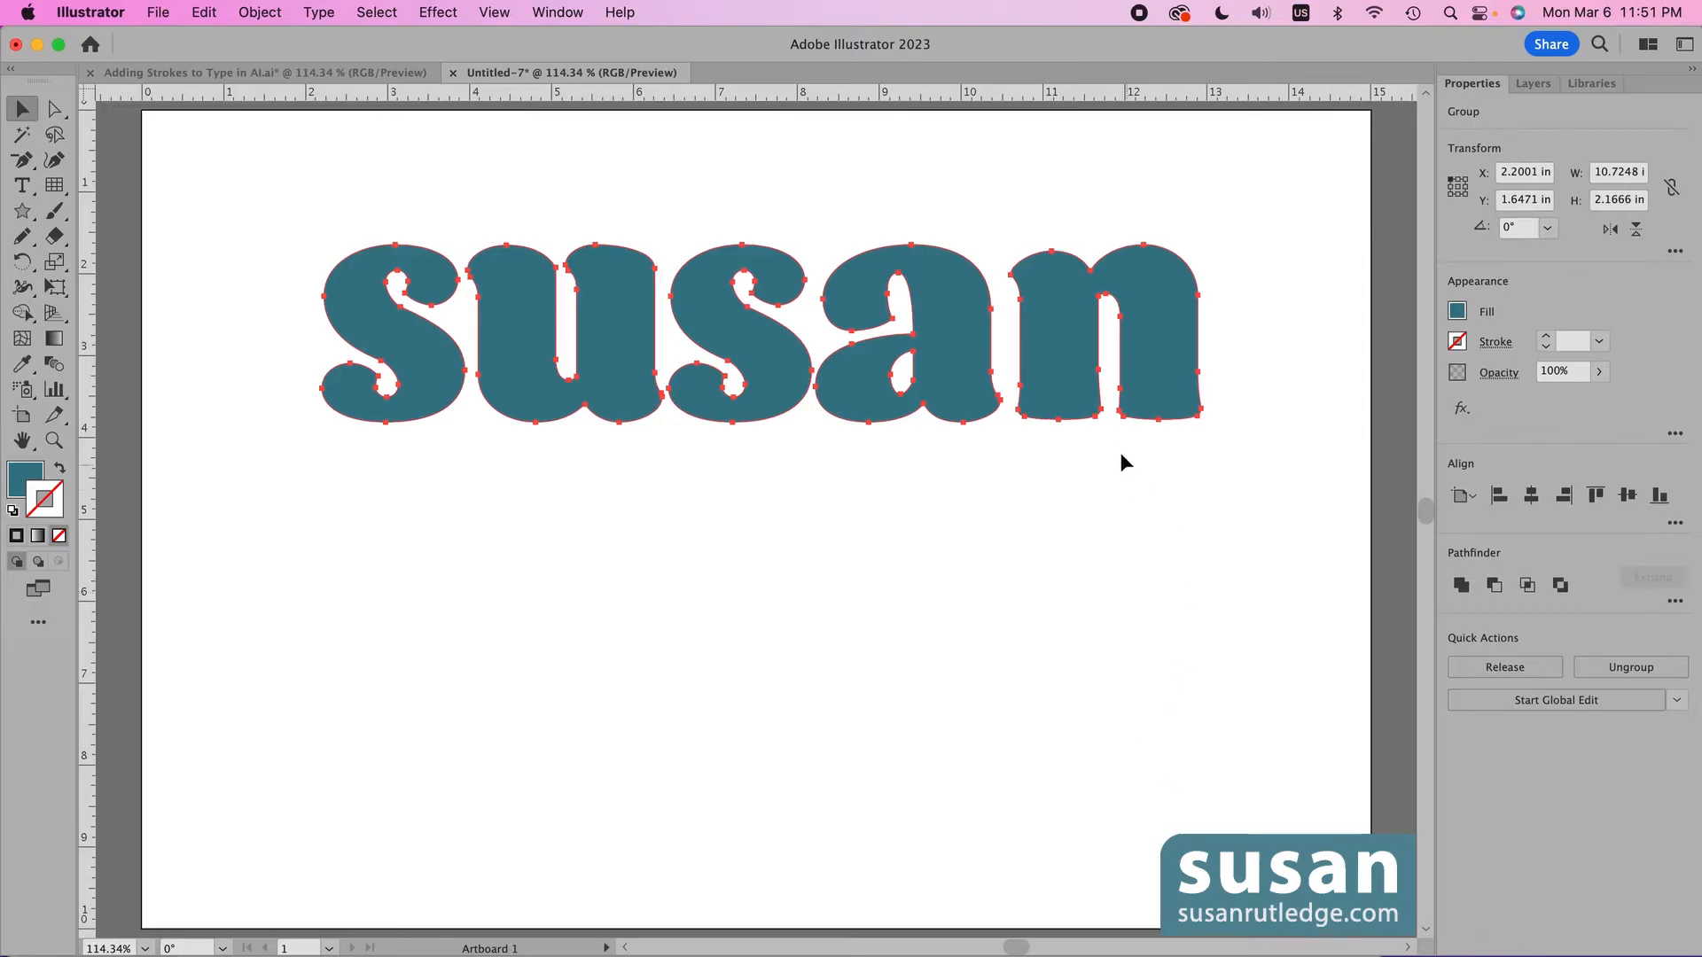
pyautogui.moveTo(1217, 329)
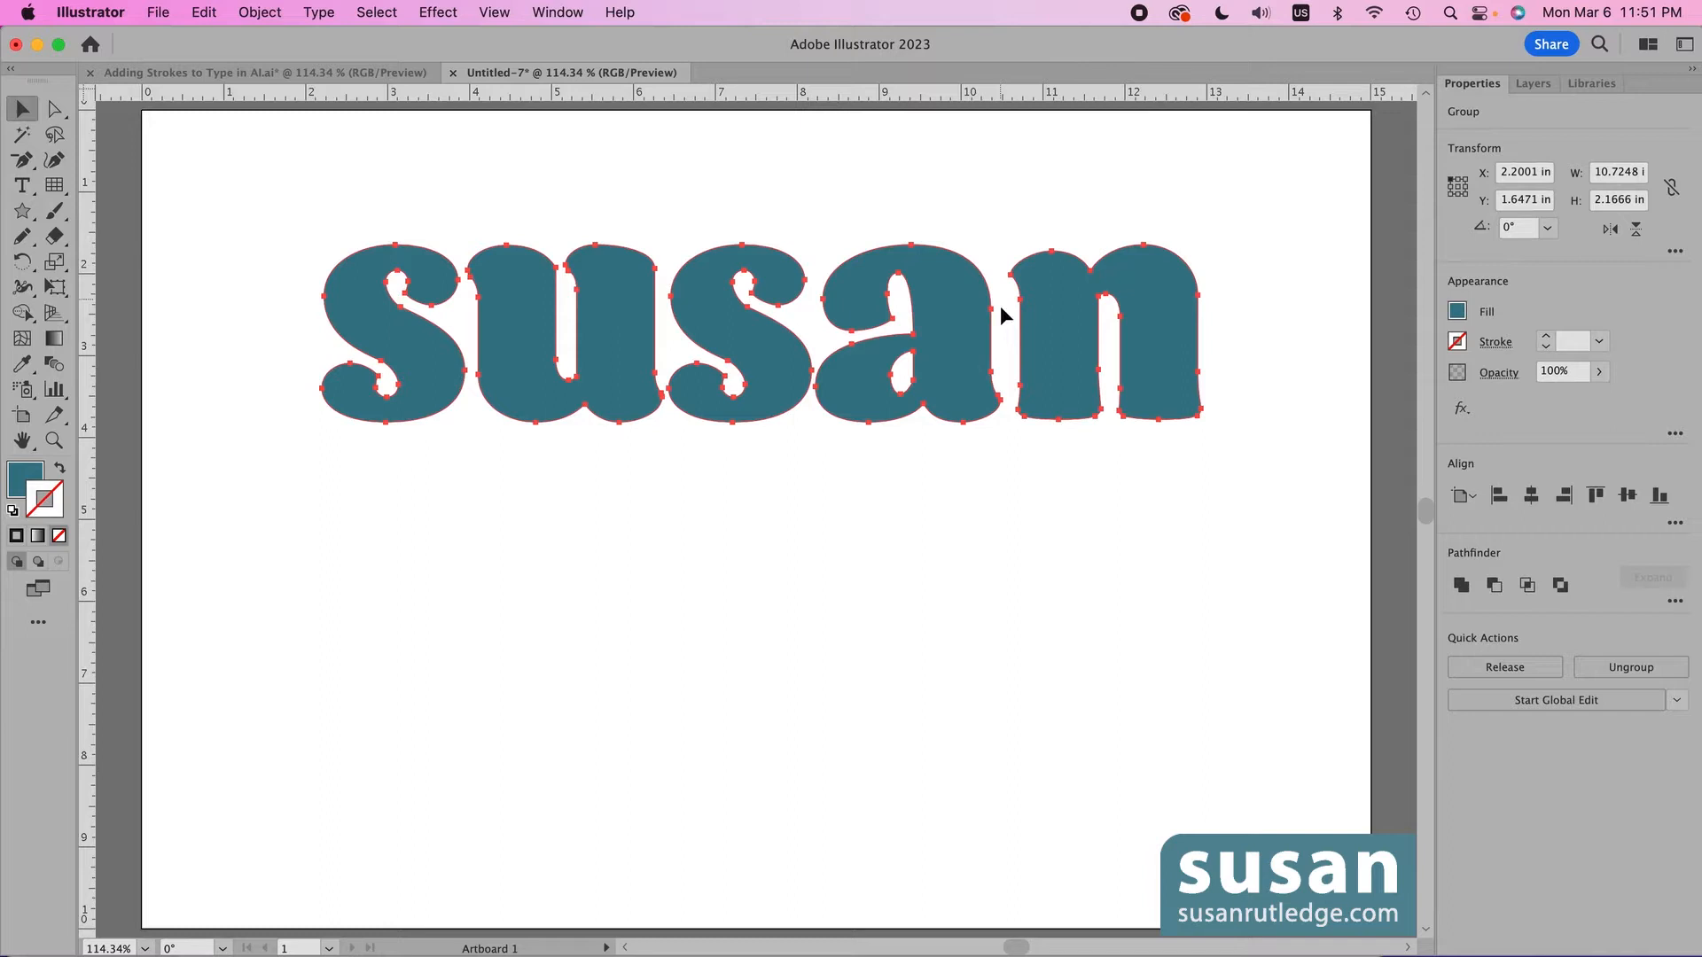
pyautogui.moveTo(1256, 450)
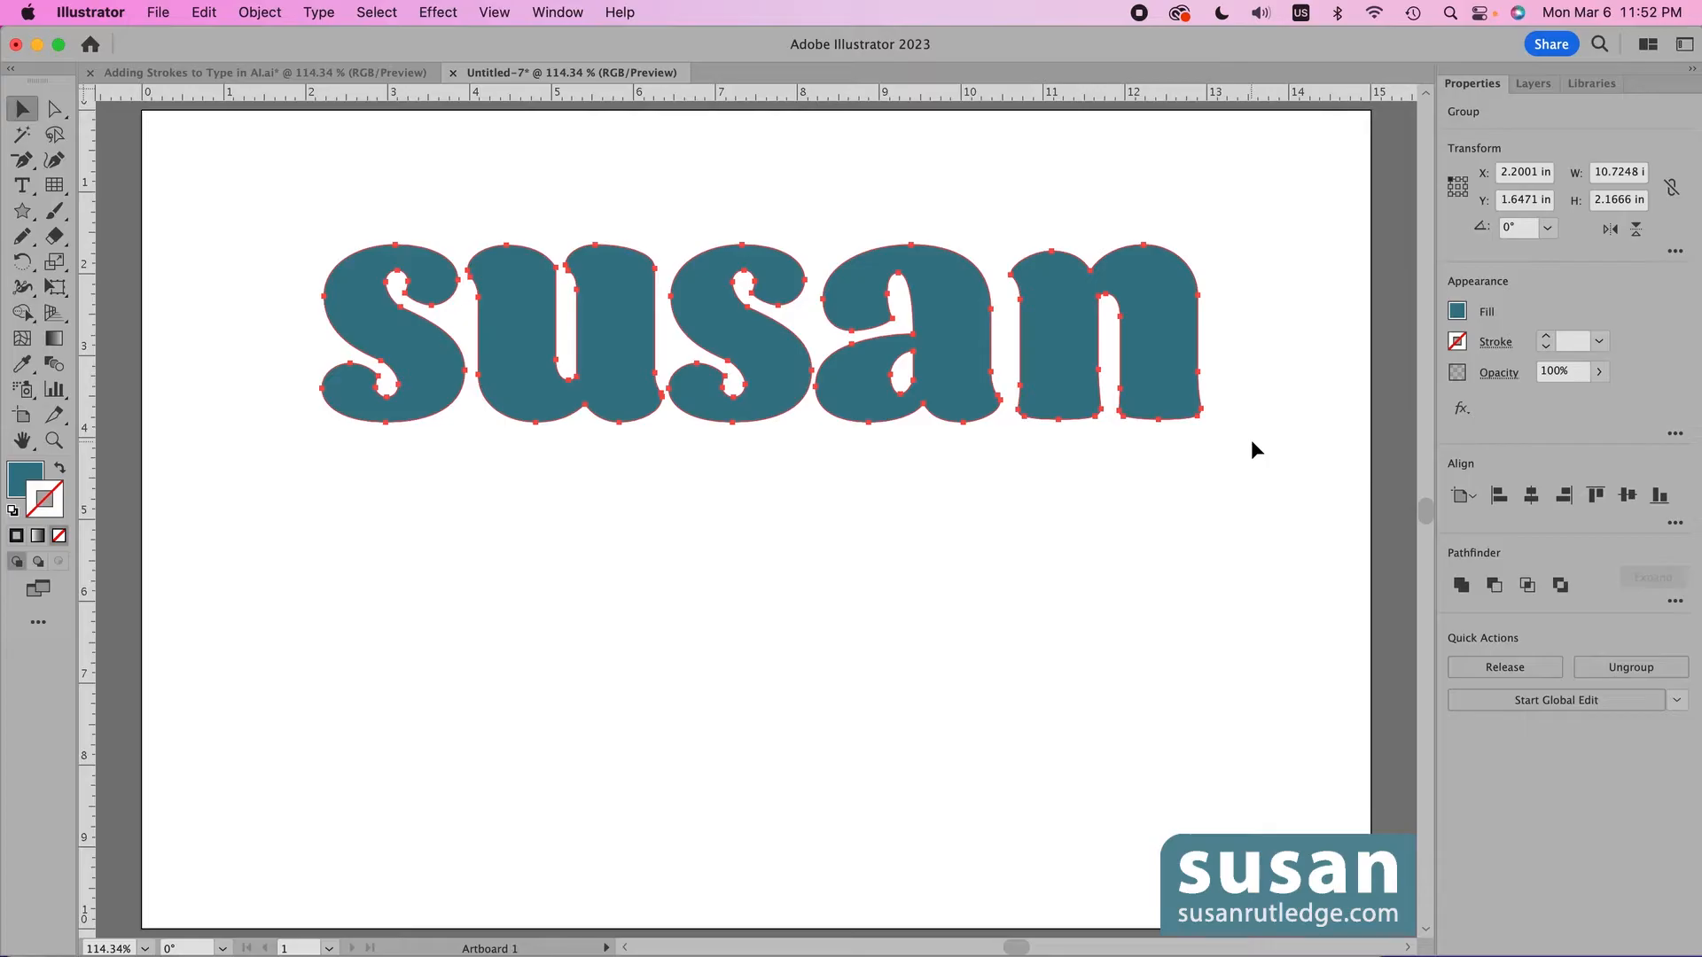
pyautogui.moveTo(1352, 432)
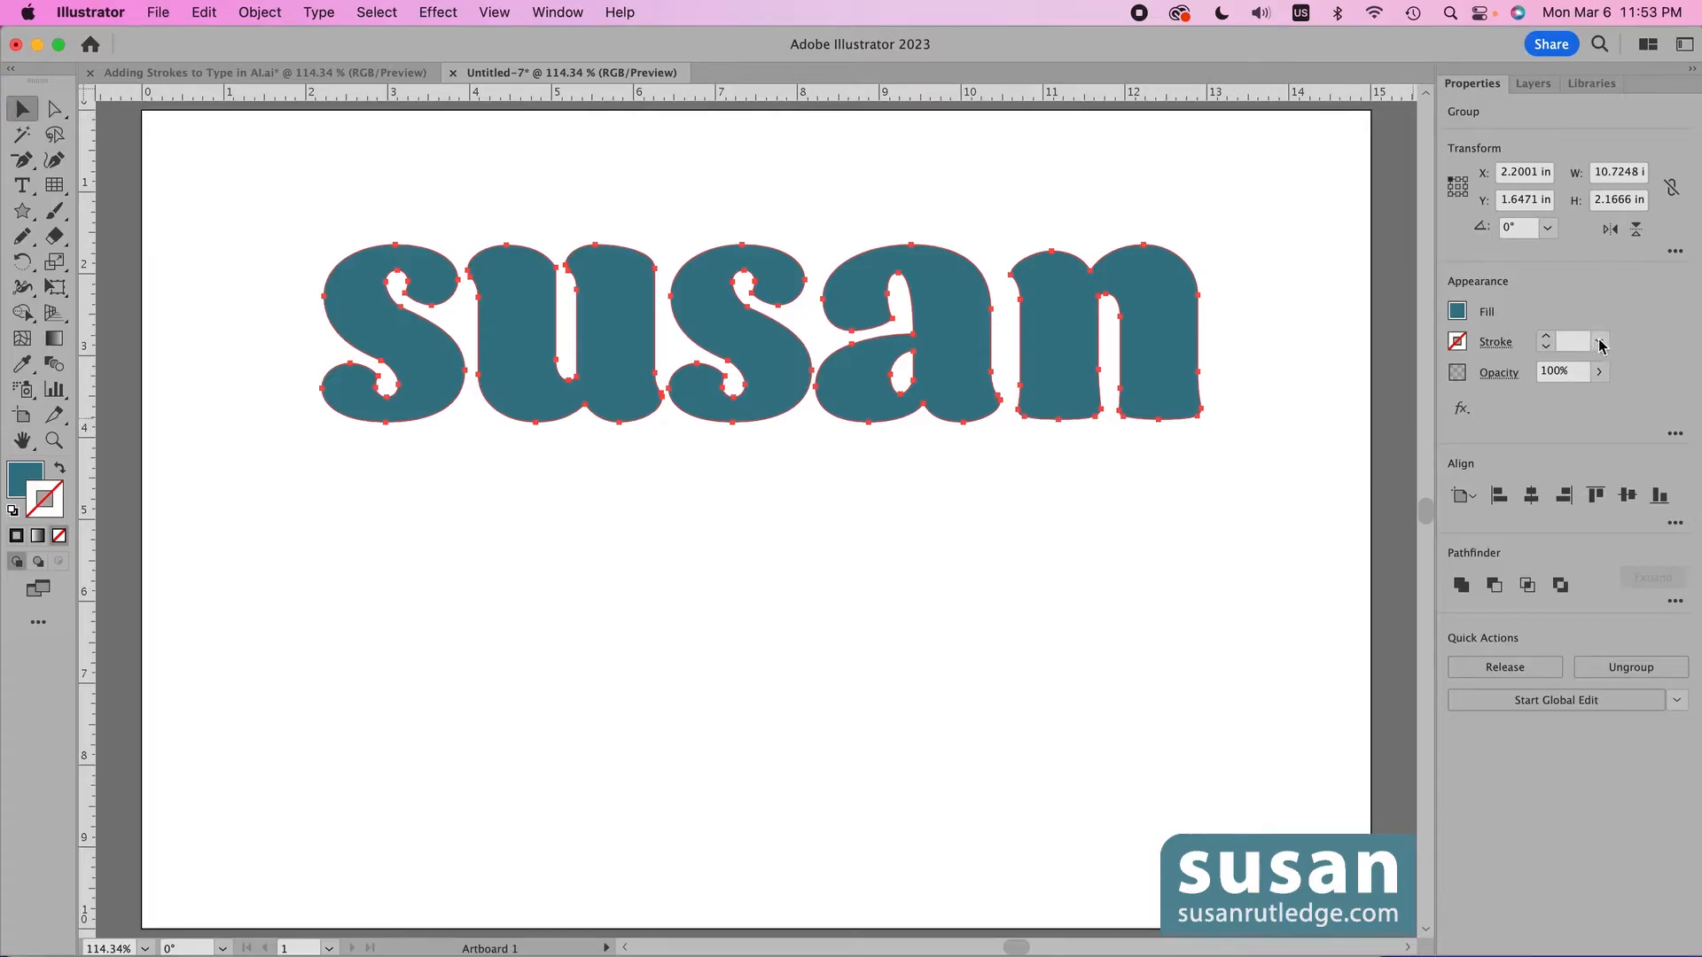
# Give the outlined 'susan' a 20 pt stroke aligned to the outside of the letters
pyautogui.click(1597, 343)
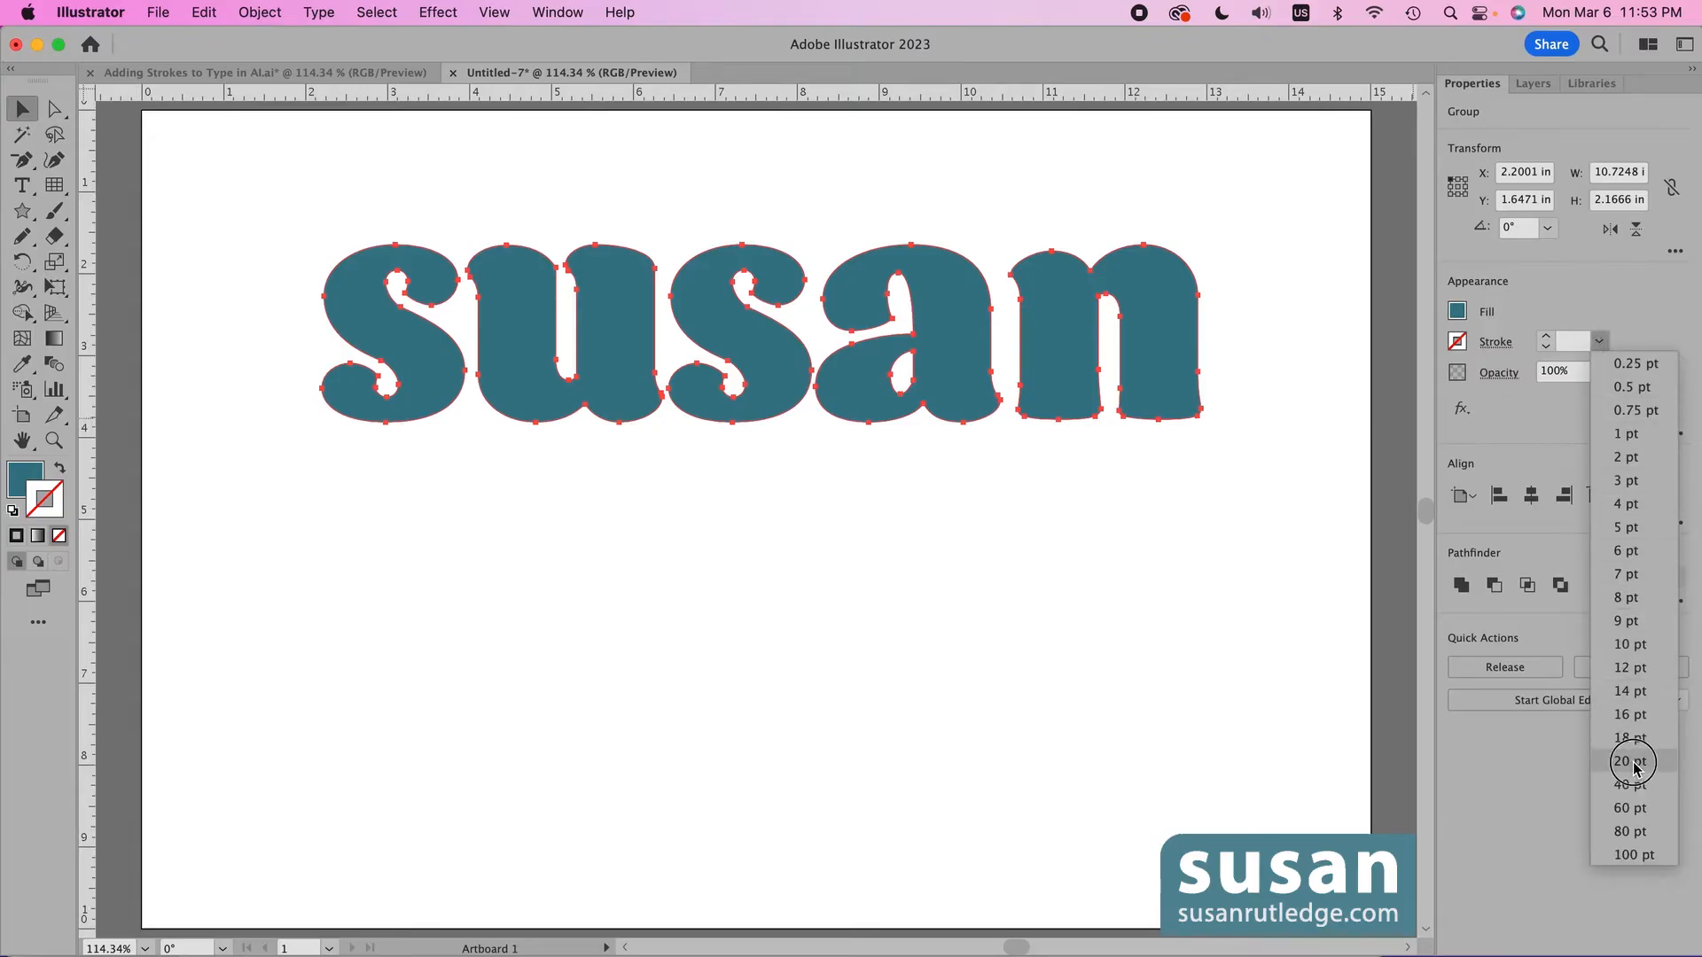
pyautogui.click(1628, 760)
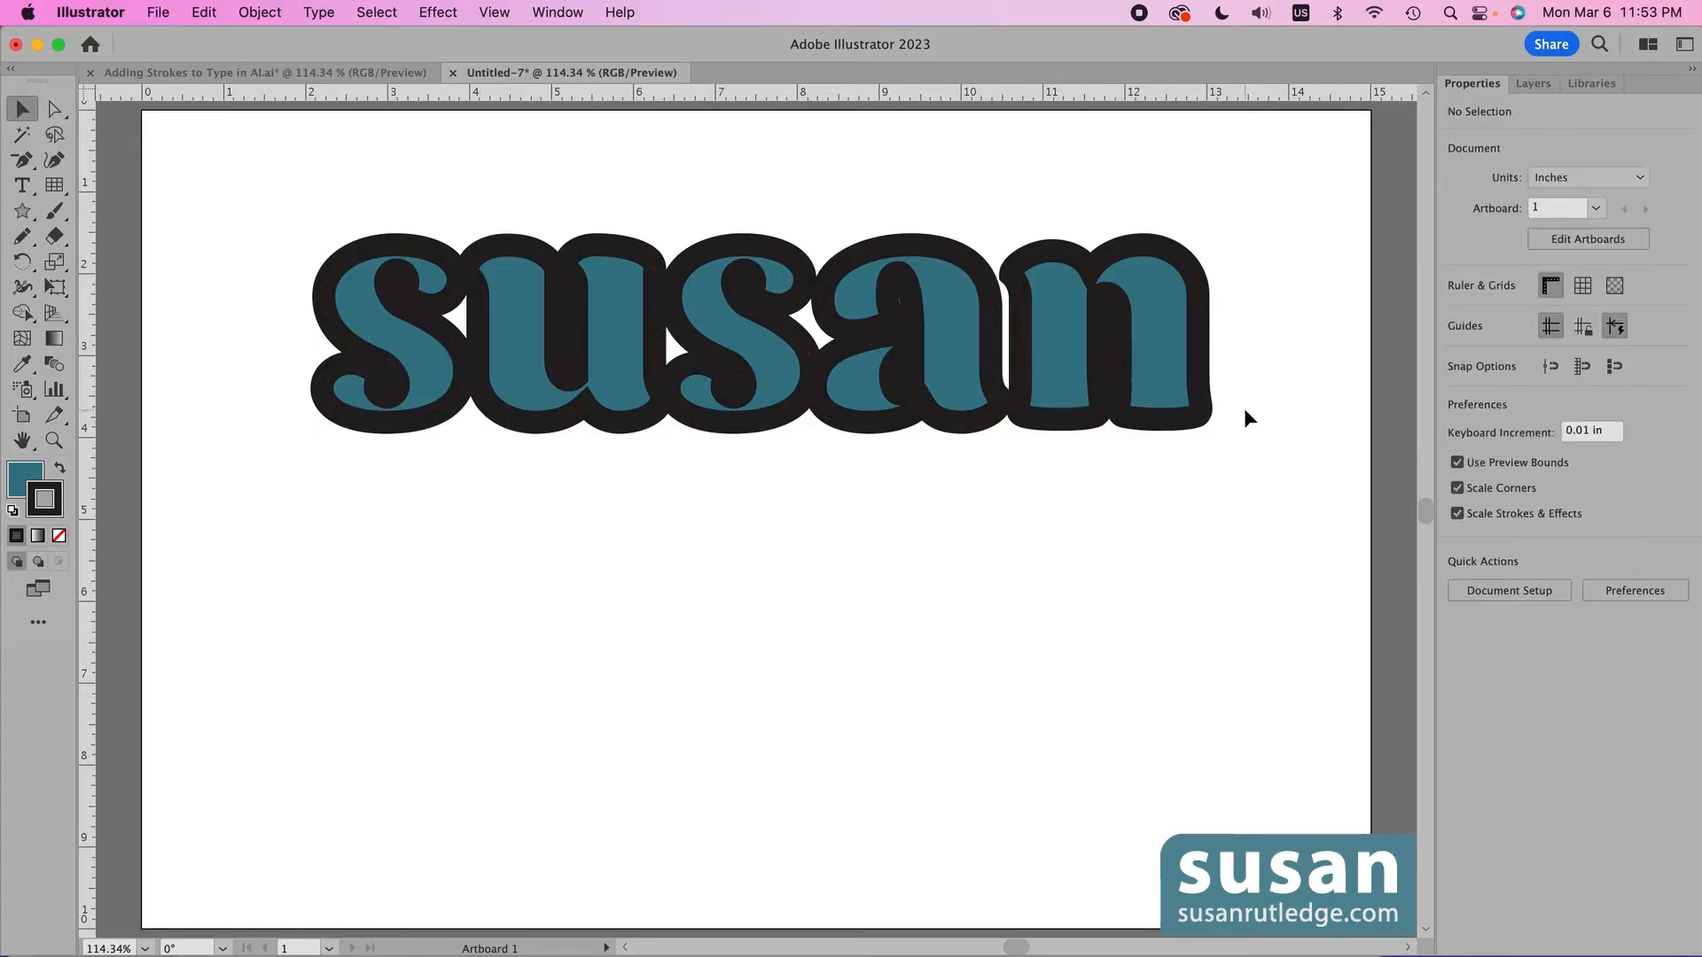
pyautogui.moveTo(1240, 540)
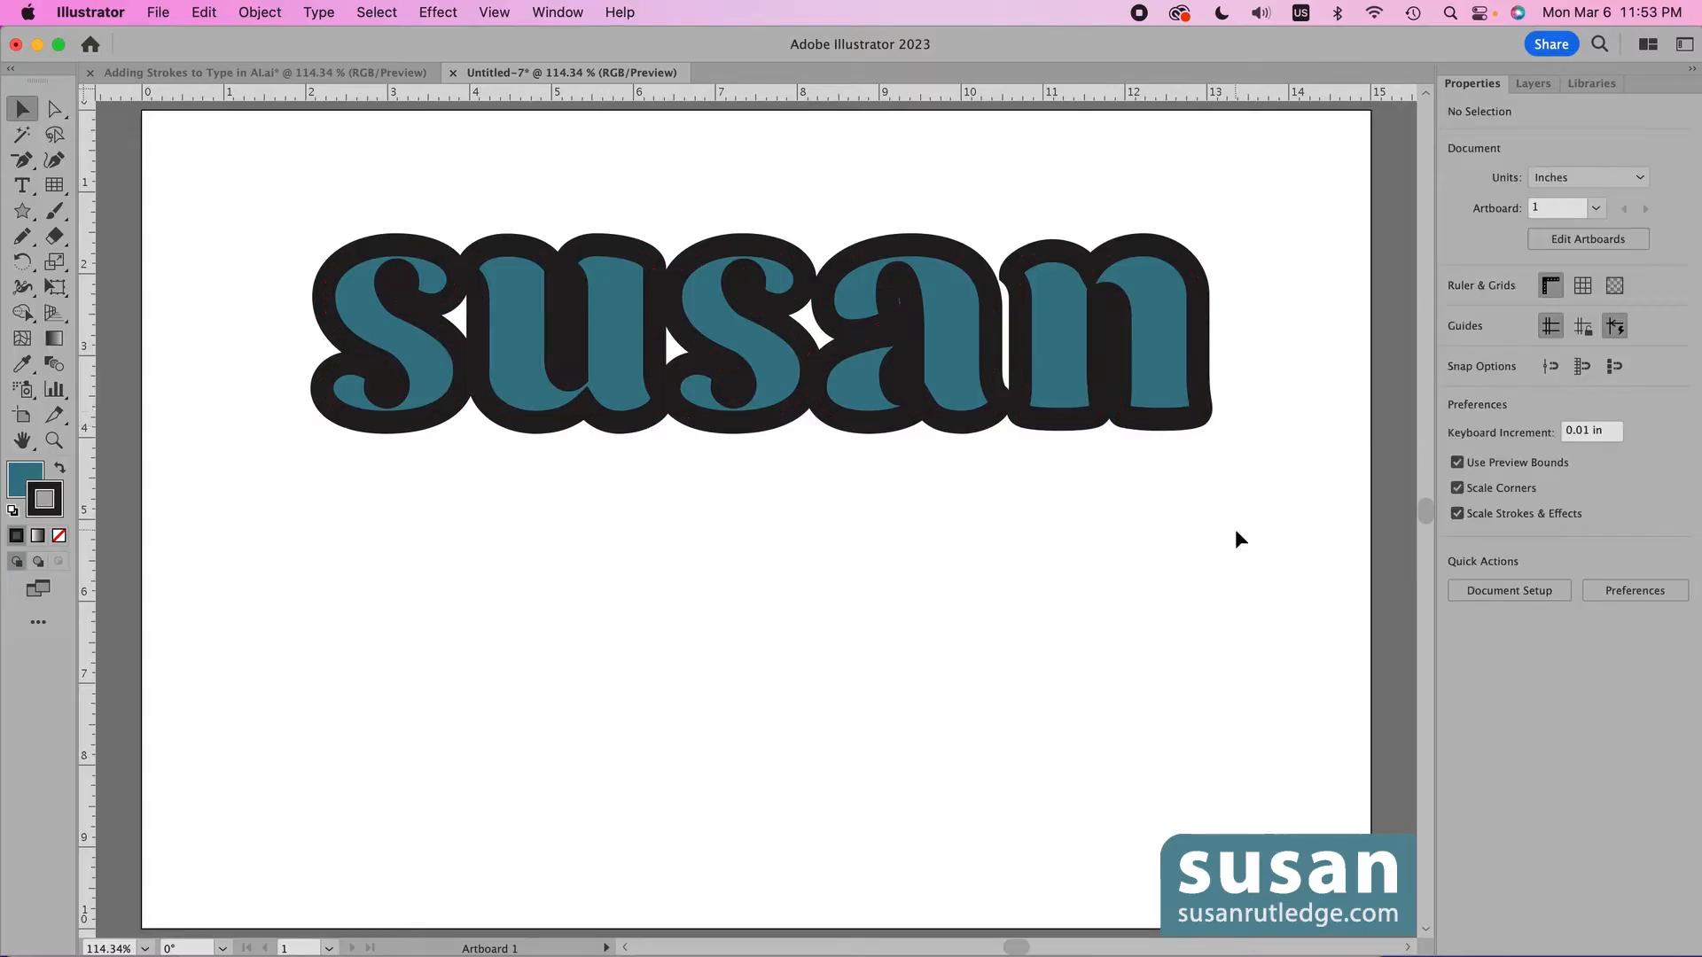
pyautogui.click(760, 325)
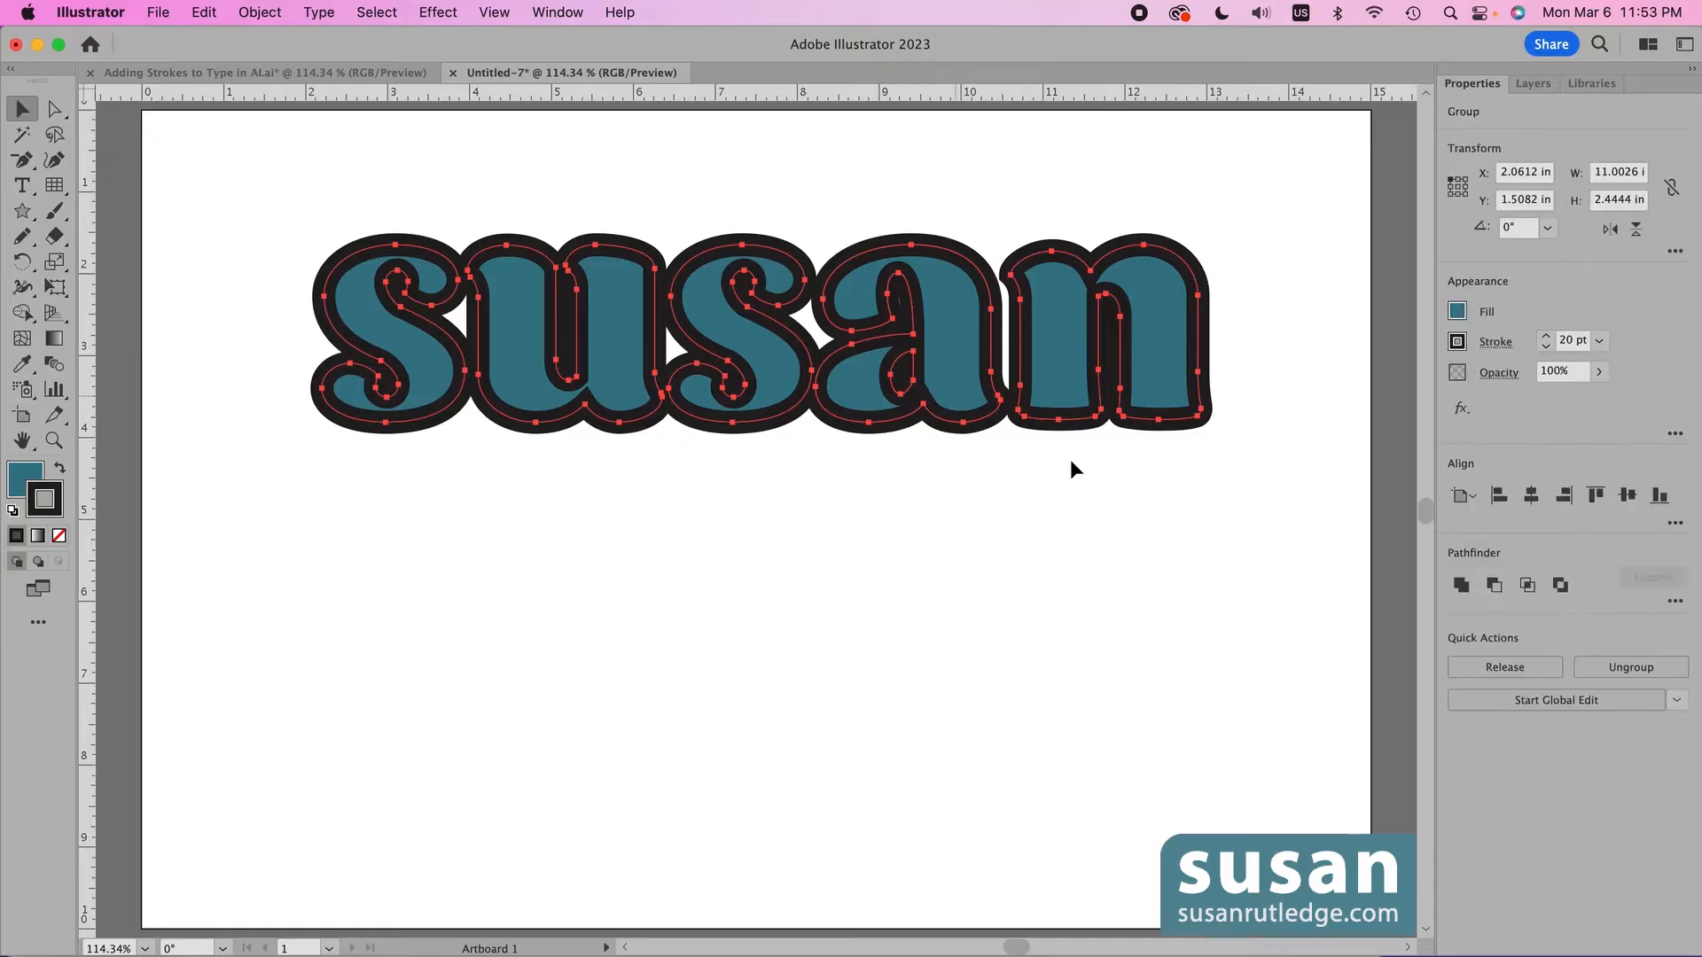
pyautogui.moveTo(1118, 496)
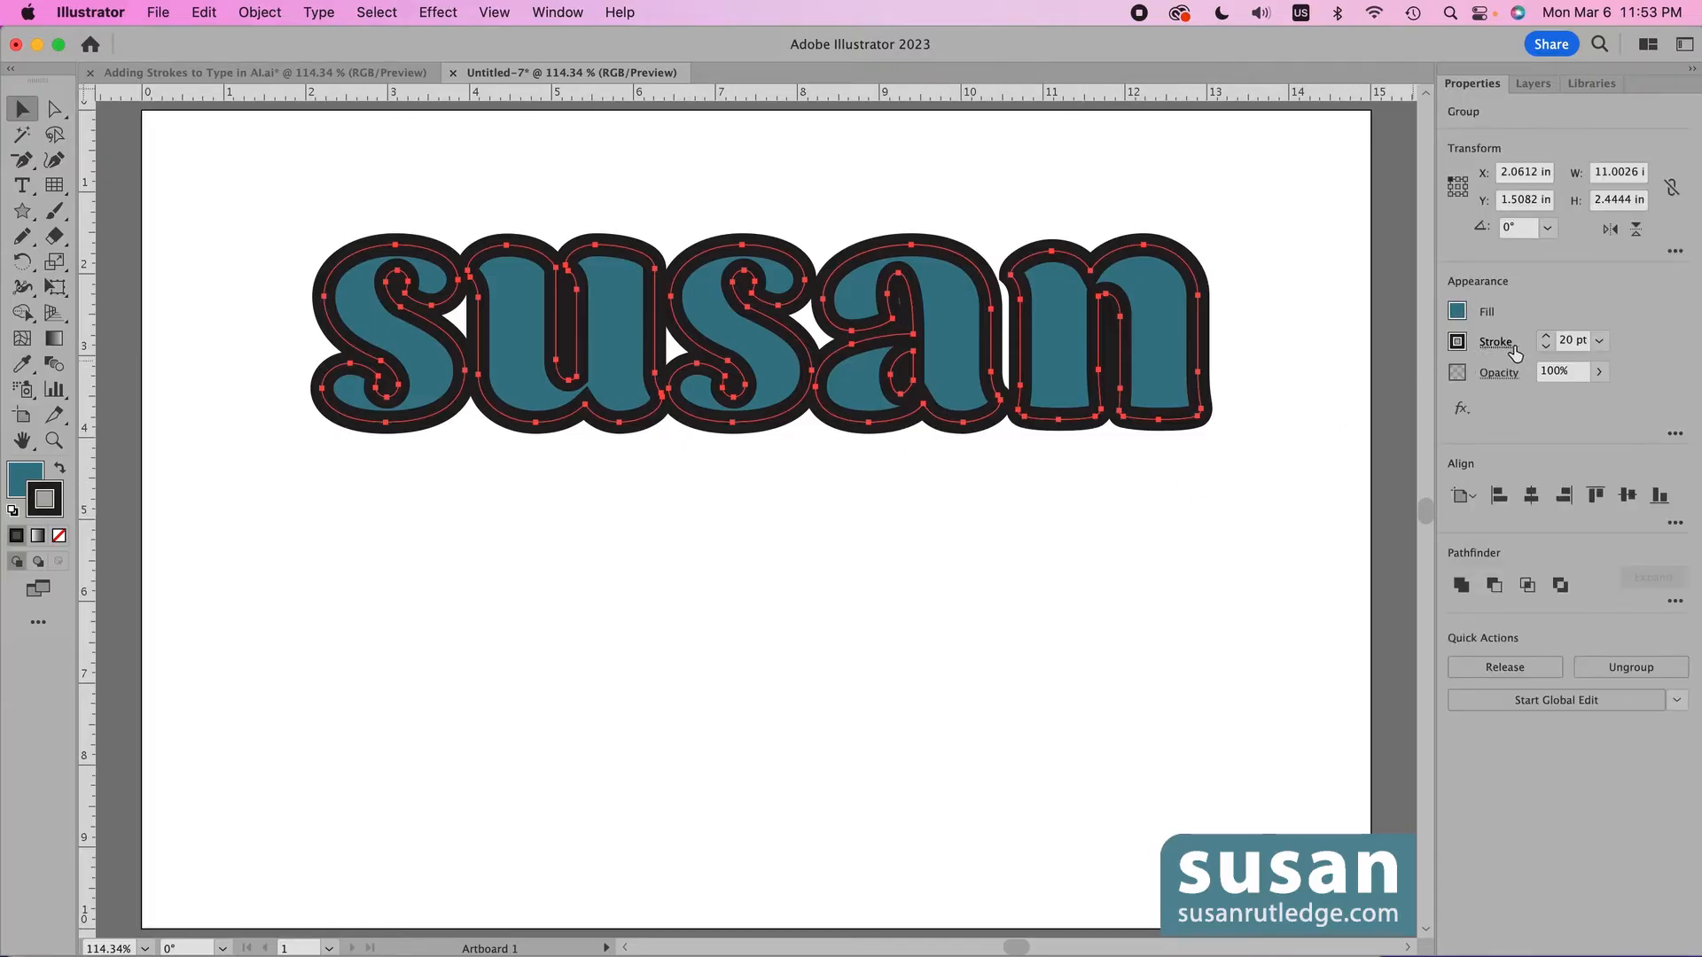
pyautogui.click(1495, 340)
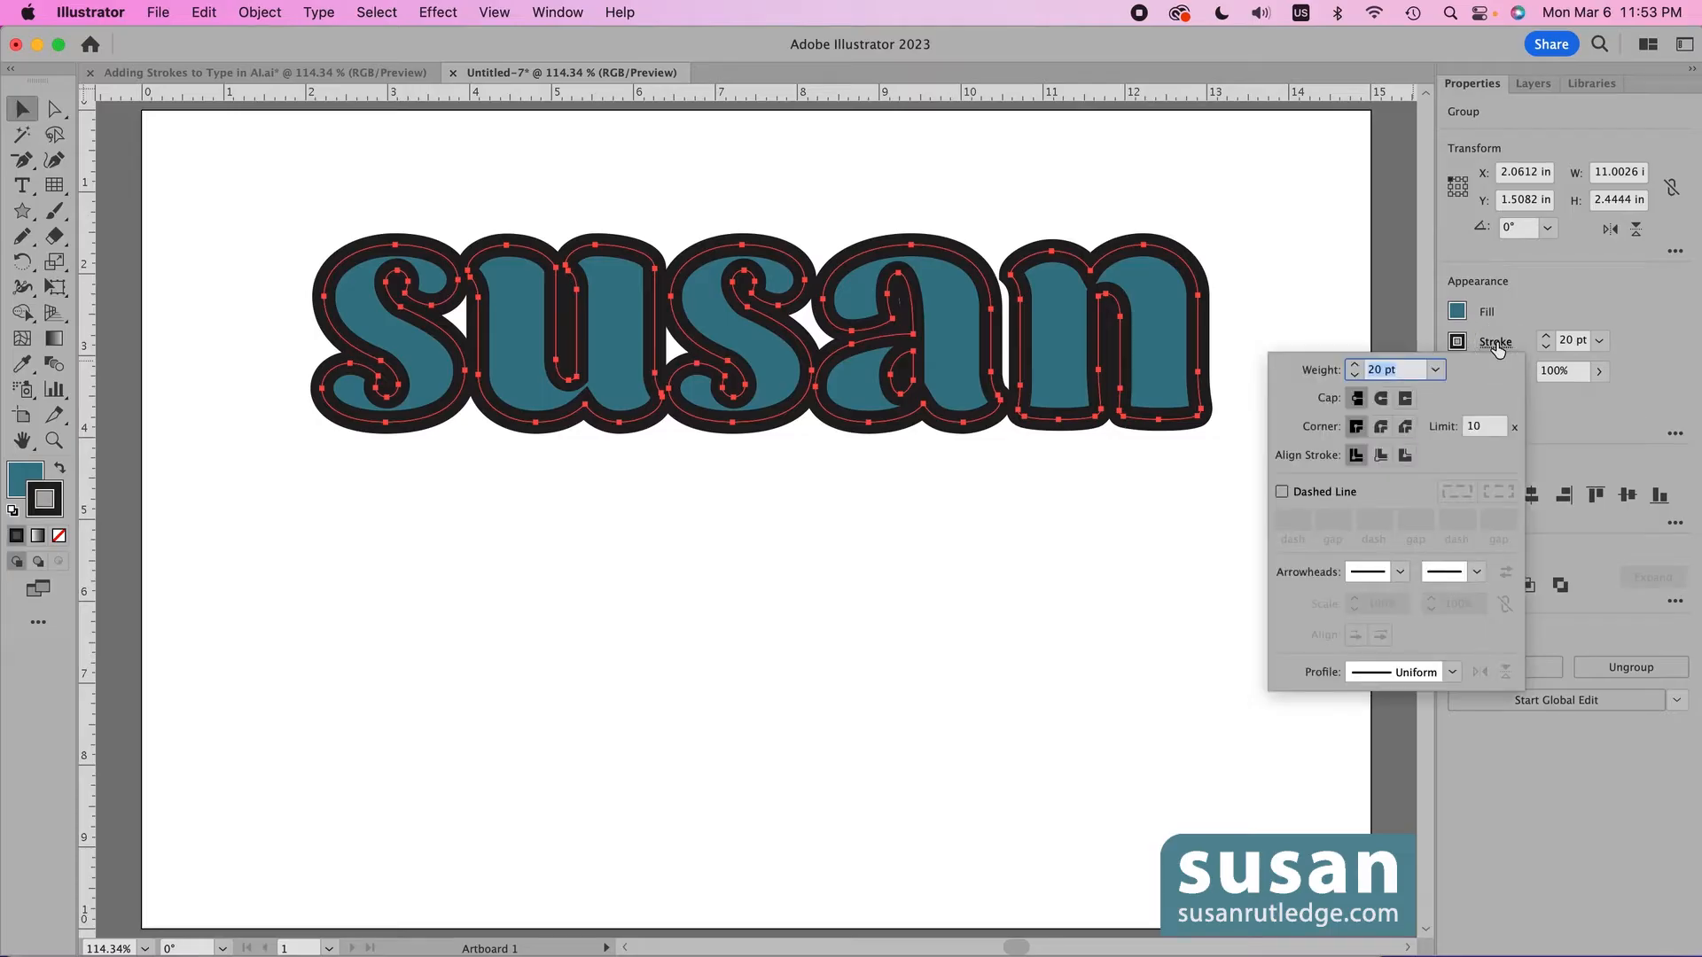
pyautogui.moveTo(1350, 478)
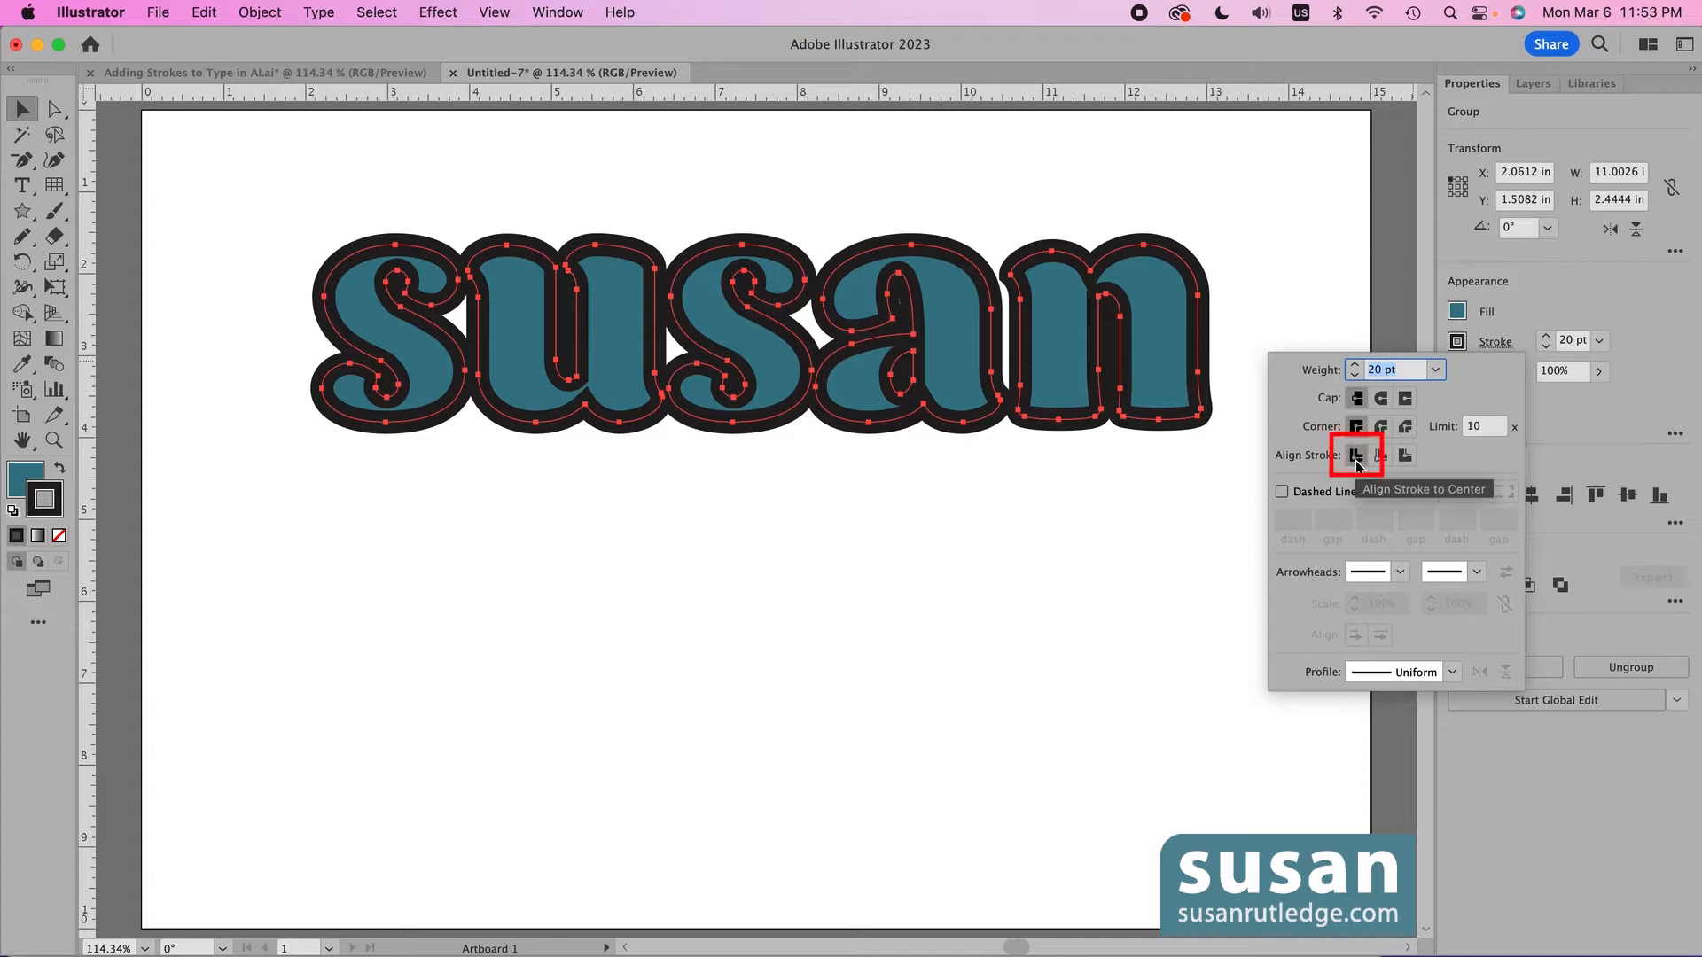
pyautogui.moveTo(1290, 472)
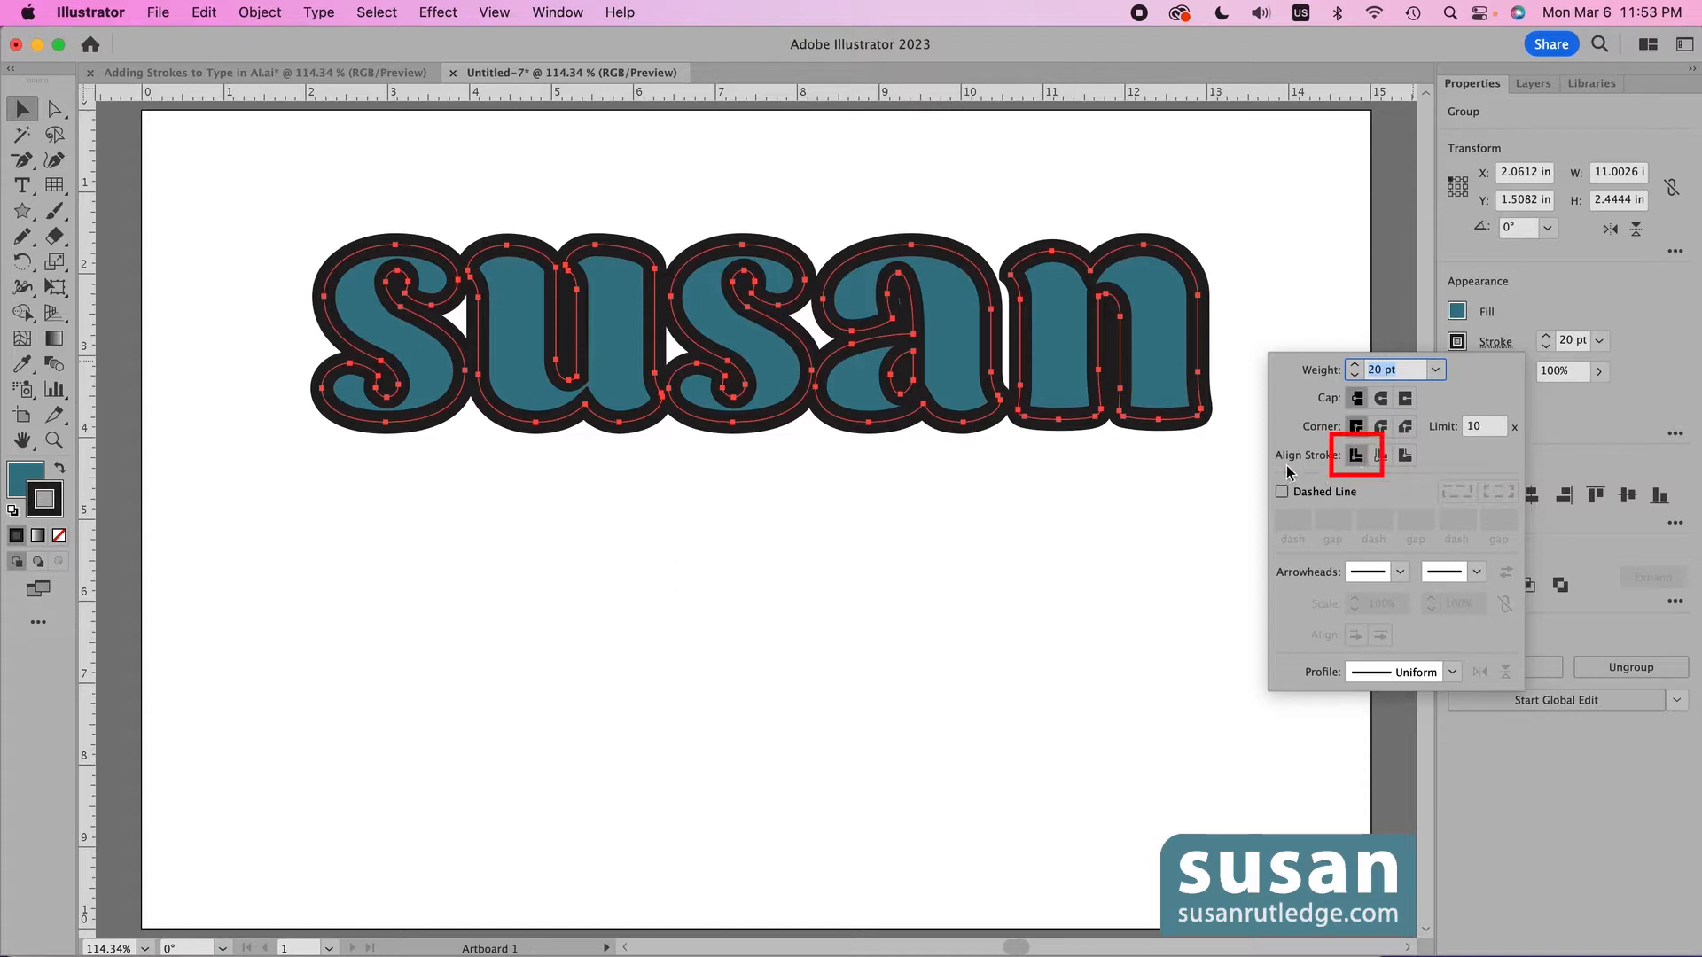
pyautogui.click(1404, 455)
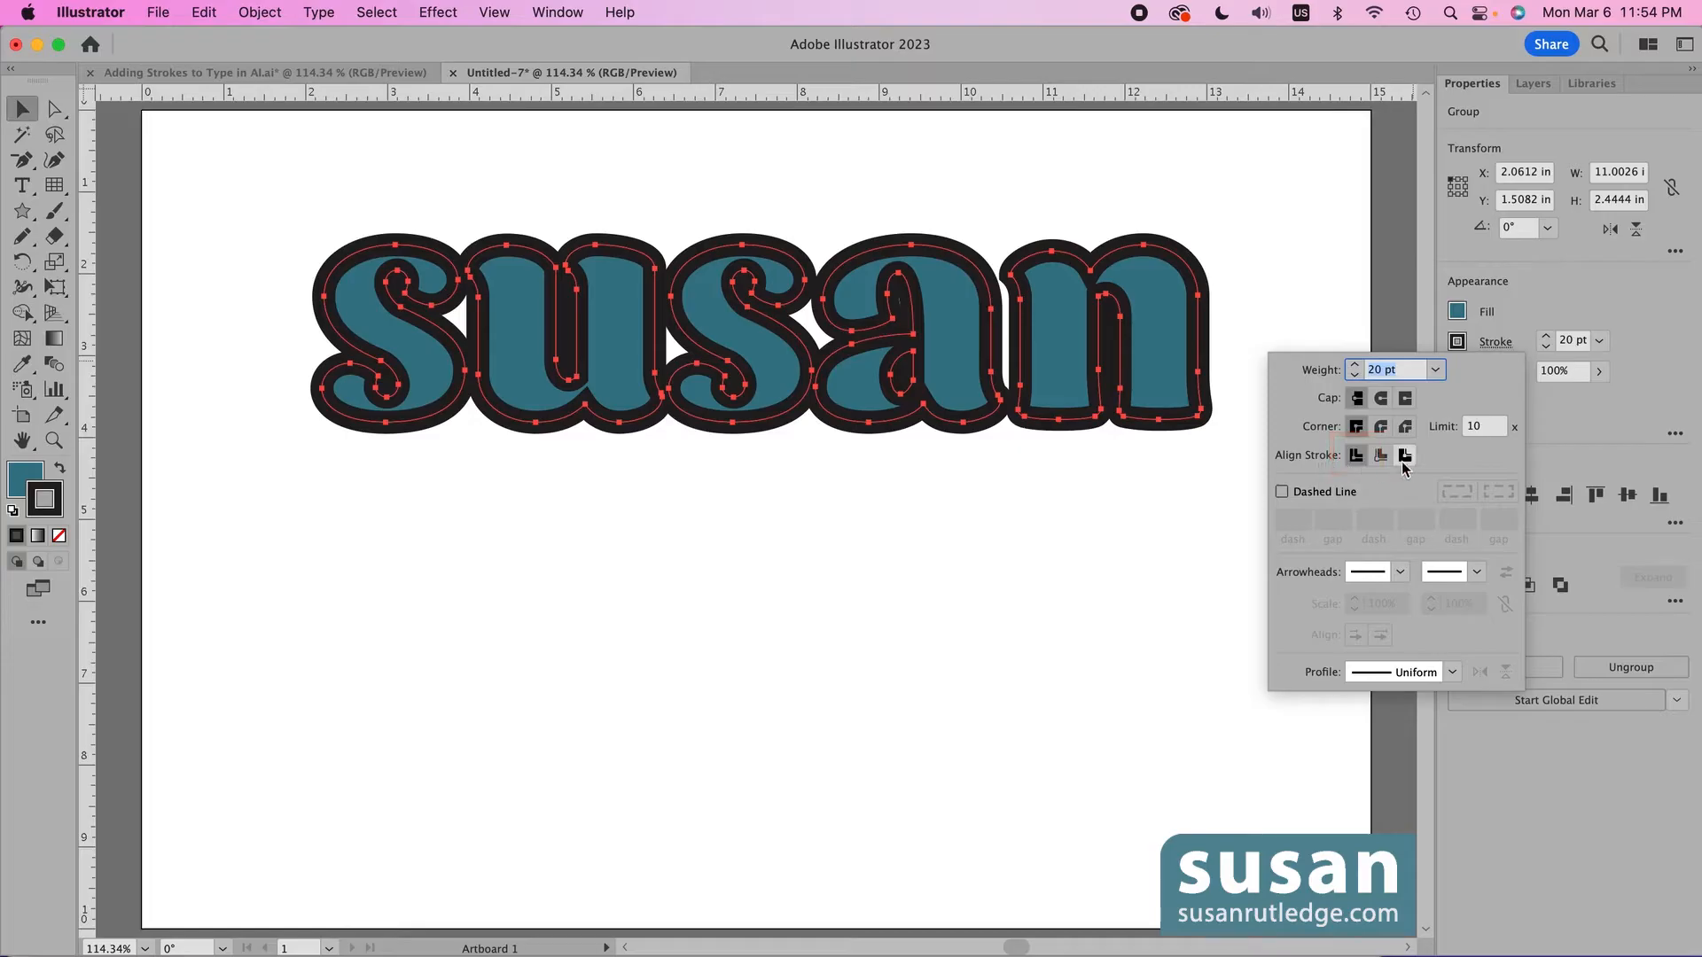
pyautogui.moveTo(1404, 454)
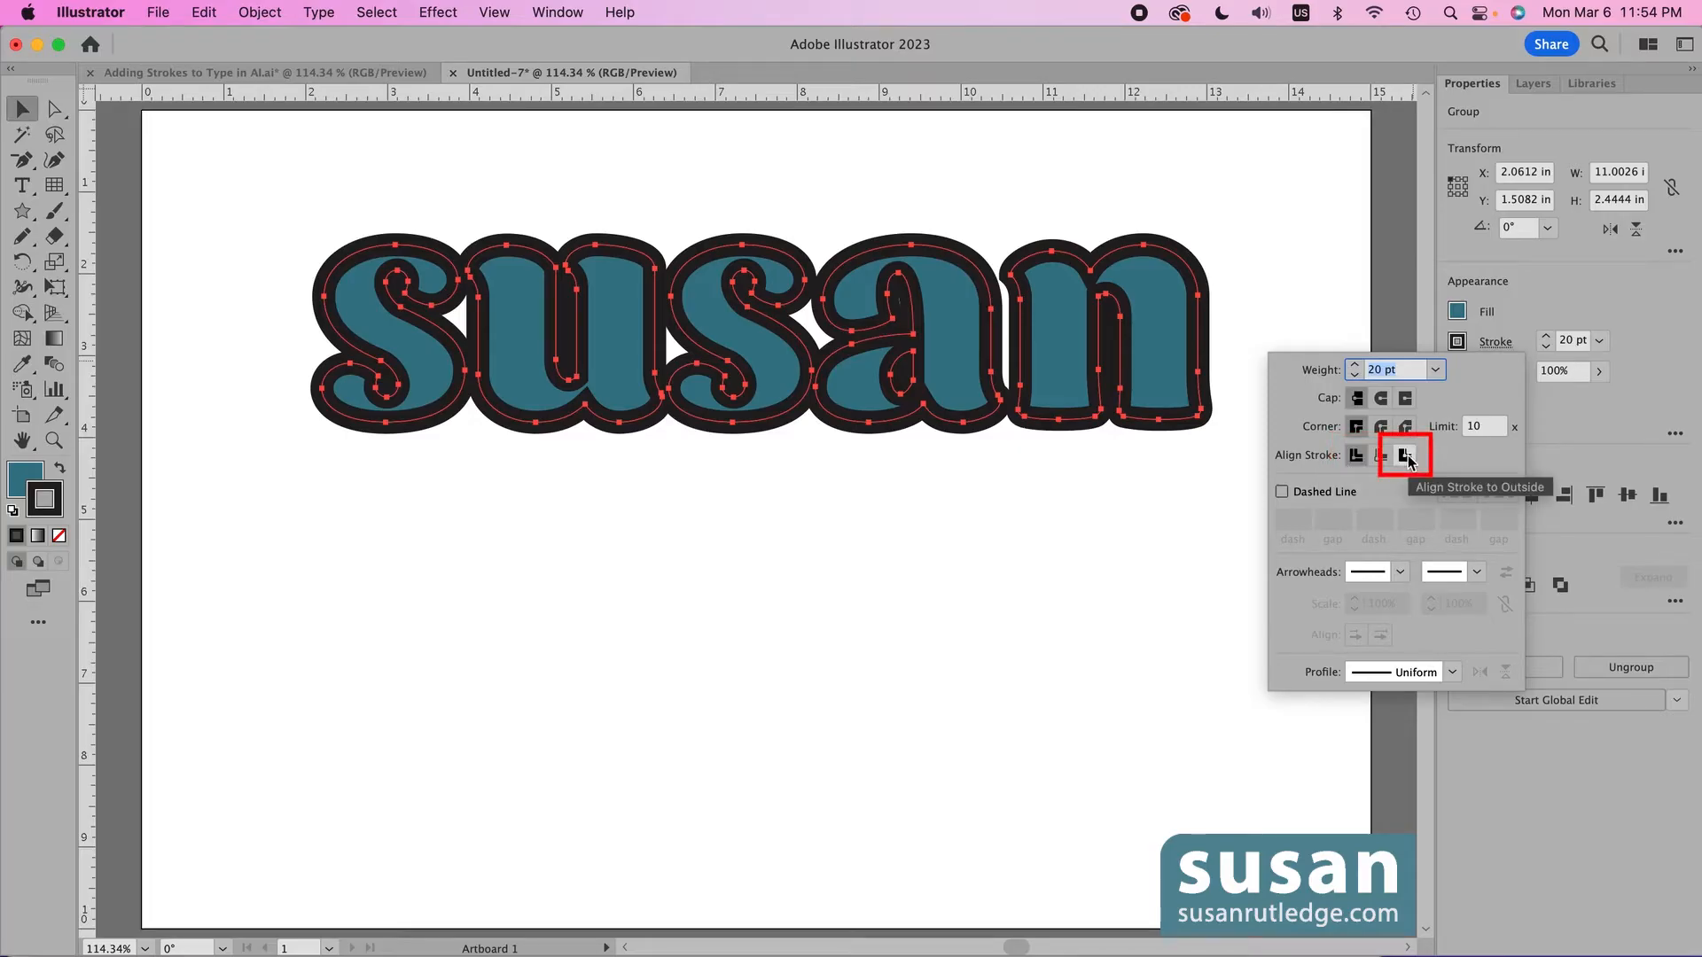
pyautogui.click(1403, 454)
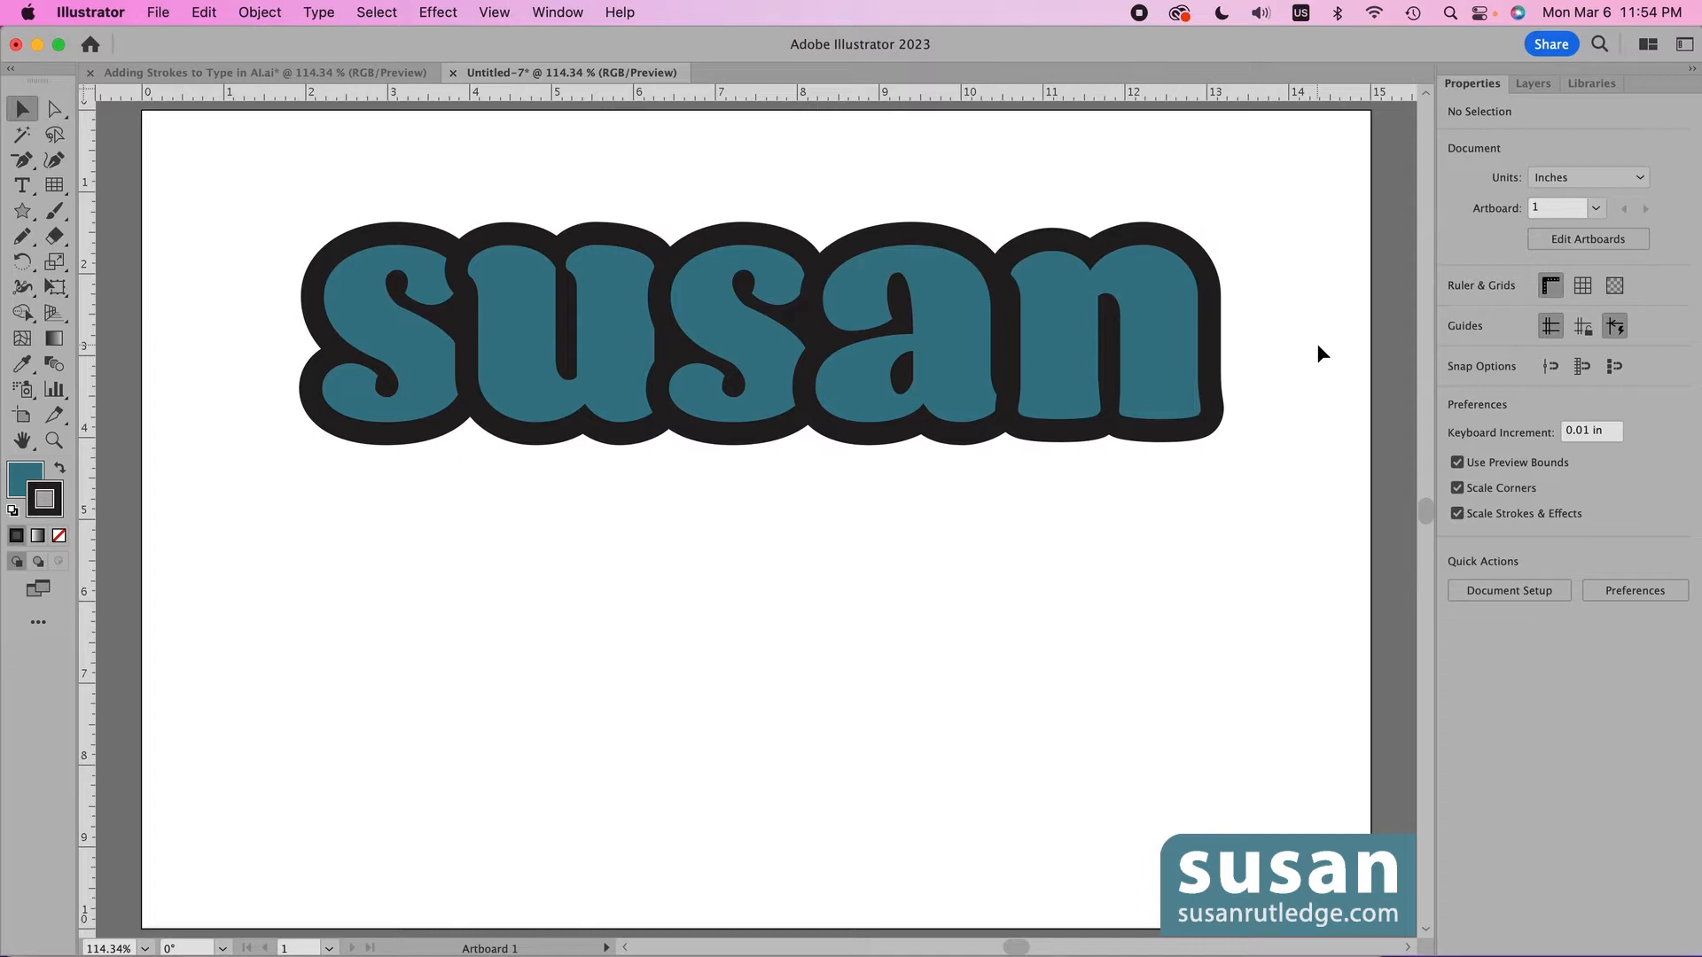
pyautogui.moveTo(1646, 163)
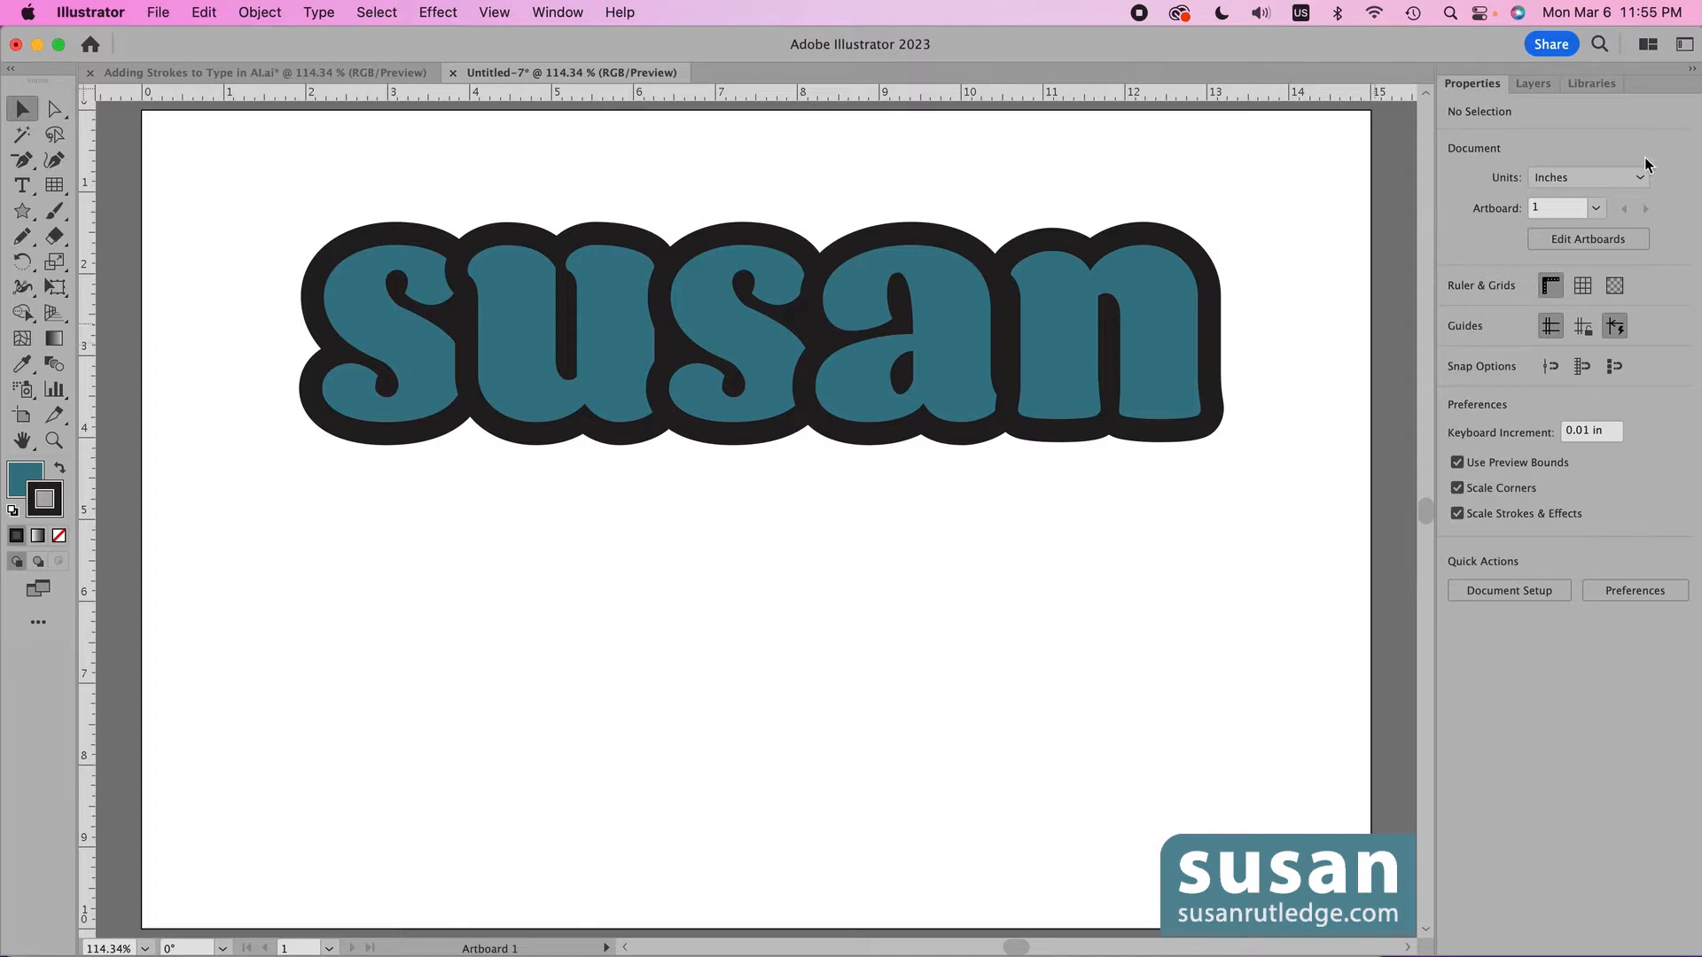
# Duplicate 'susan' below the original and set the copy's fill to None
pyautogui.click(1532, 83)
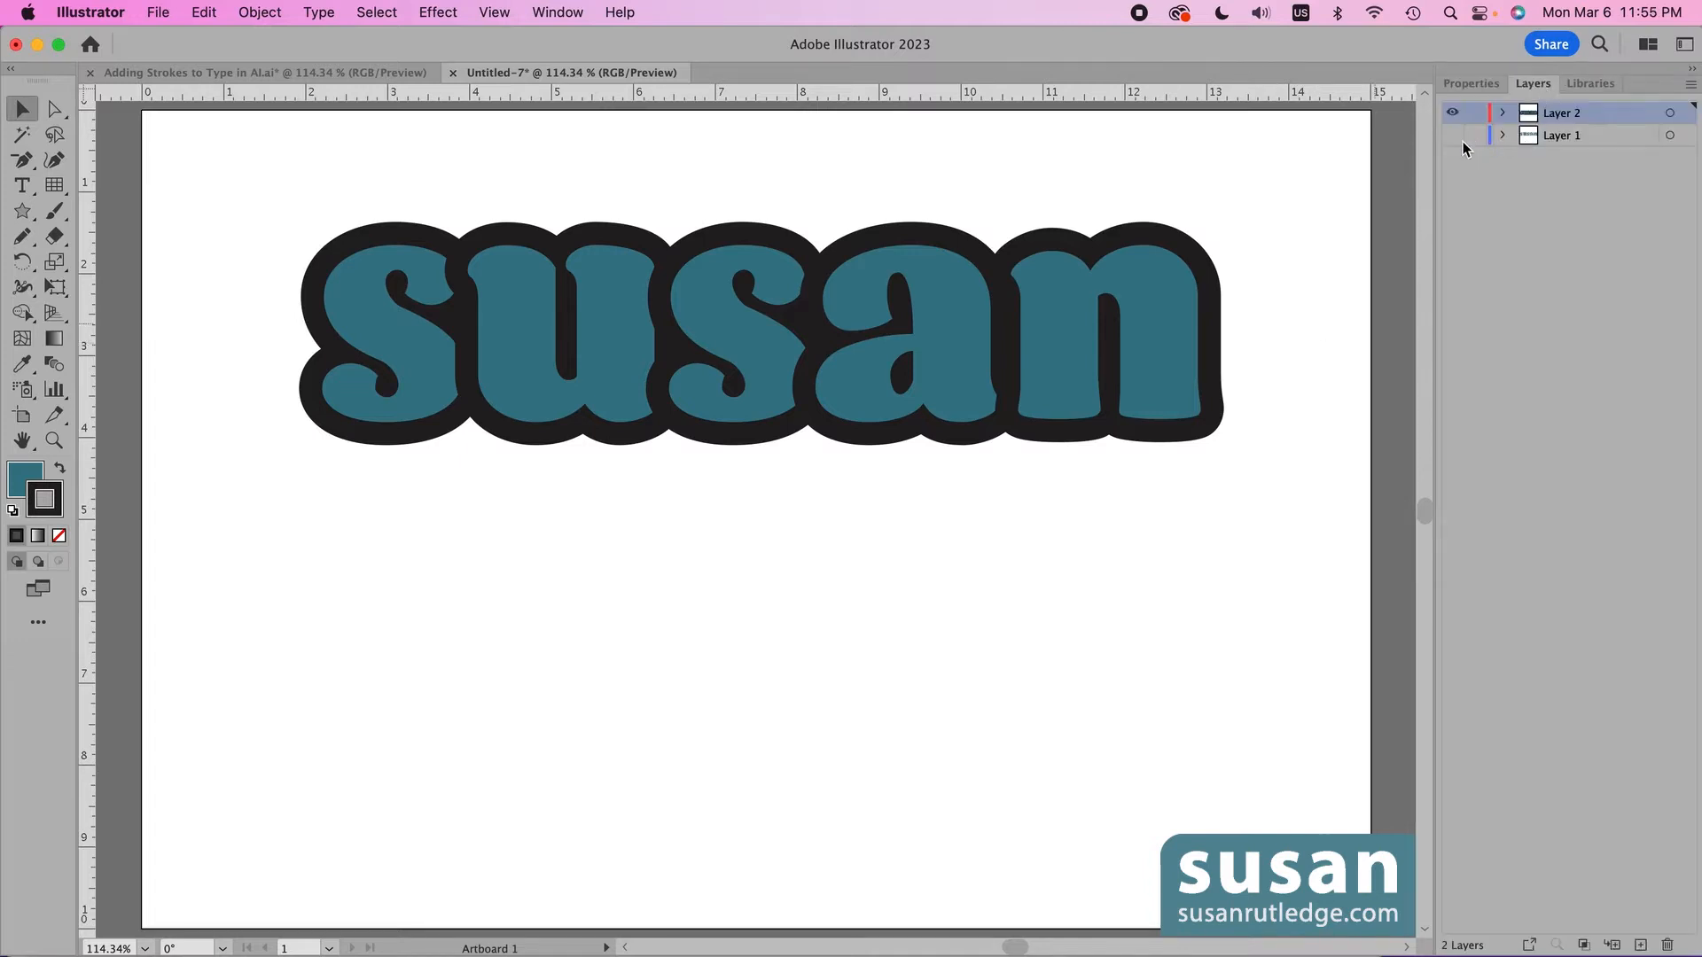
pyautogui.click(1451, 135)
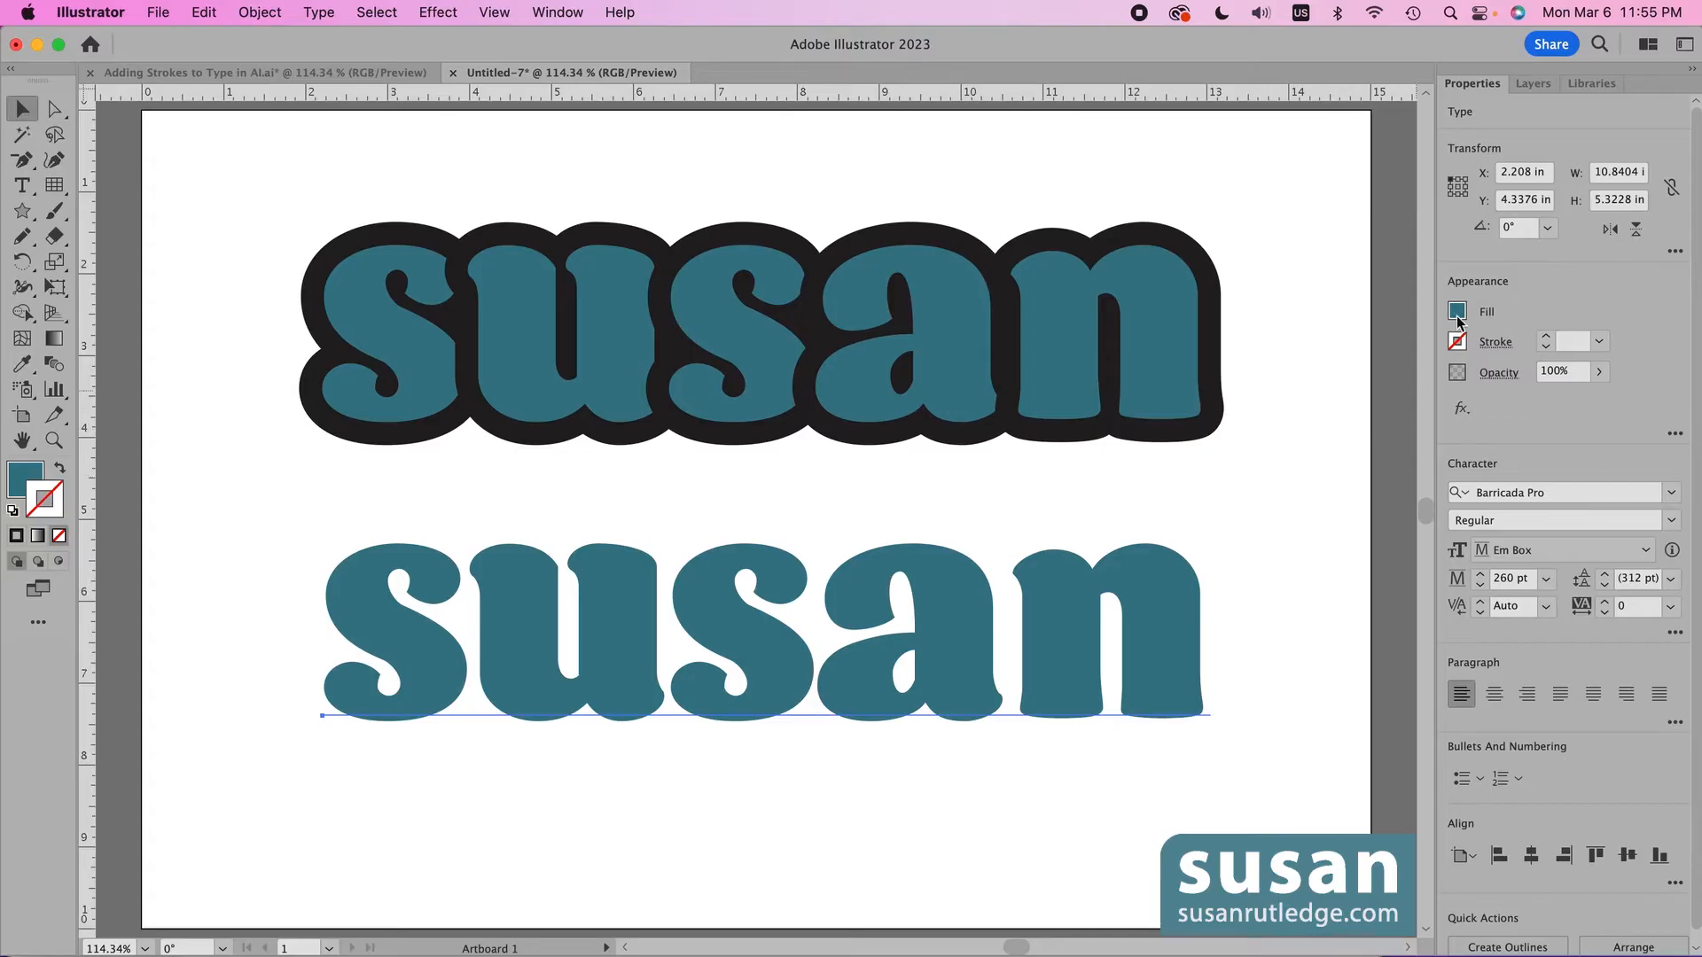
pyautogui.click(1457, 311)
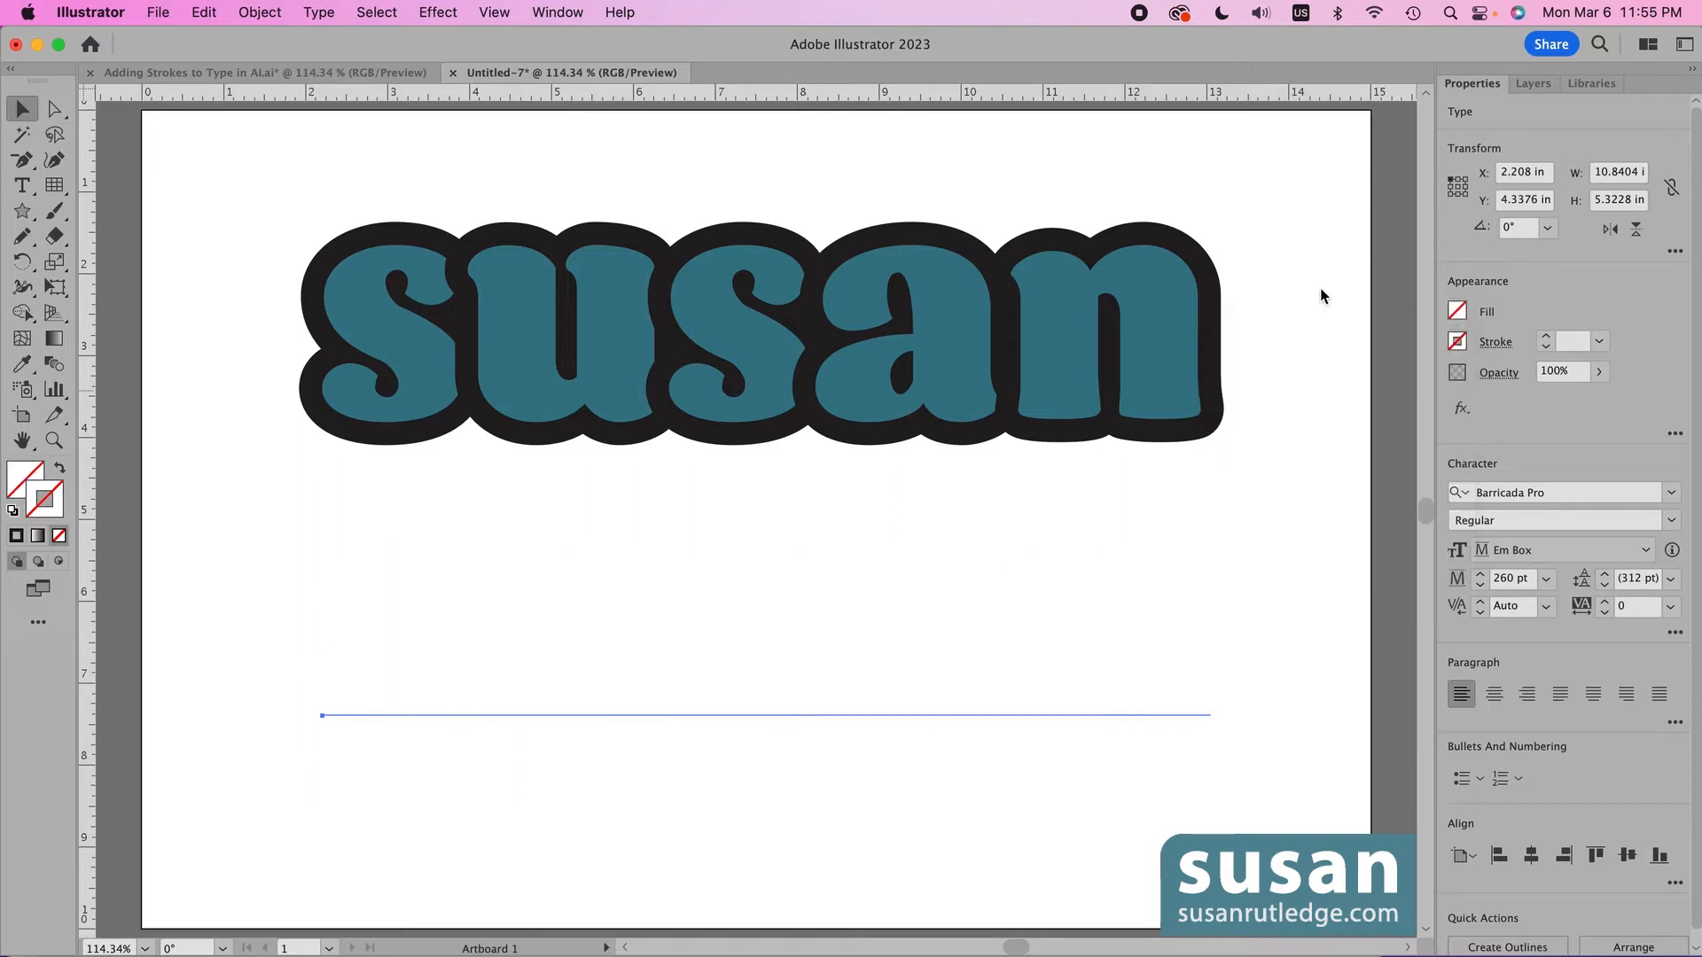
pyautogui.moveTo(1246, 663)
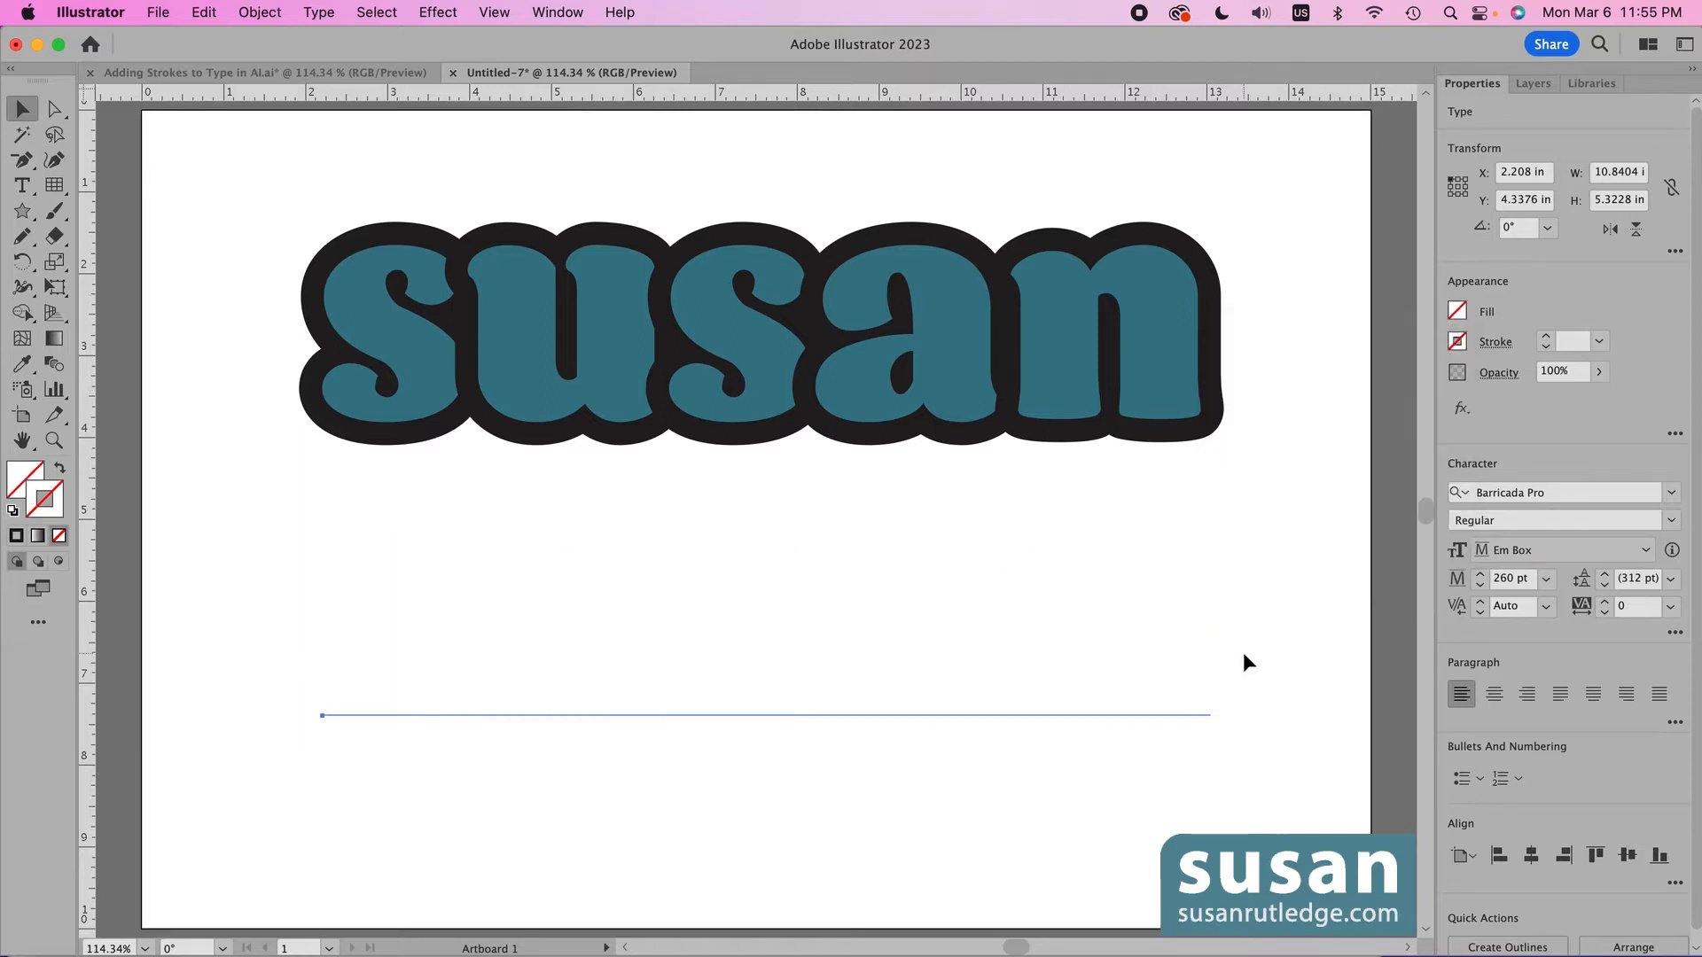
pyautogui.moveTo(515, 735)
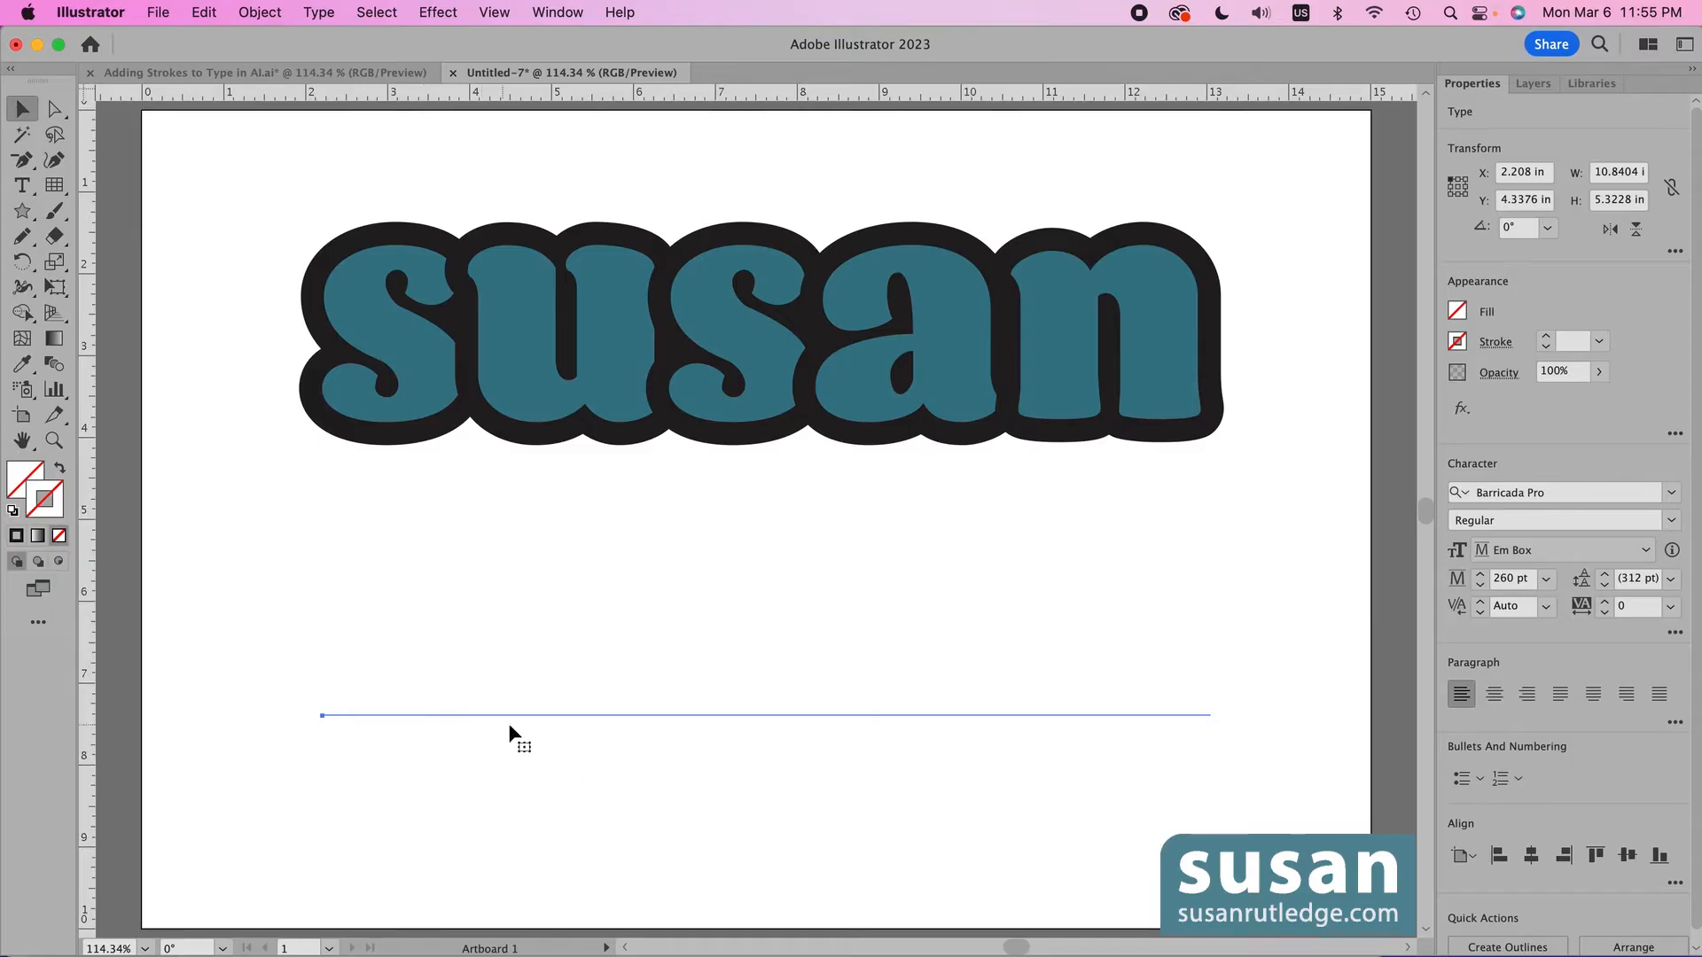
pyautogui.moveTo(1214, 749)
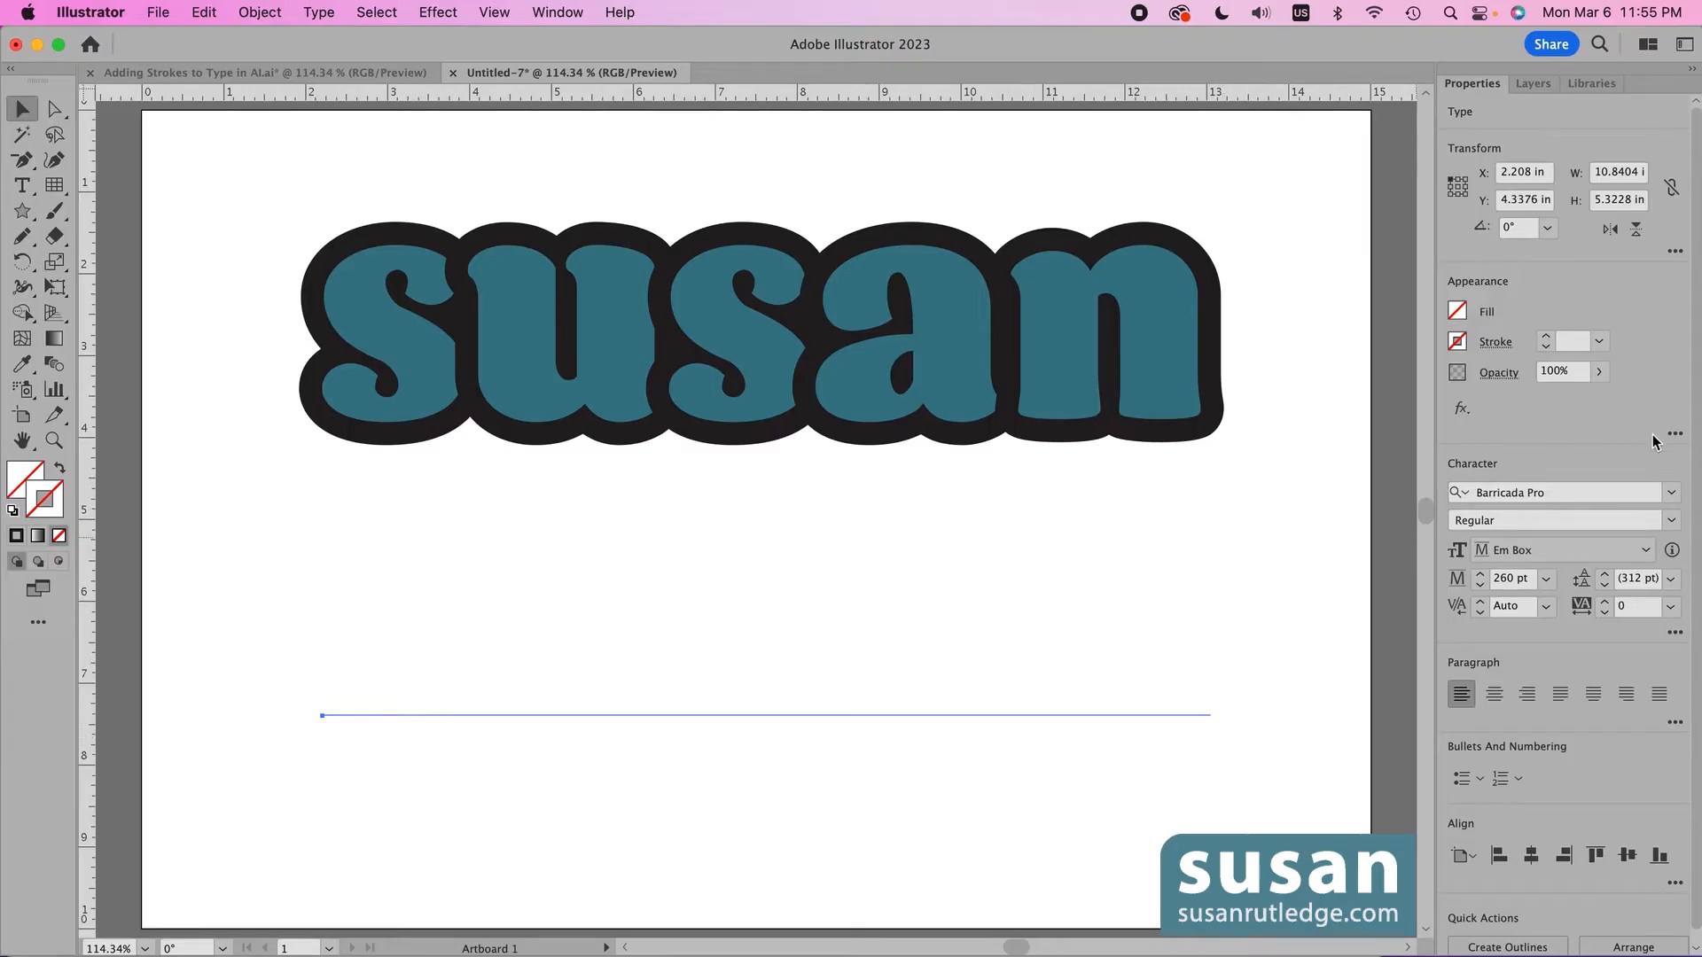
pyautogui.moveTo(1674, 434)
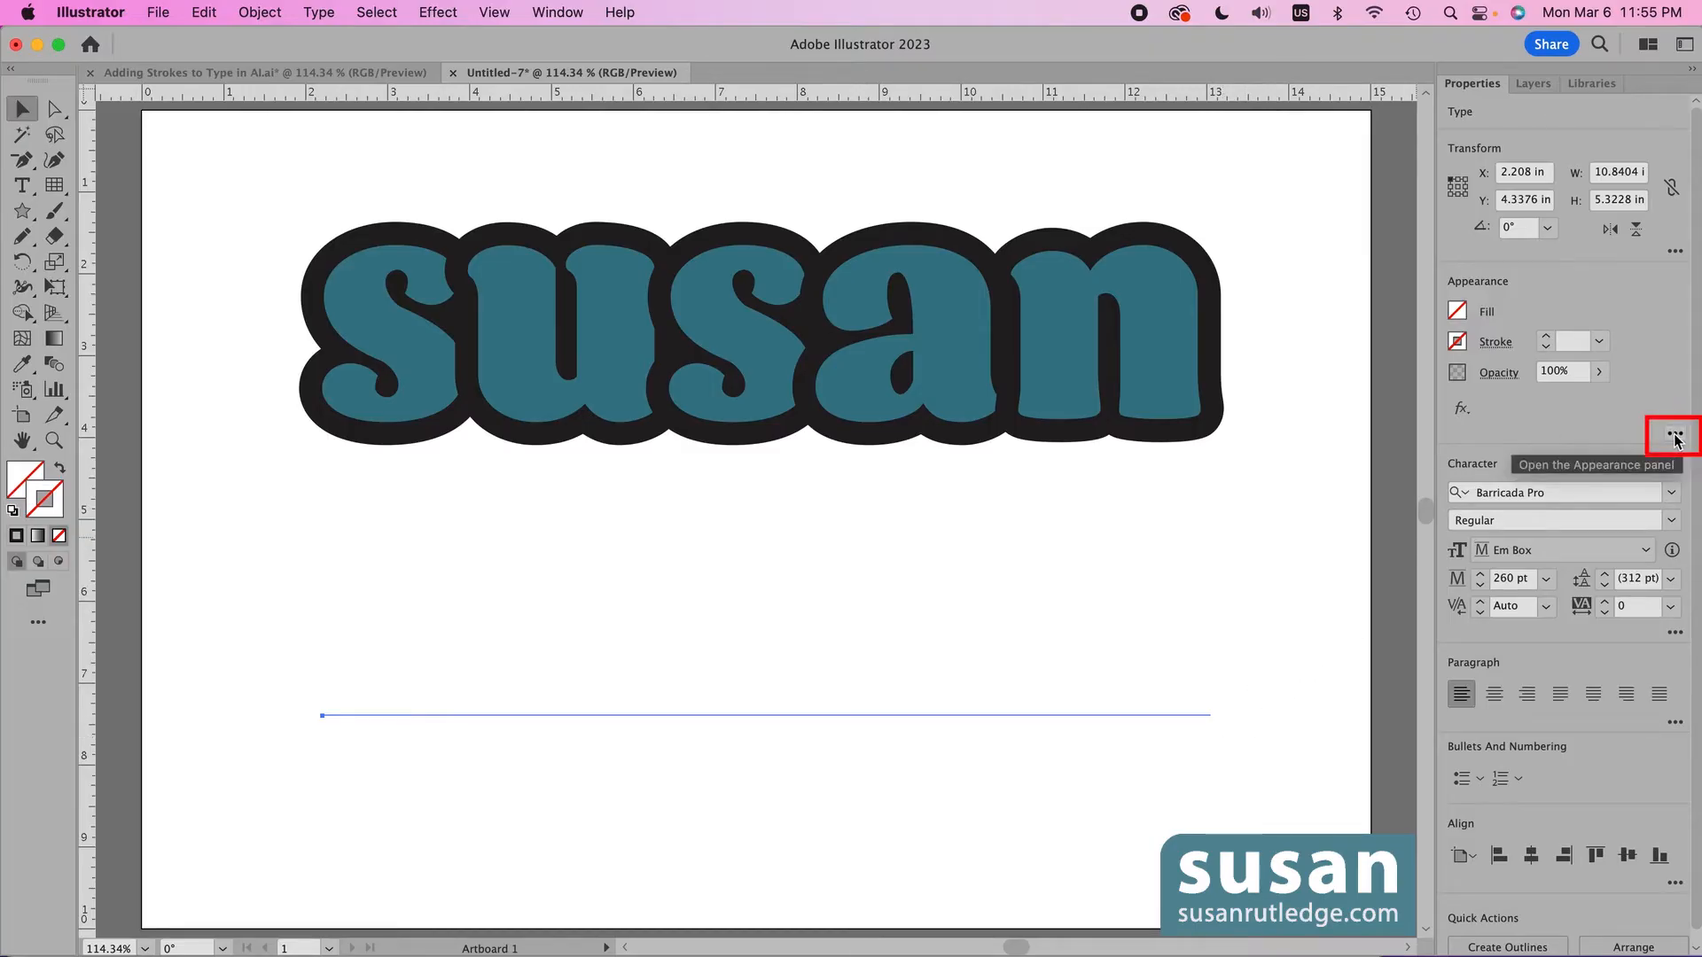
# Add a new 20 pt stroke and a teal fill to the lower 'susan' via Appearance
pyautogui.click(1674, 435)
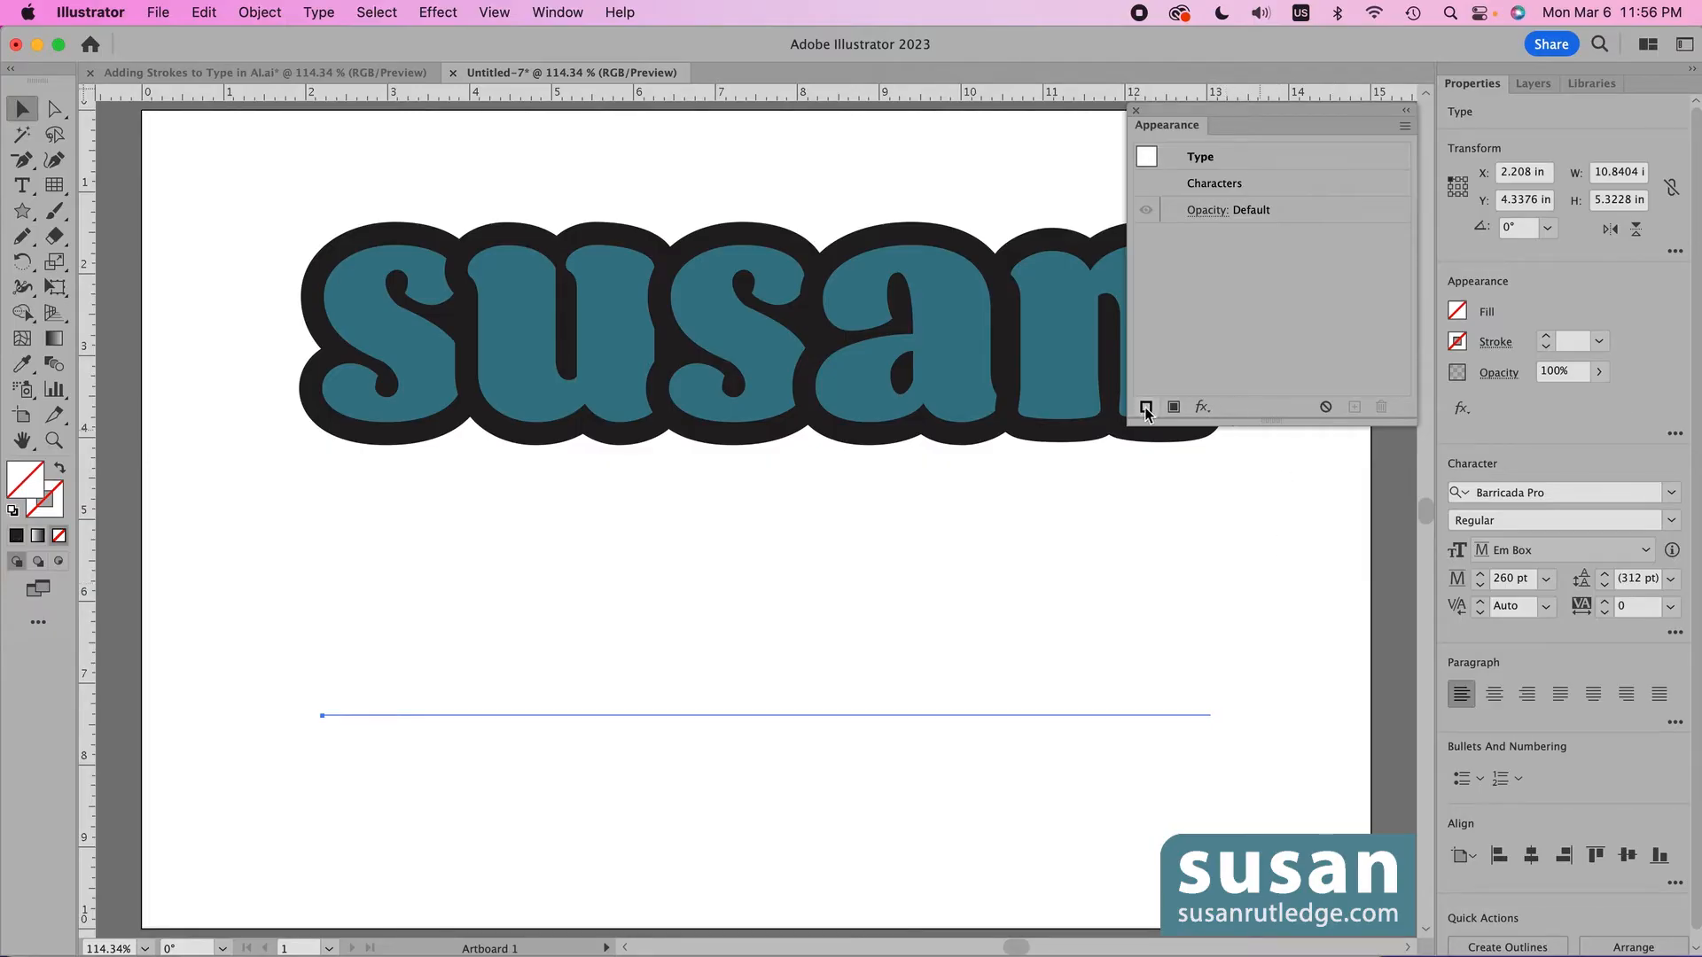
pyautogui.click(1145, 406)
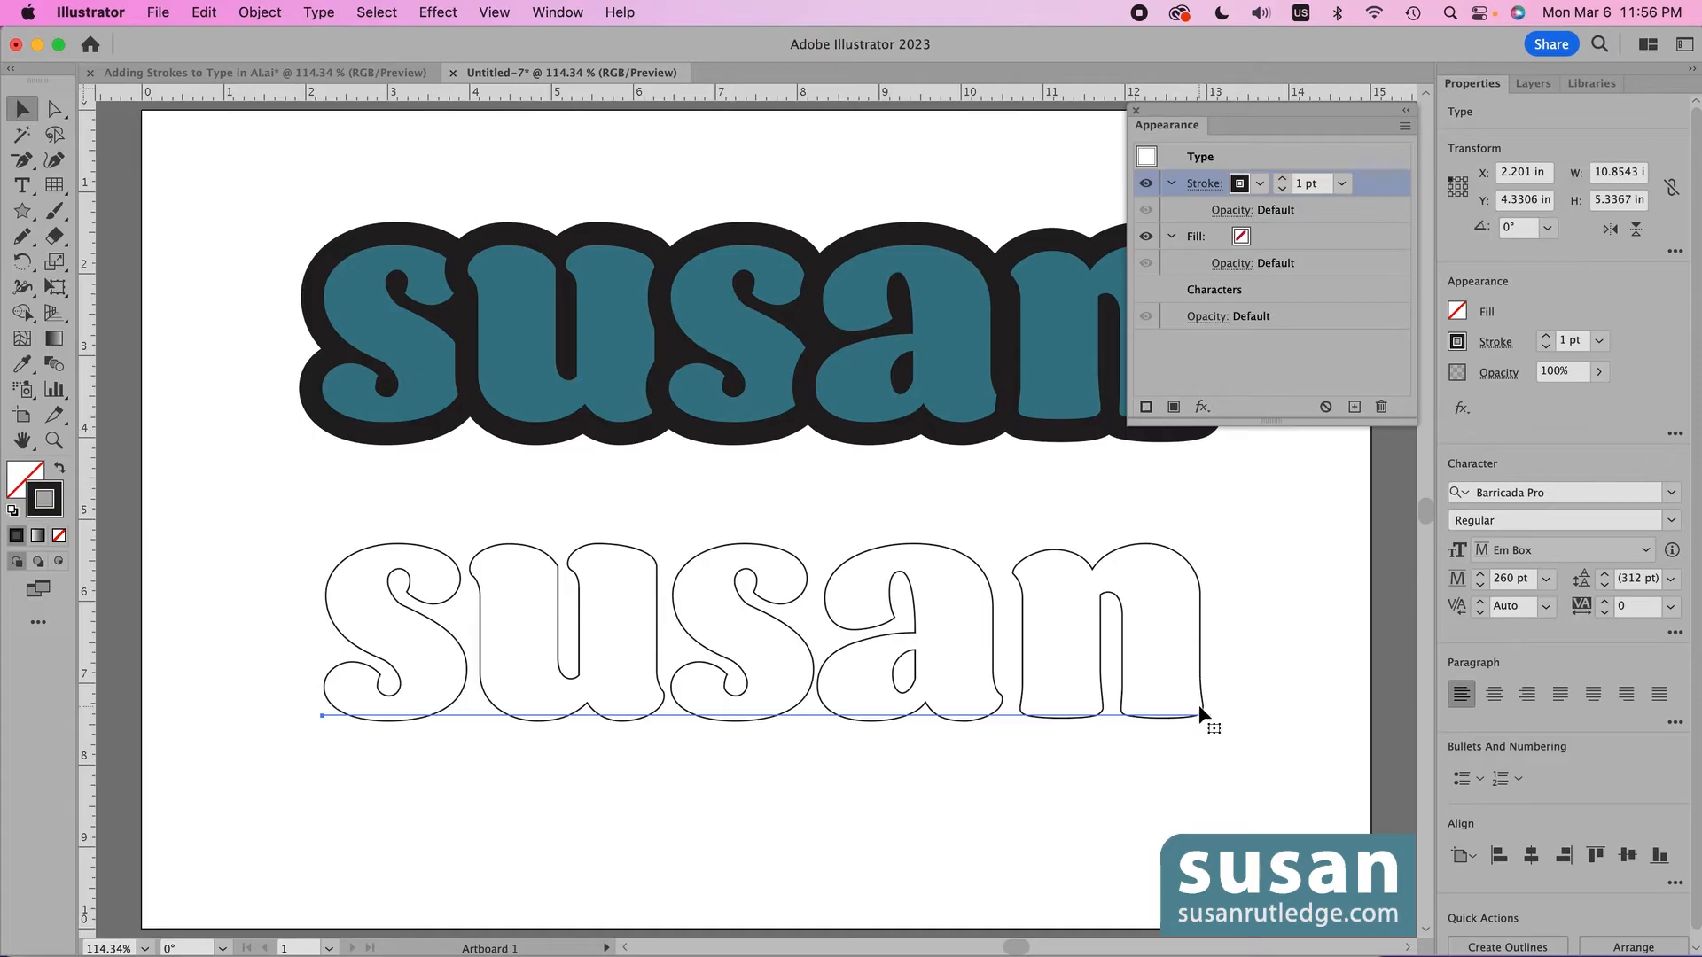
pyautogui.moveTo(1213, 720)
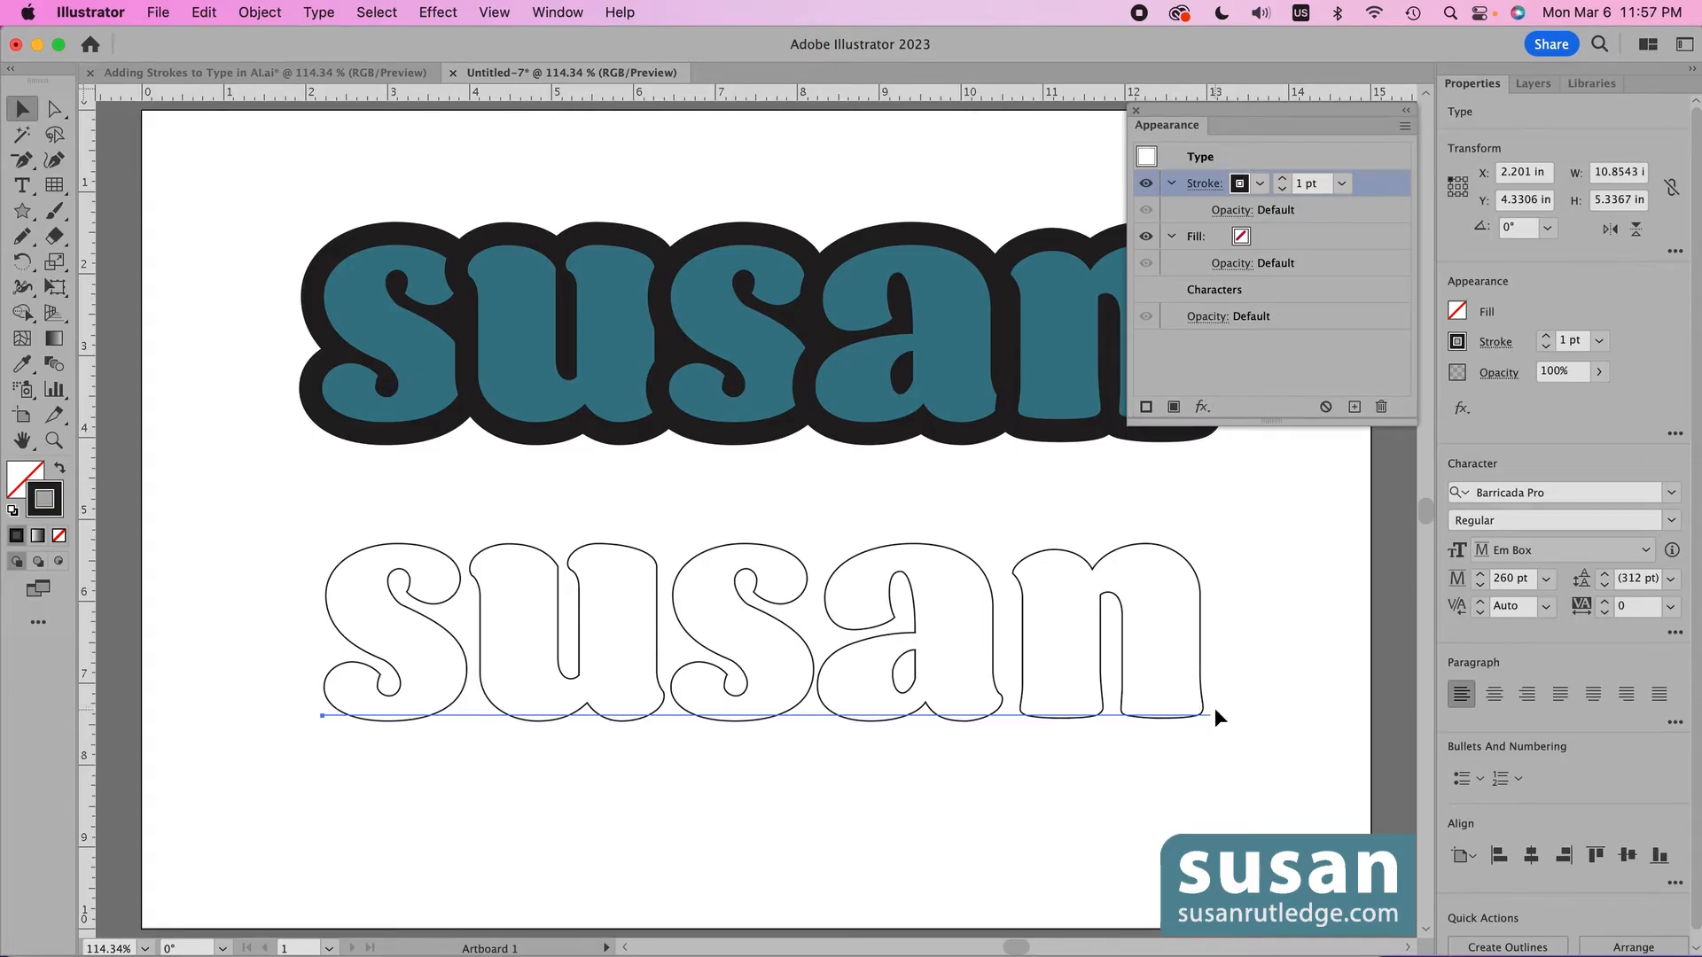
pyautogui.click(1241, 235)
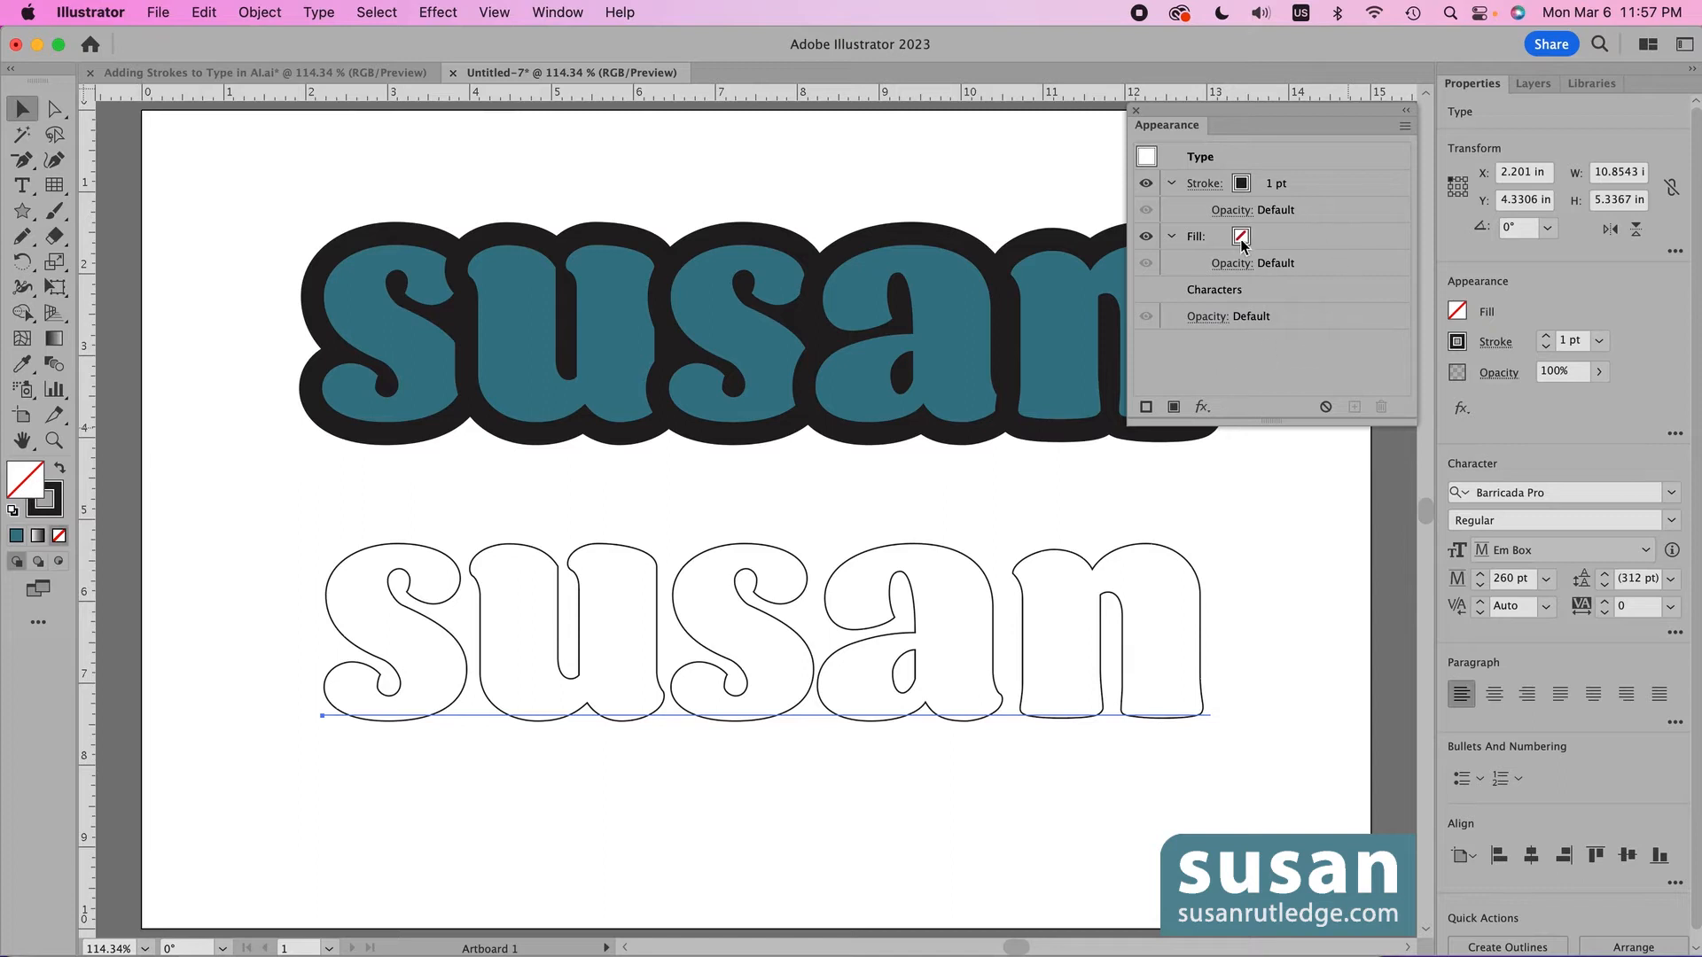
pyautogui.click(1241, 236)
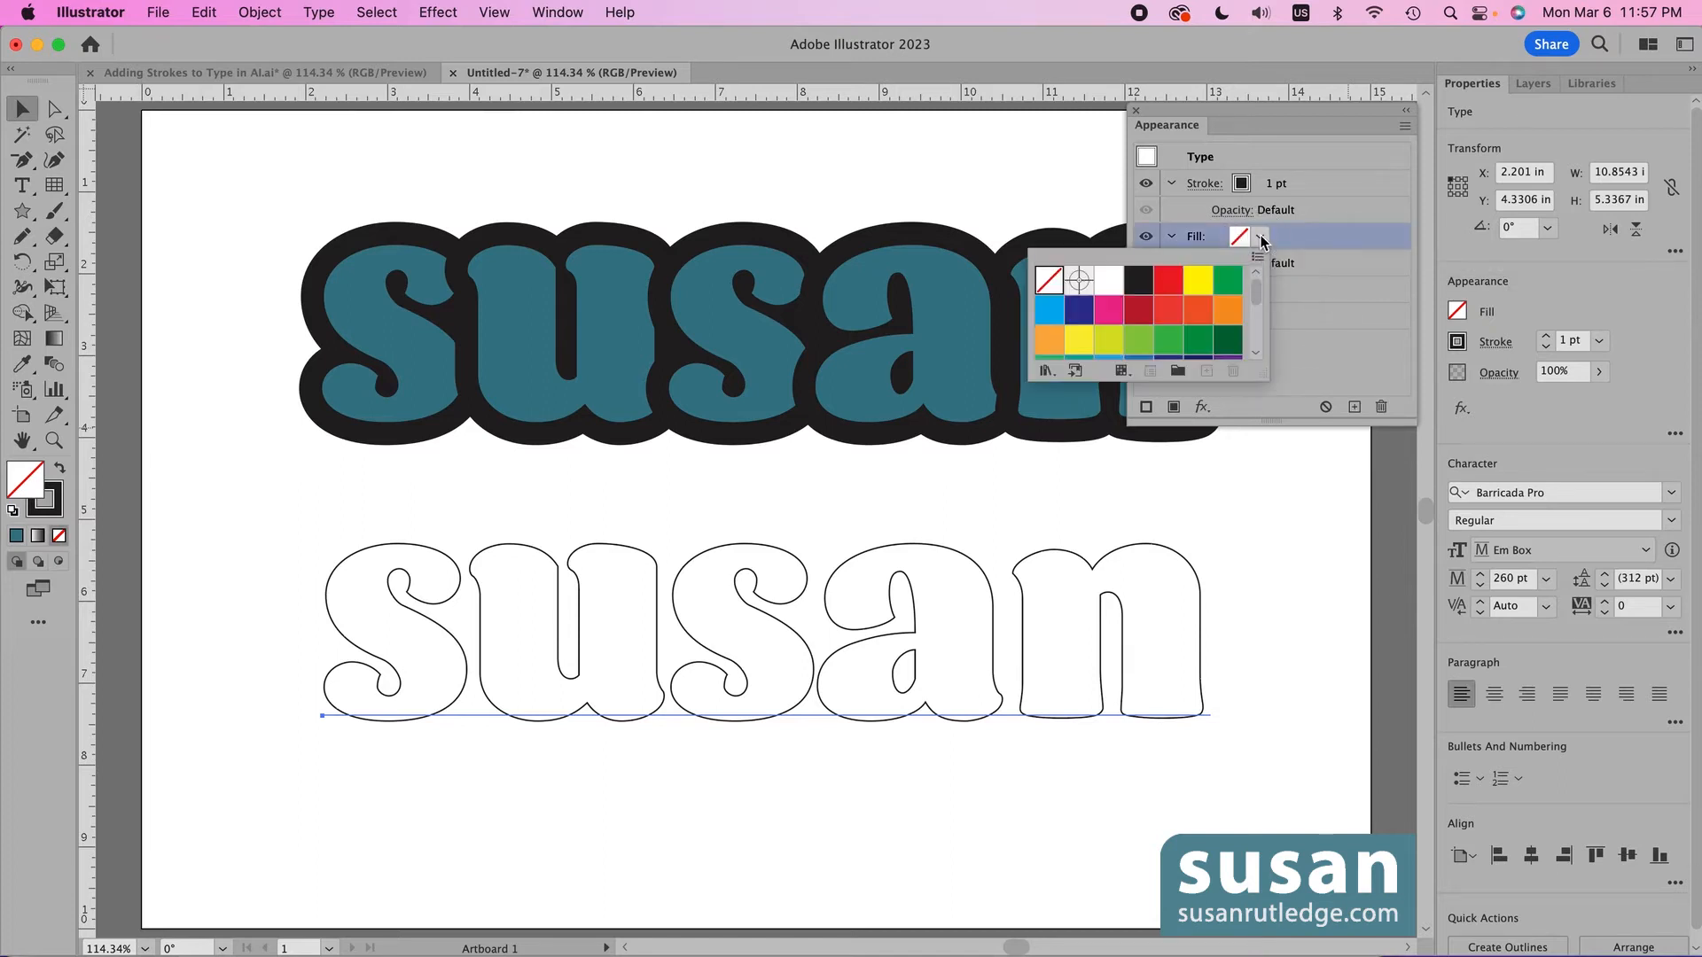
pyautogui.scroll(-3)
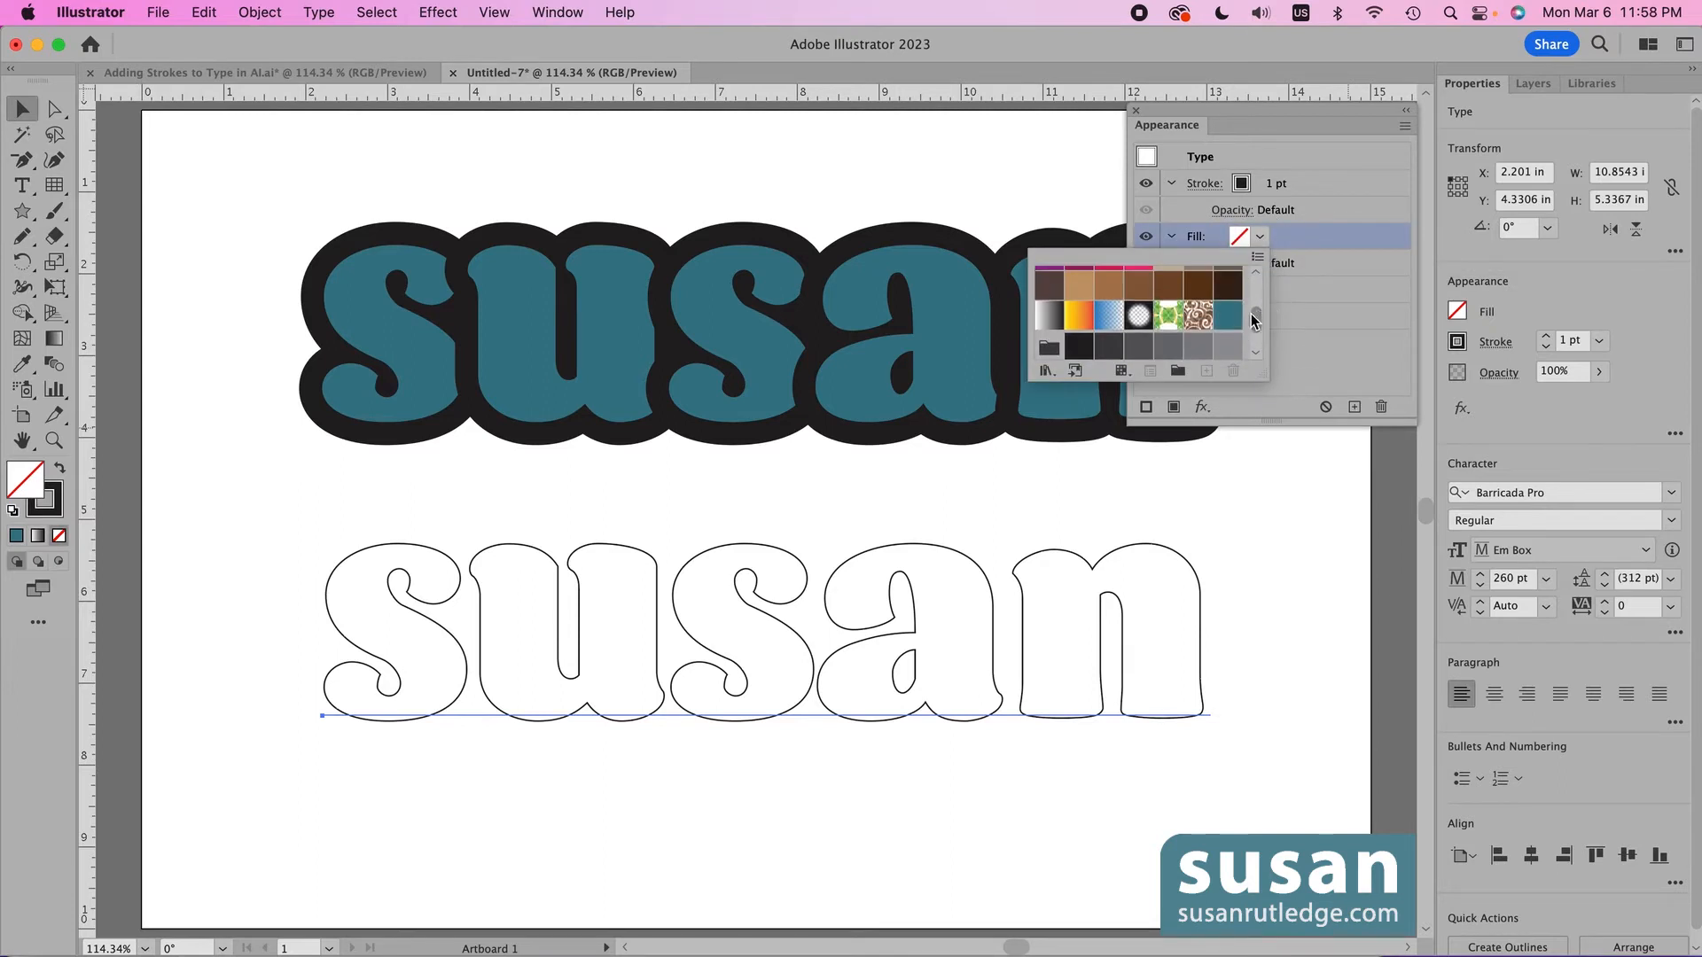
pyautogui.click(1224, 315)
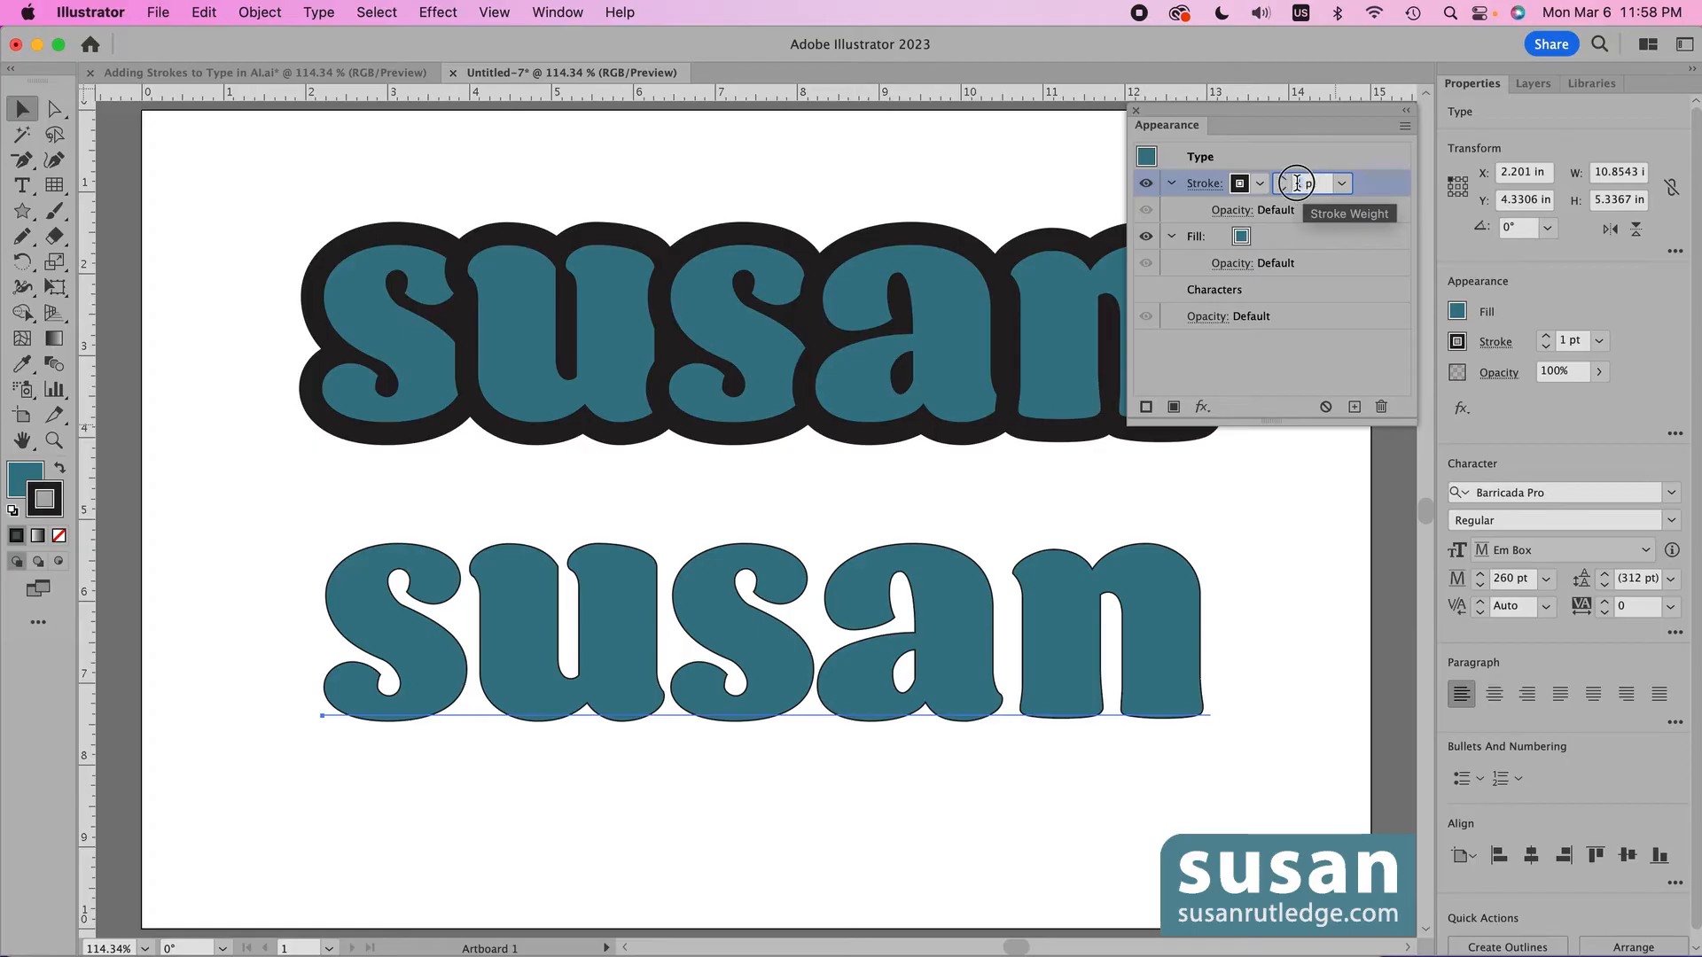
pyautogui.write('20 pt')
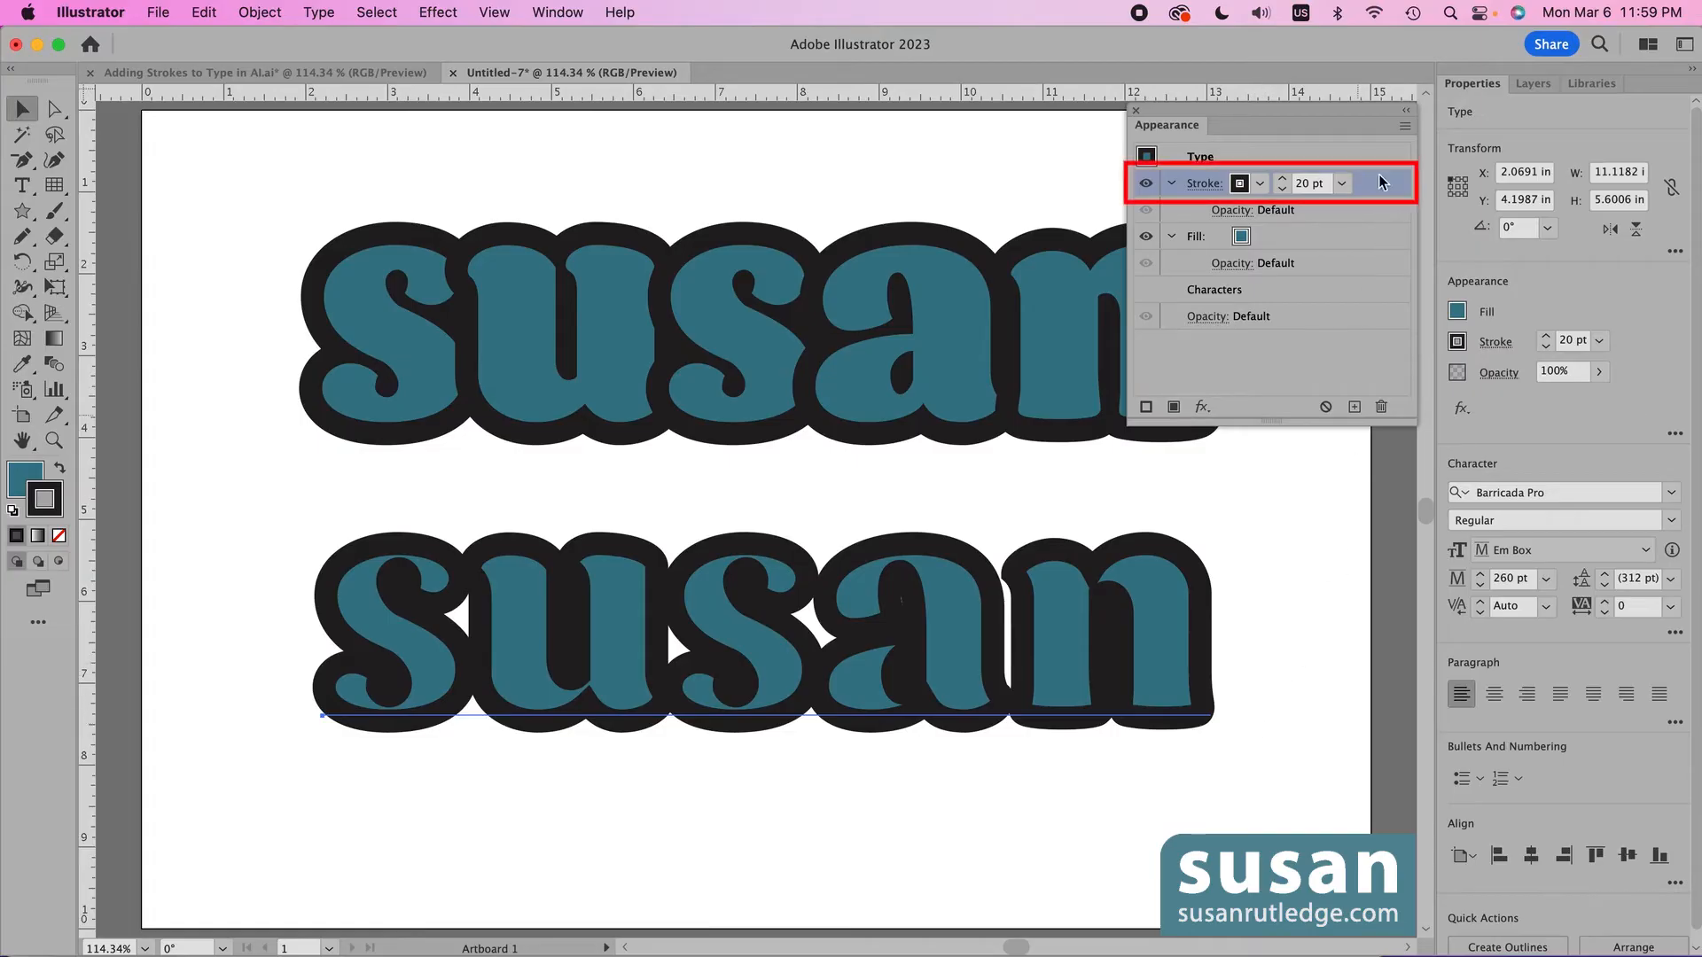
# Stack the lower word's fill above its stroke and thicken the stroke to 40 pt
pyautogui.click(1381, 183)
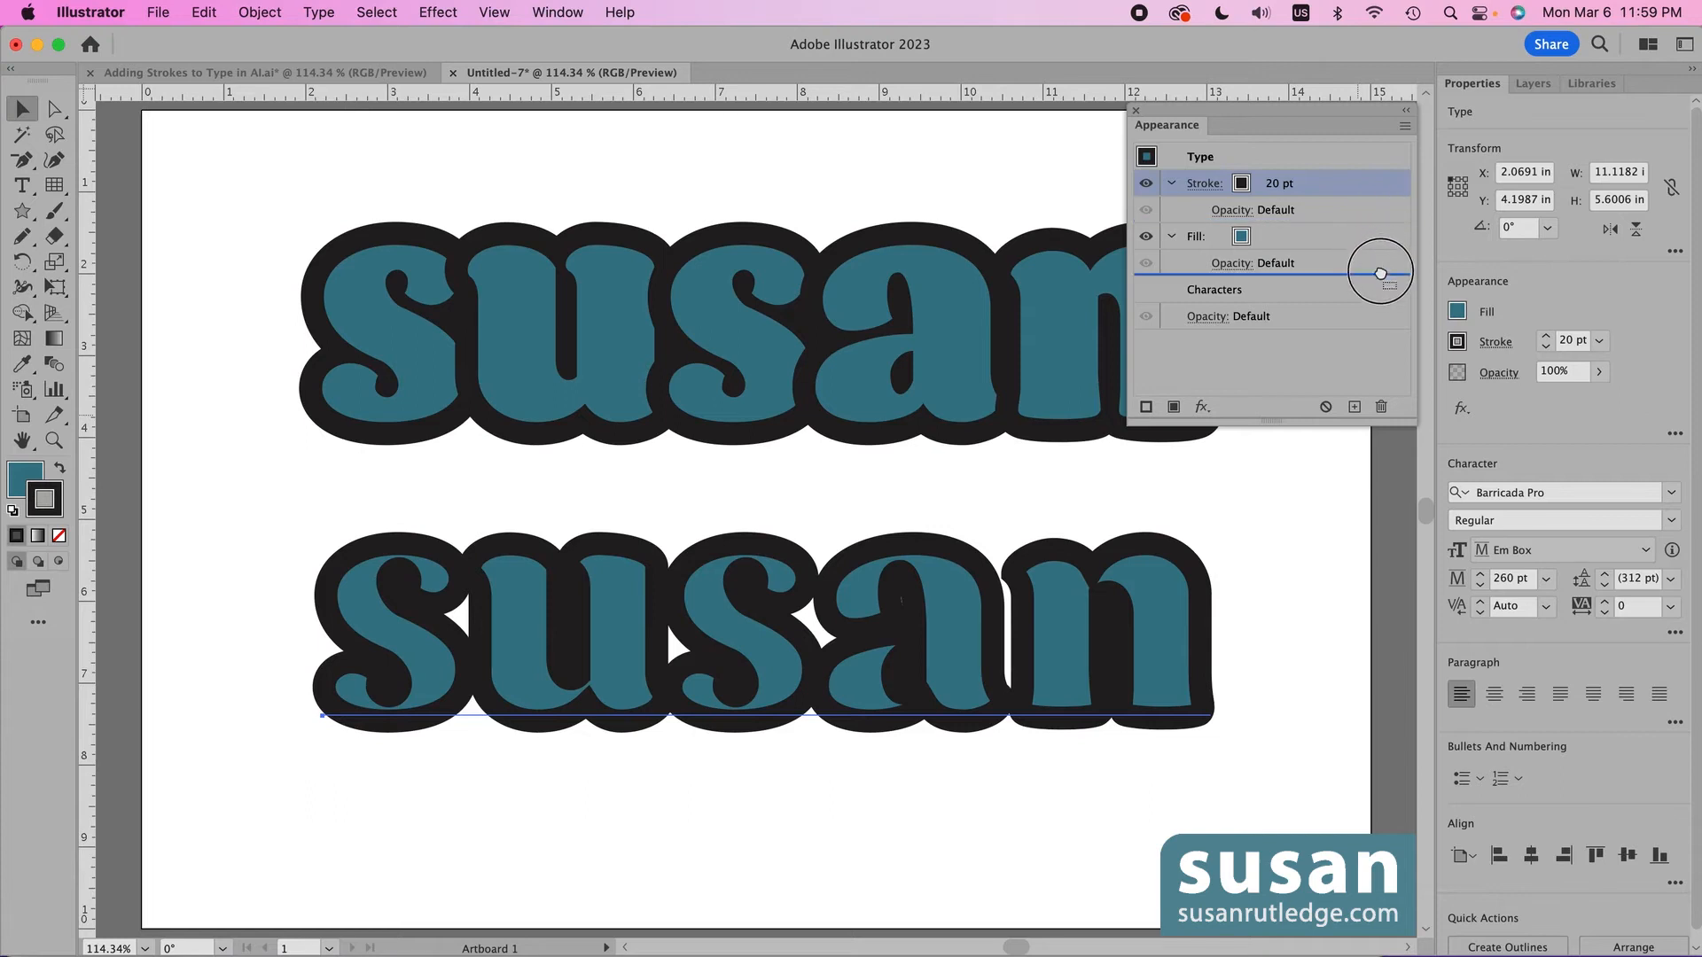
pyautogui.click(1199, 236)
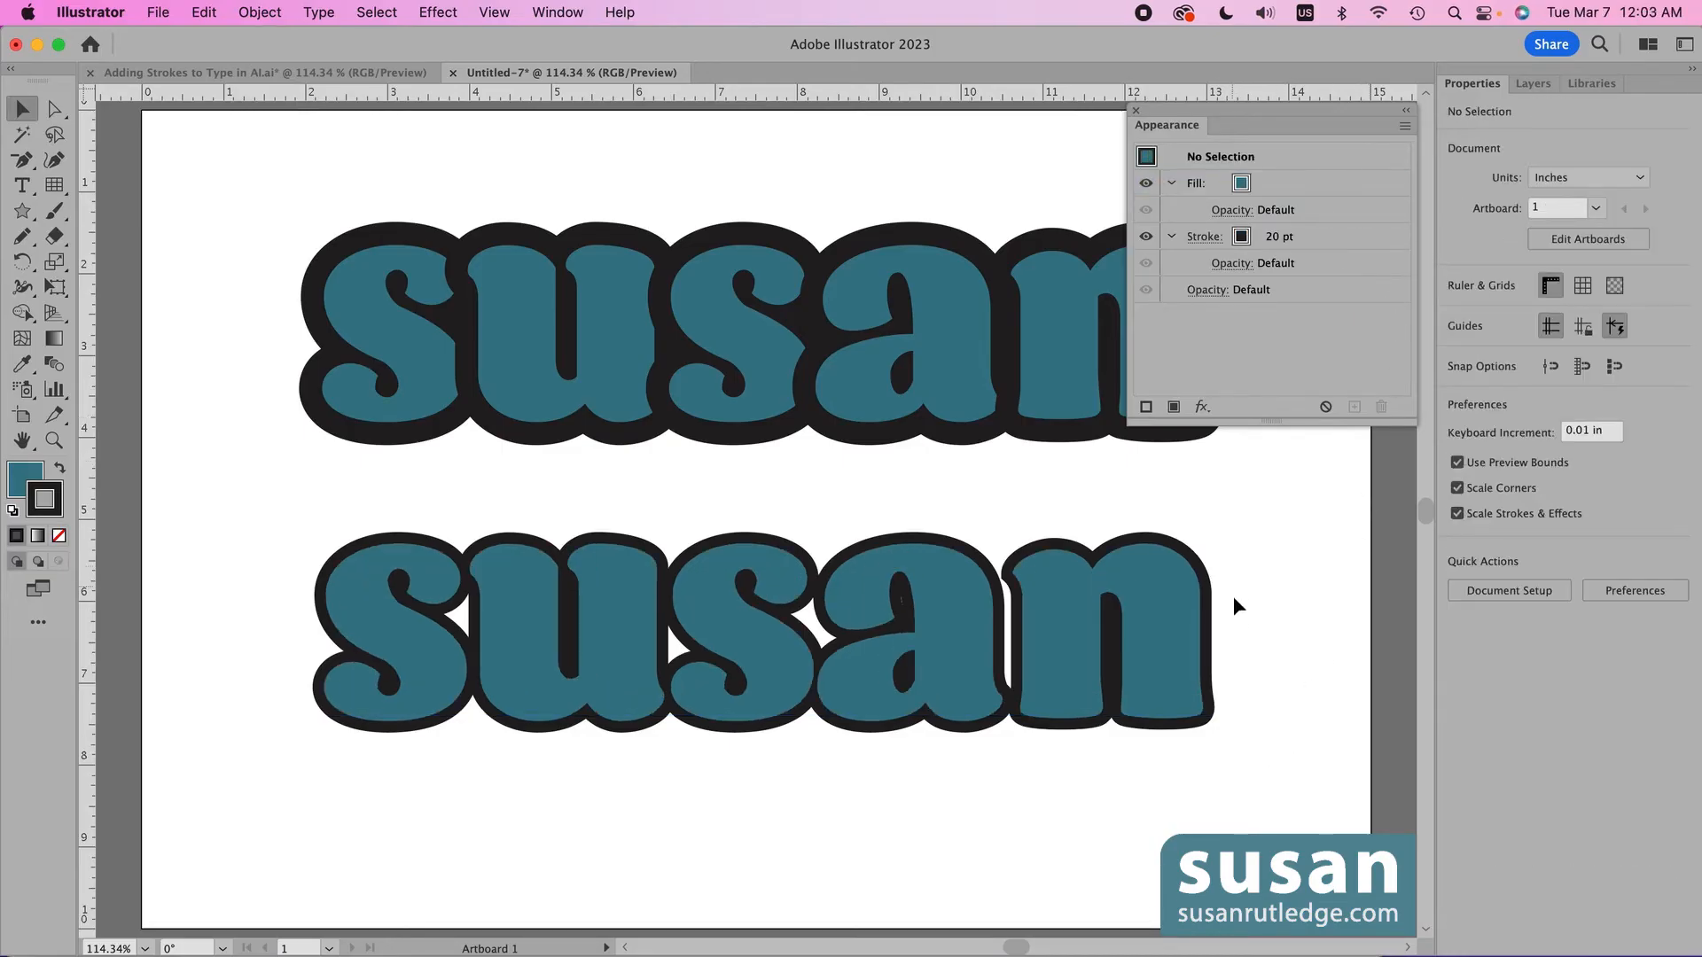
pyautogui.moveTo(1246, 576)
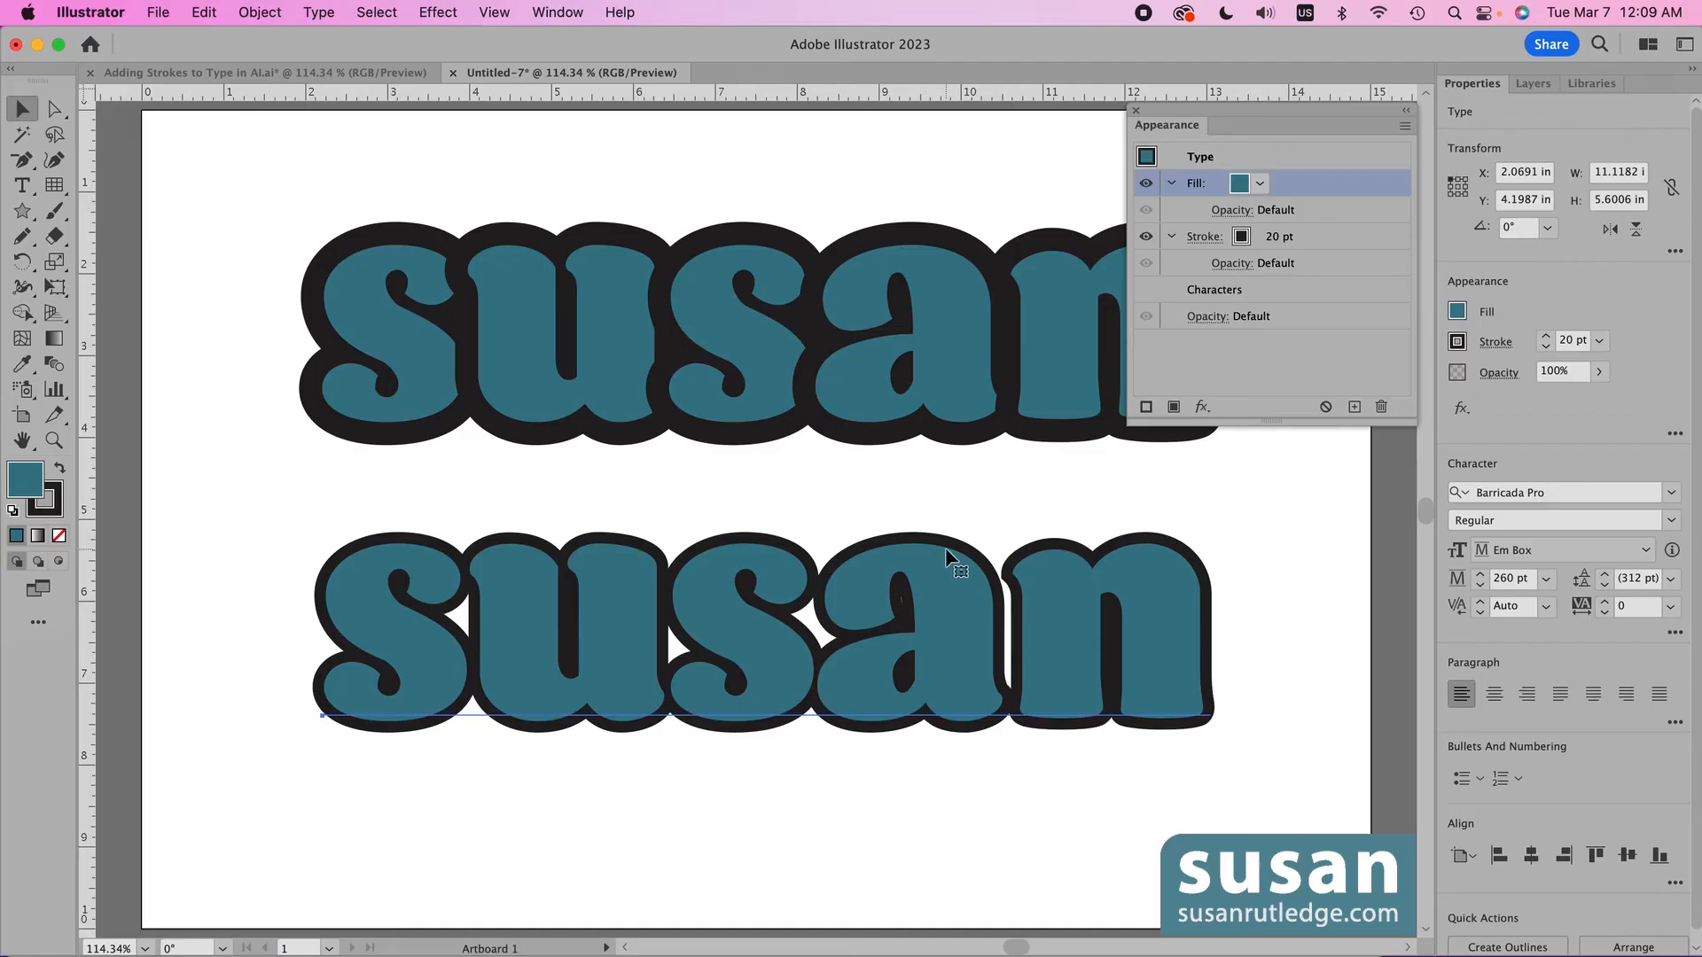
pyautogui.moveTo(952, 562)
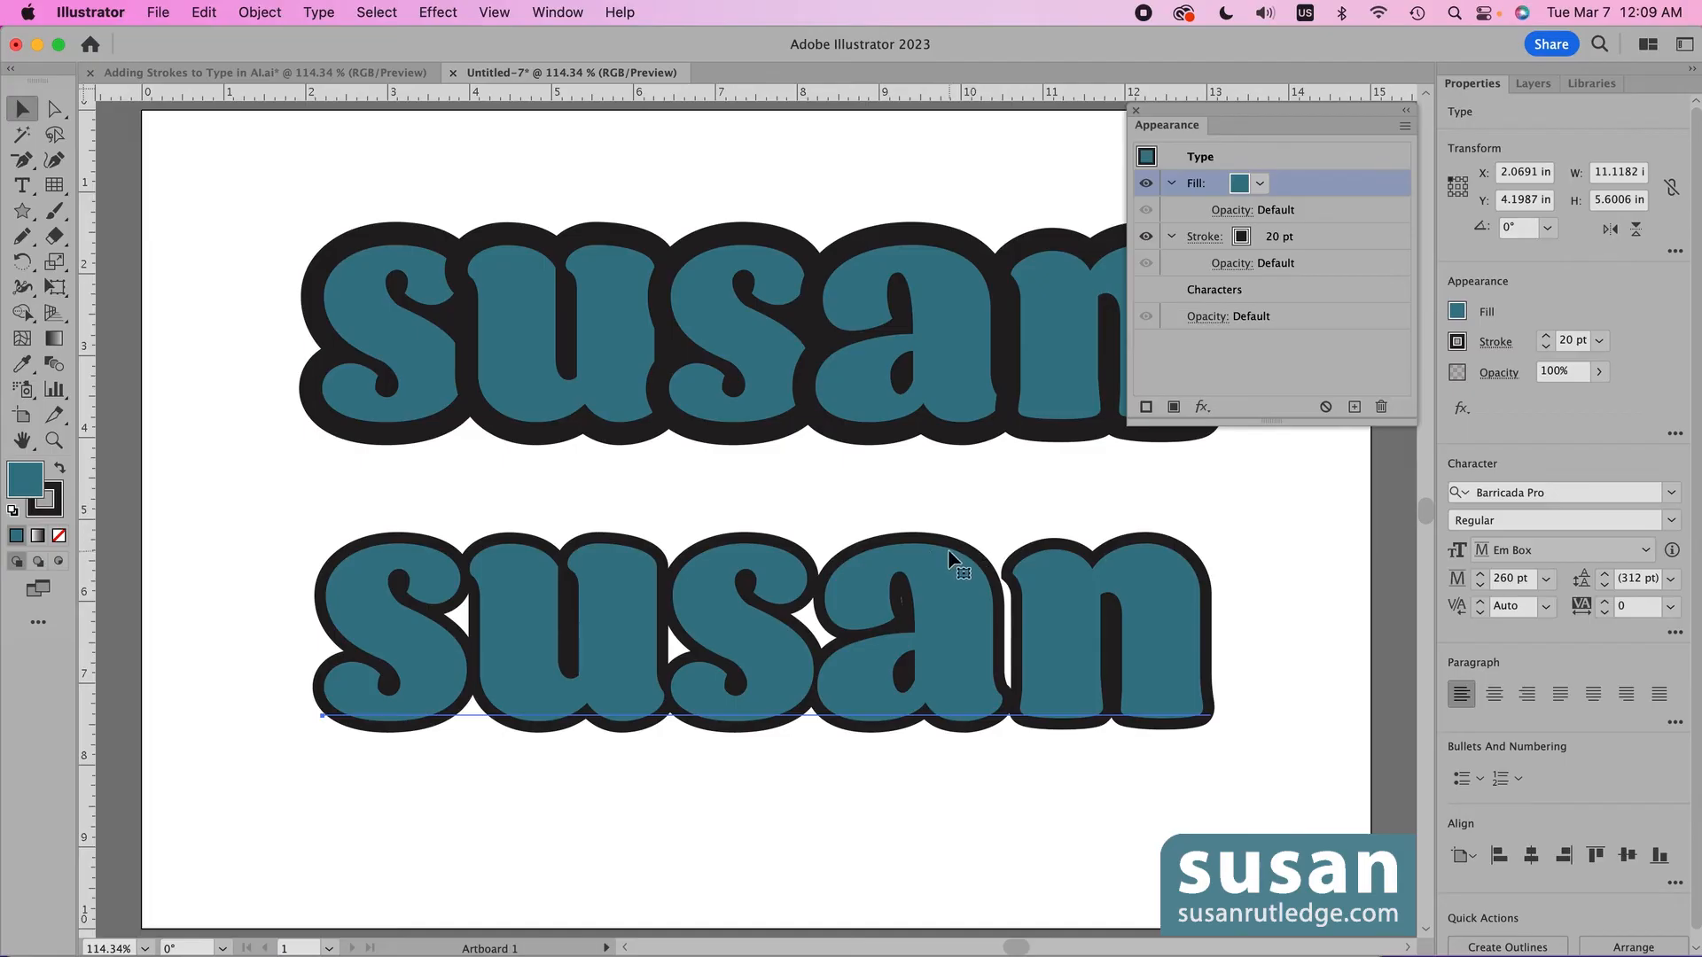
pyautogui.moveTo(963, 541)
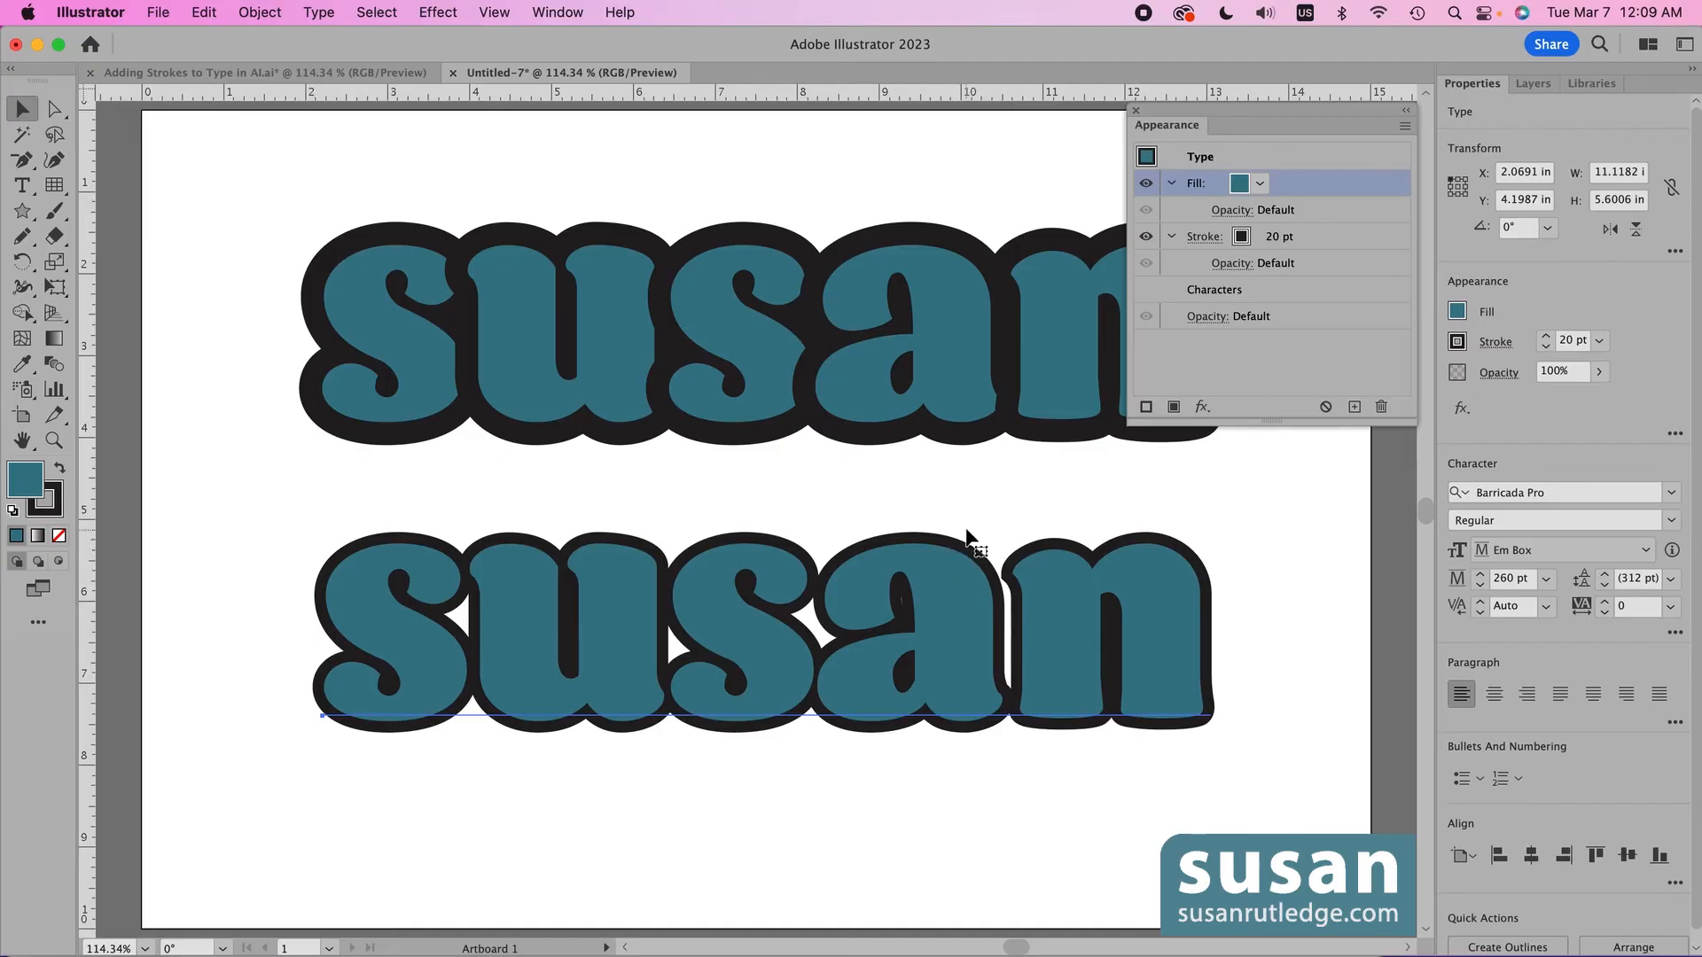
pyautogui.moveTo(1151, 721)
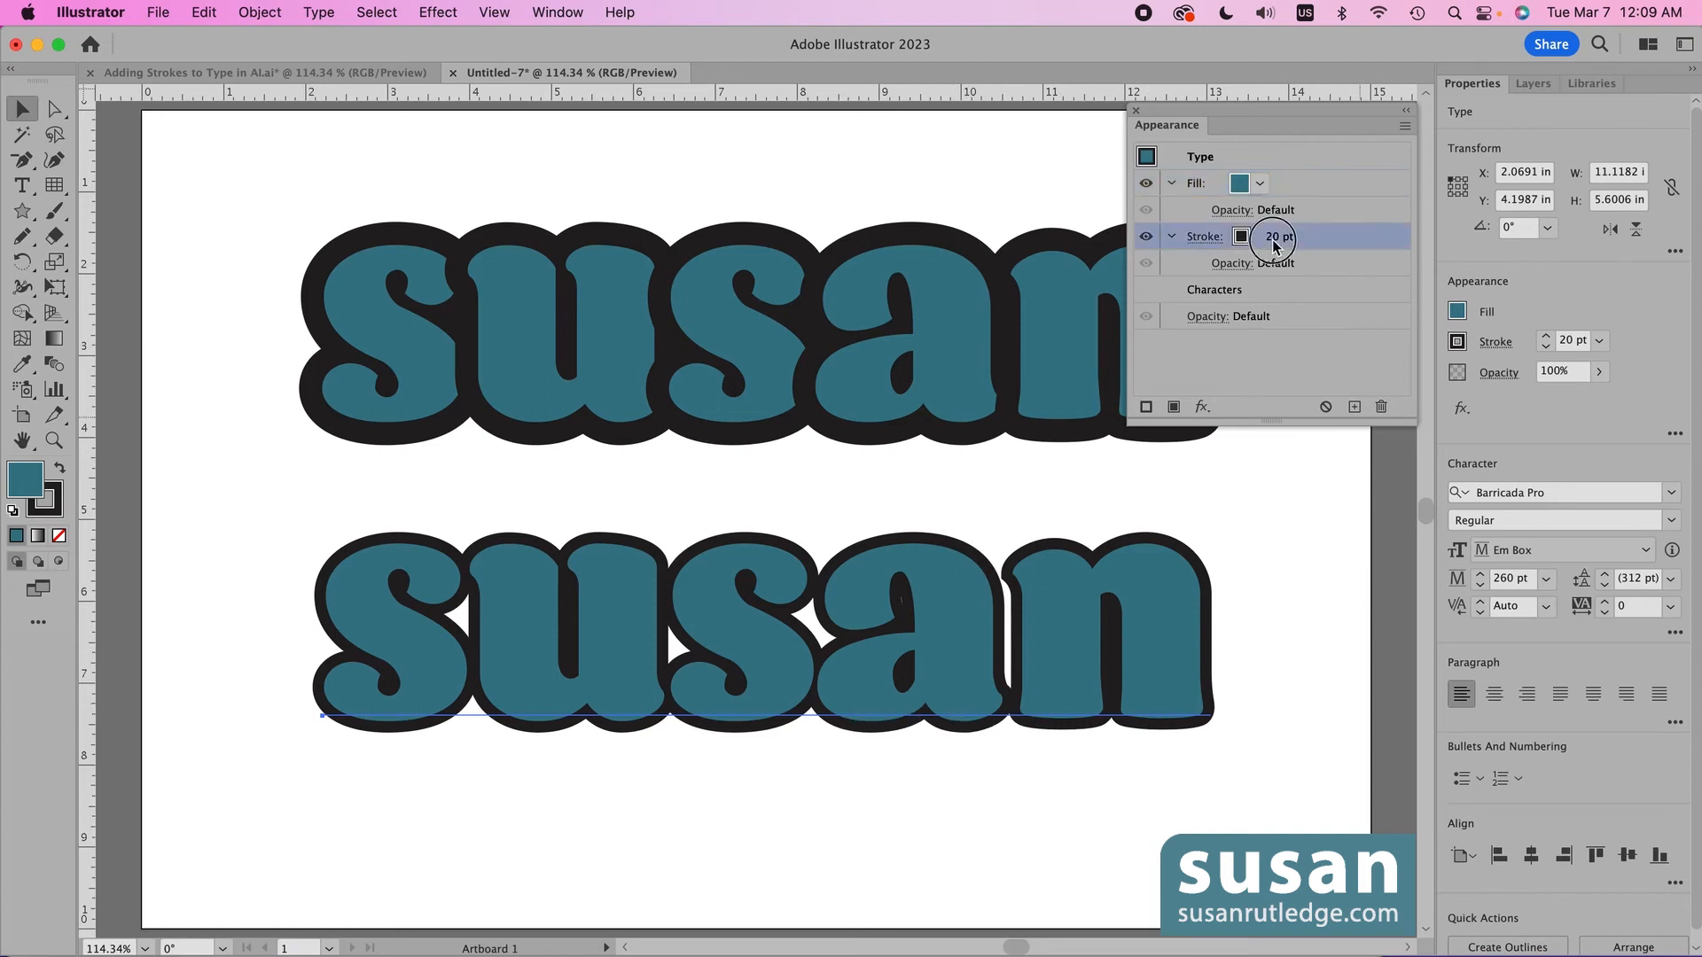
pyautogui.click(1275, 237)
pyautogui.write('40')
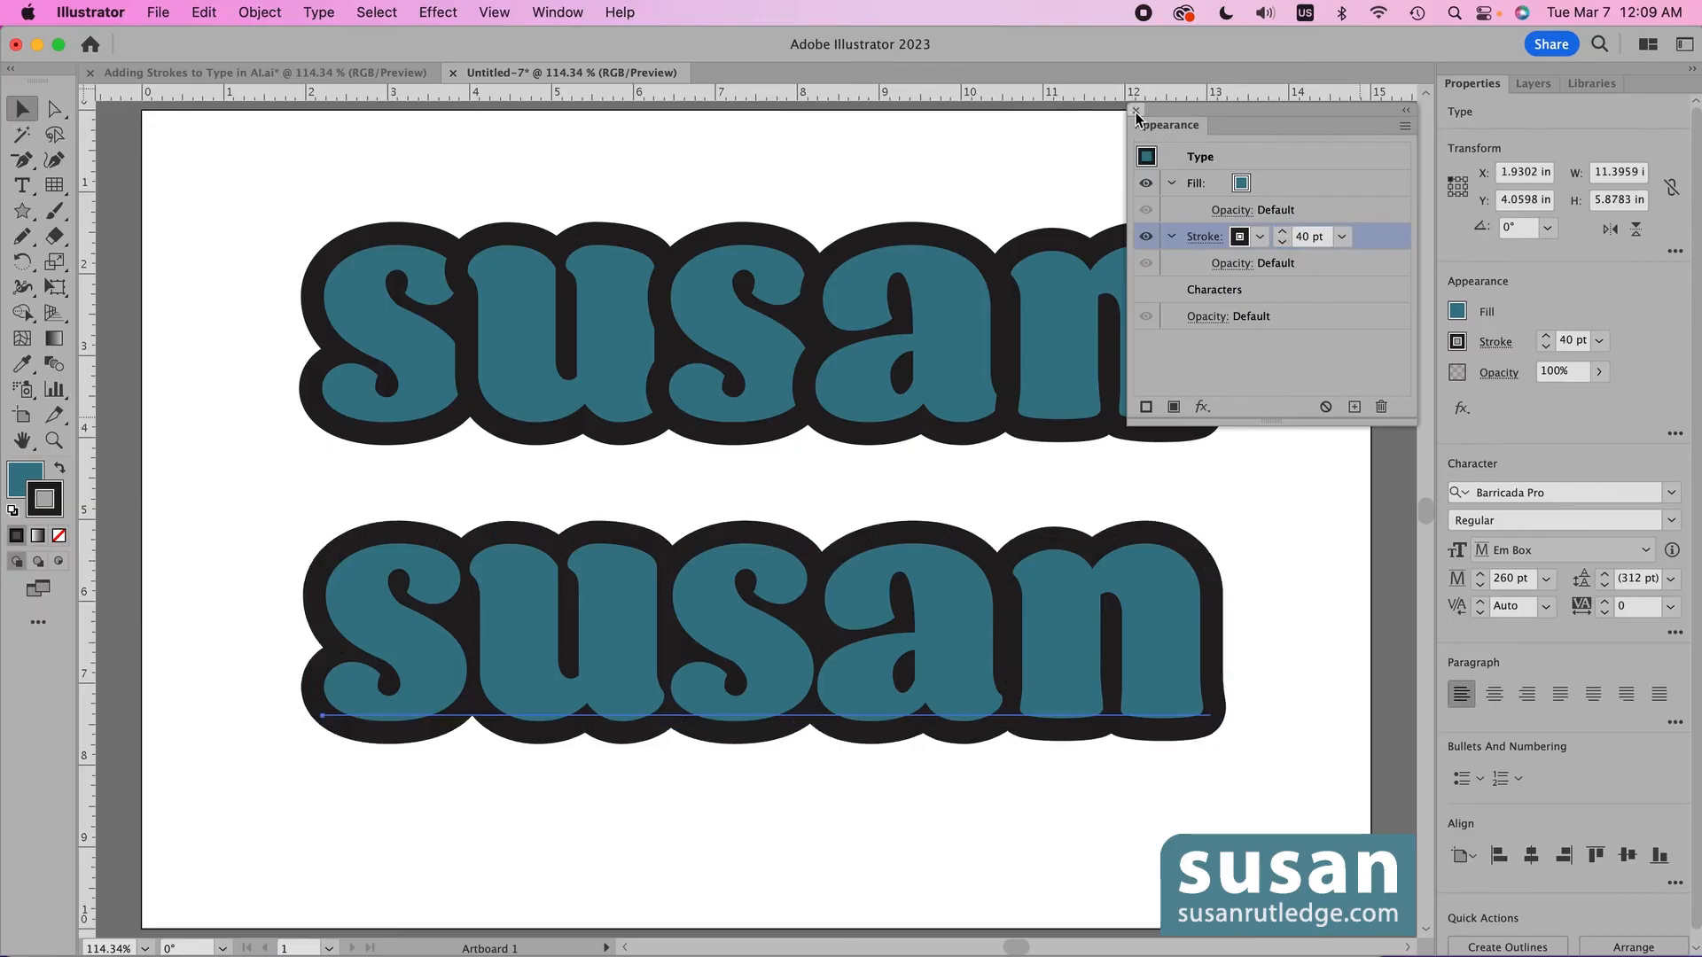
pyautogui.click(1135, 112)
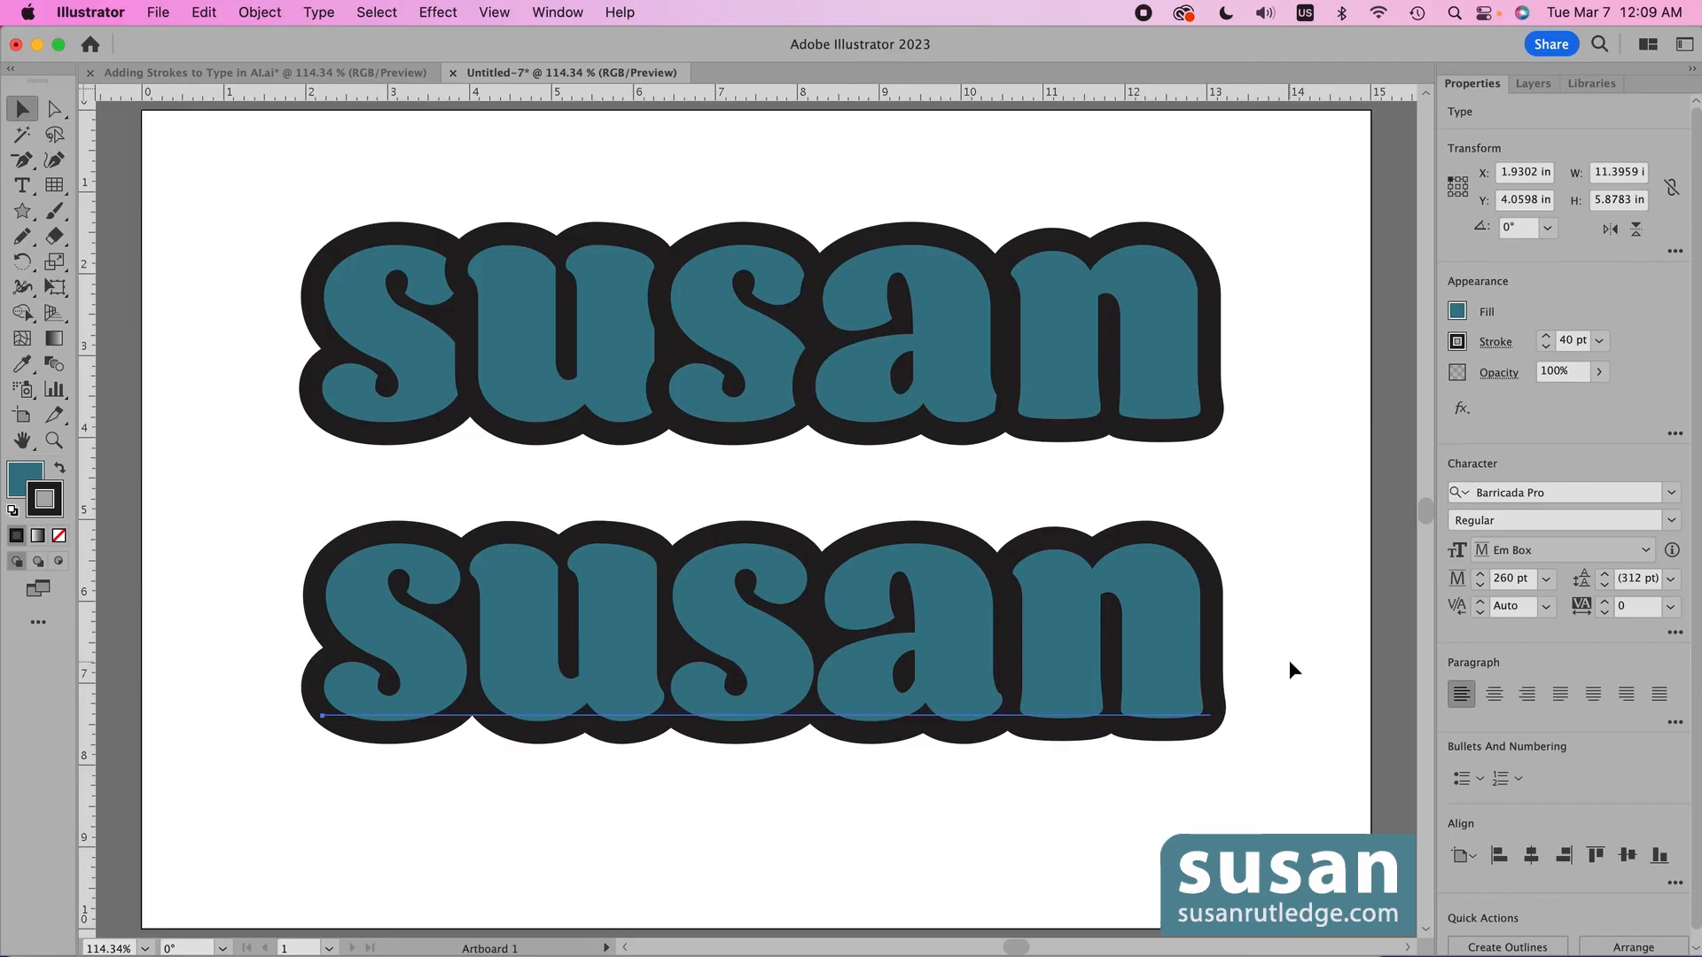